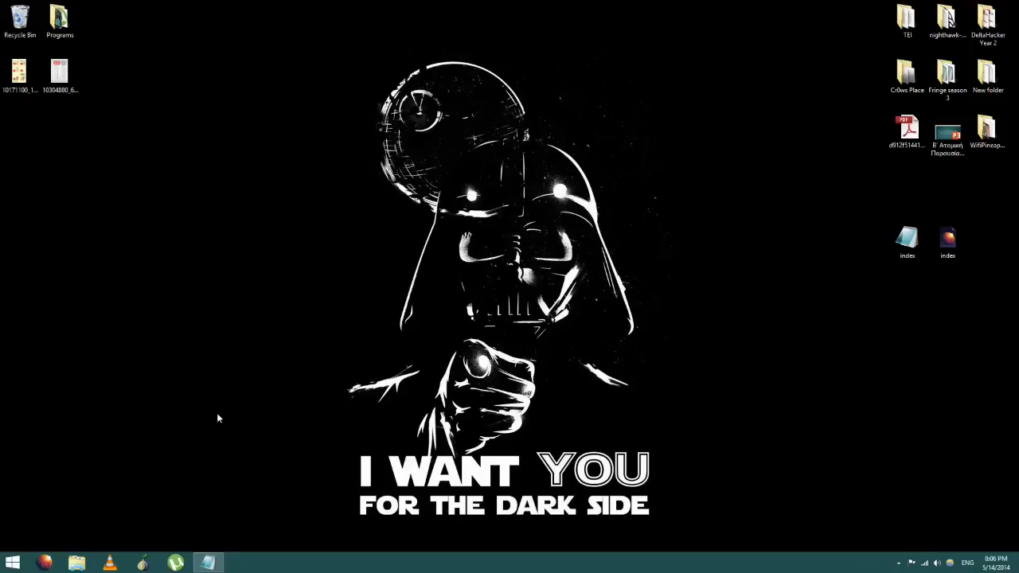
Go from Start through Control Panel and Network and Internet to Network and Sharing Center
{"action": "left_click", "coordinate": [12, 563]}
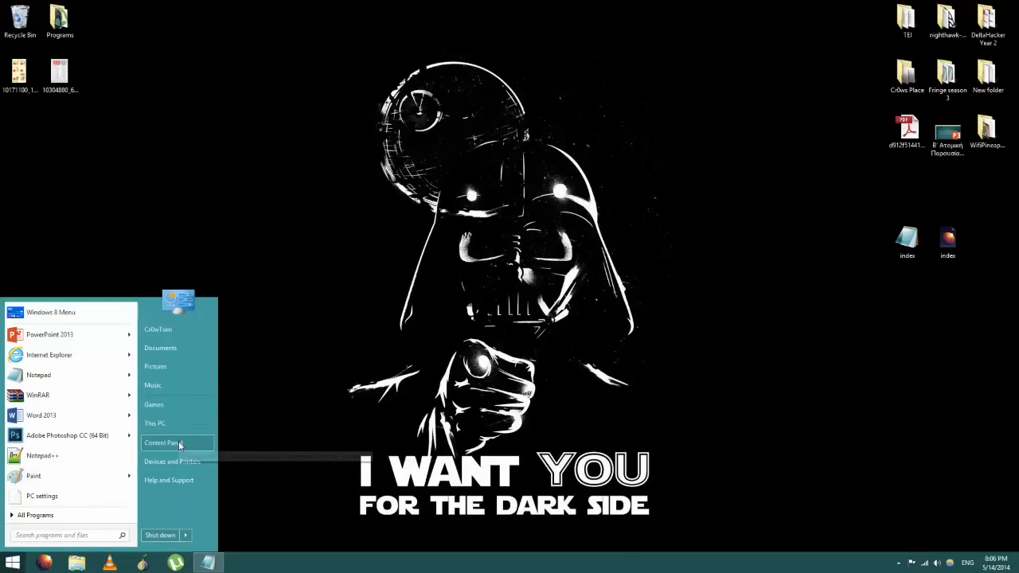
{"action": "left_click", "coordinate": [163, 443]}
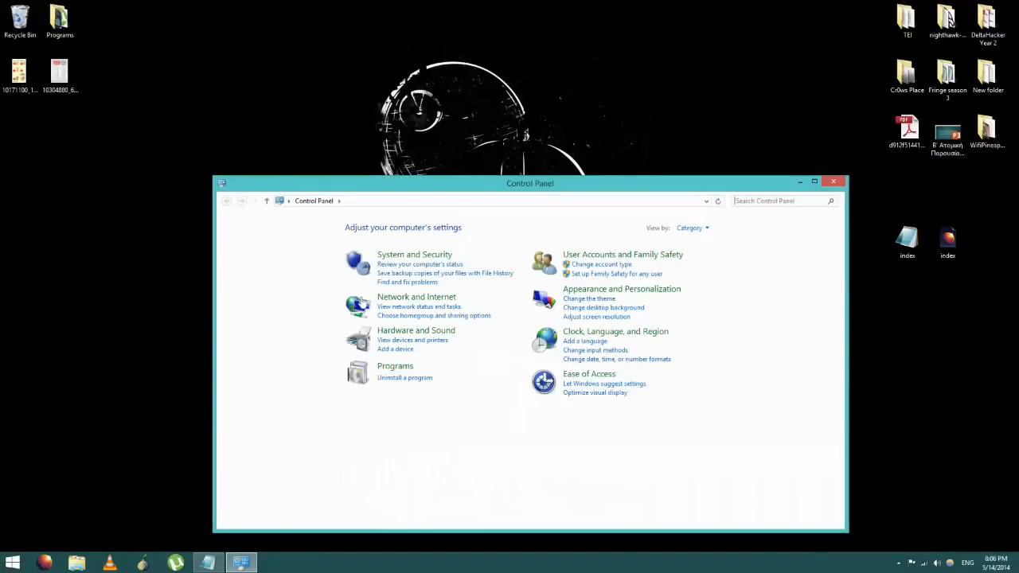
{"action": "left_click", "coordinate": [416, 296]}
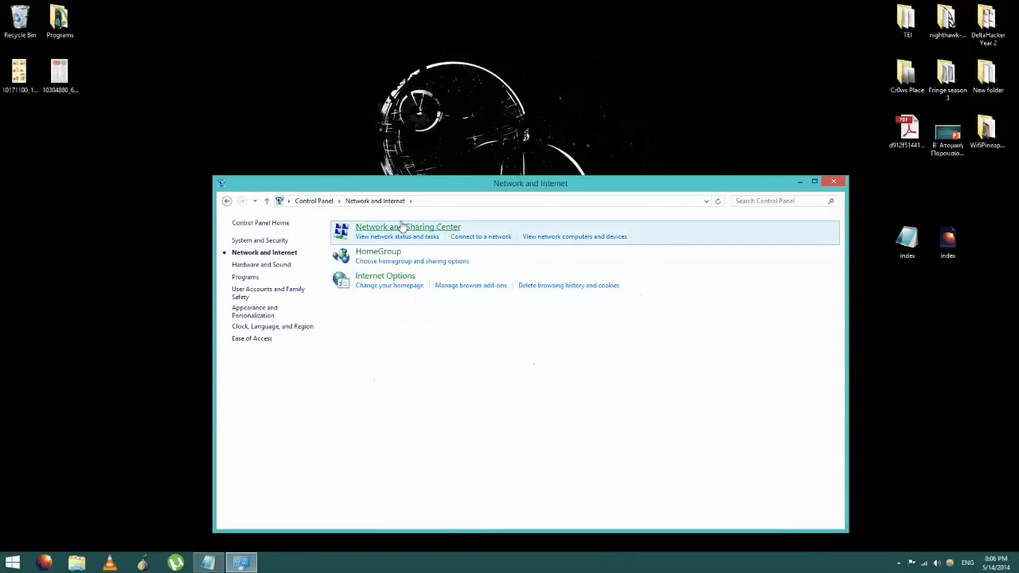
{"action": "left_click", "coordinate": [407, 227]}
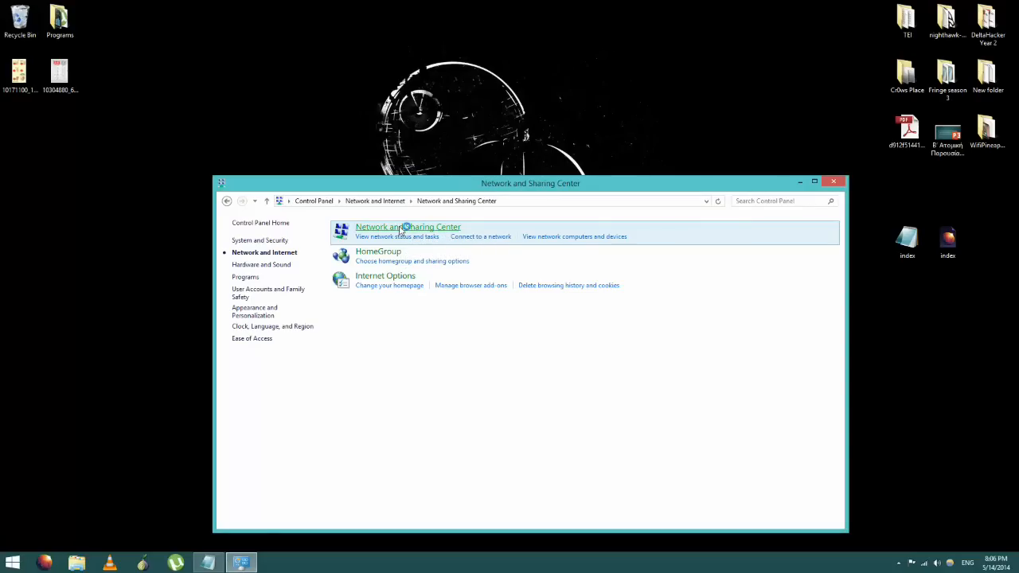
{"action": "left_click", "coordinate": [406, 227]}
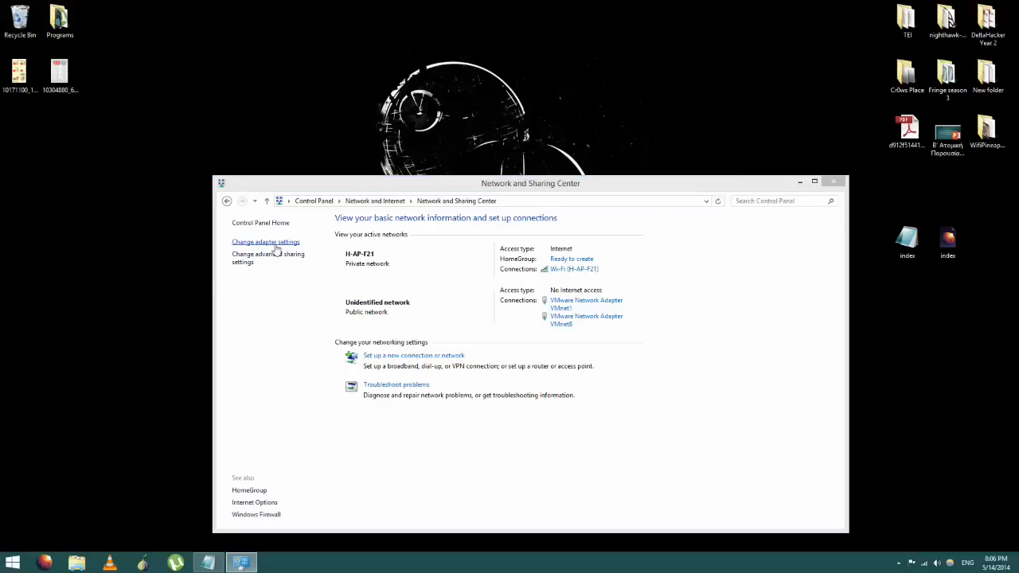
Set the Ethernet adapter's IPv4 address to 192.168.2.11 with mask 255.255.255.0
{"action": "left_click", "coordinate": [265, 241]}
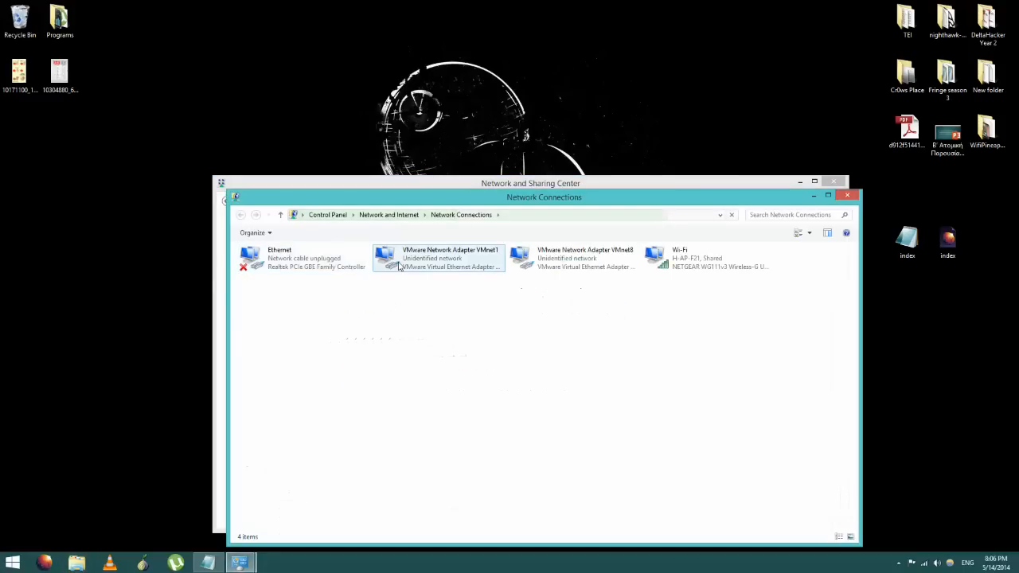
{"action": "right_click", "coordinate": [278, 258]}
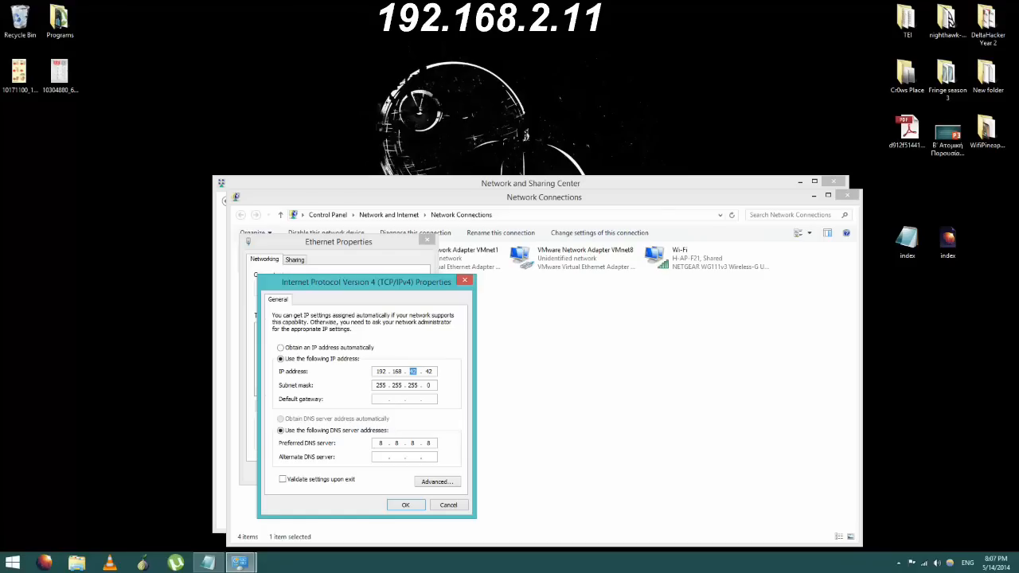
{"action": "type", "text": "2"}
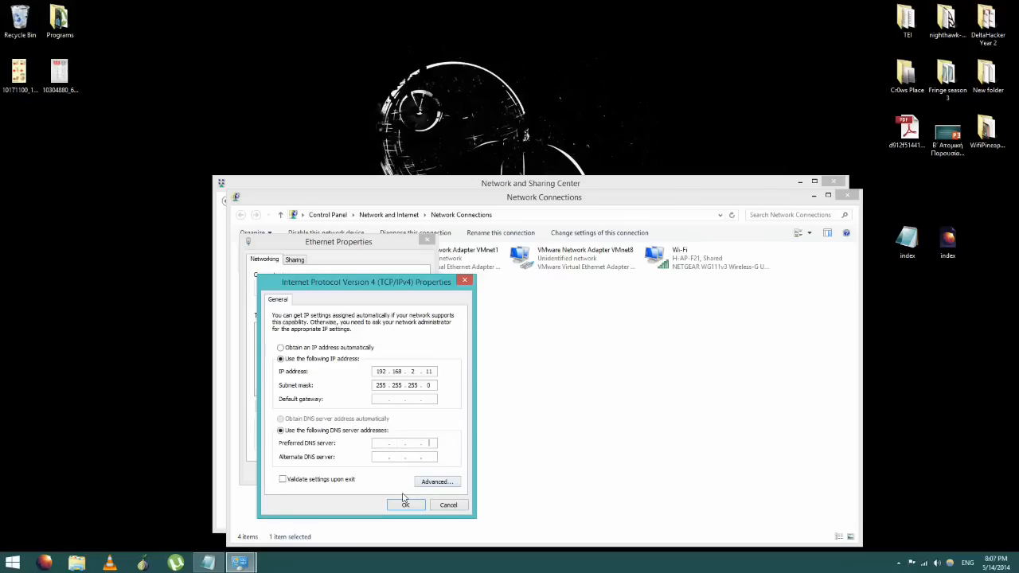
{"action": "left_click", "coordinate": [404, 504]}
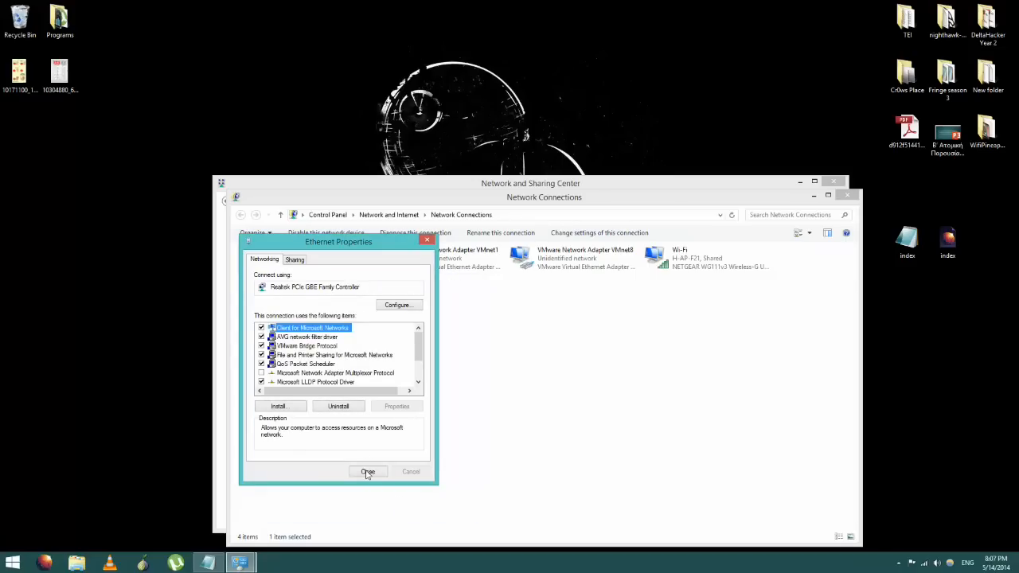
{"action": "left_click", "coordinate": [367, 471]}
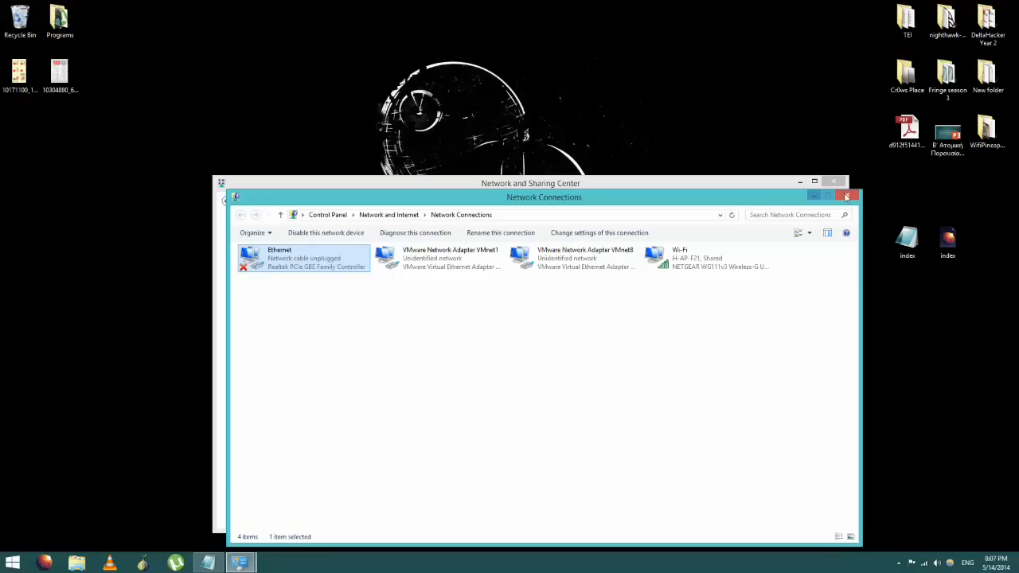
{"action": "left_click", "coordinate": [846, 197]}
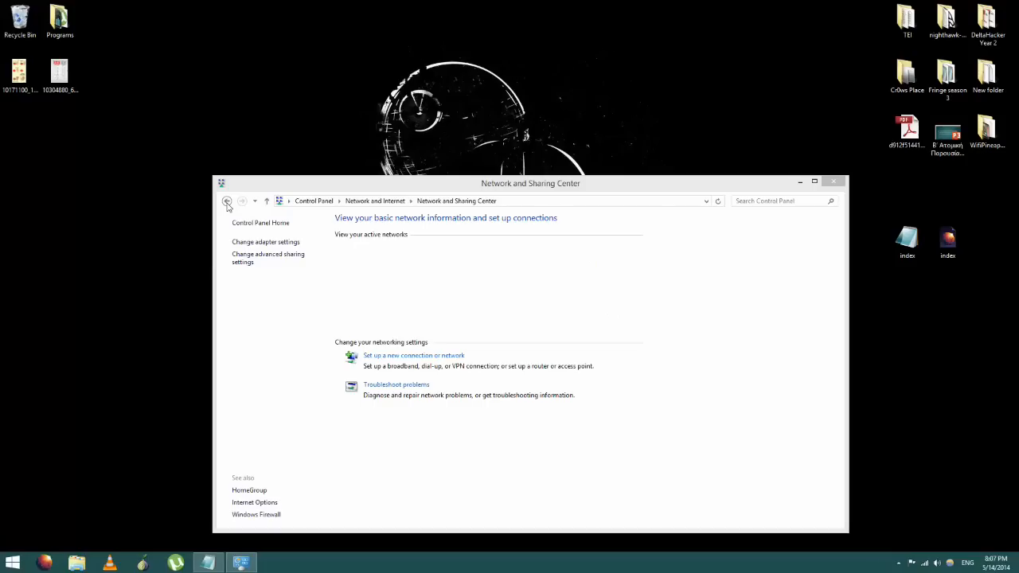
Return to Control Panel home and open System and Security, then System
{"action": "left_click", "coordinate": [226, 201]}
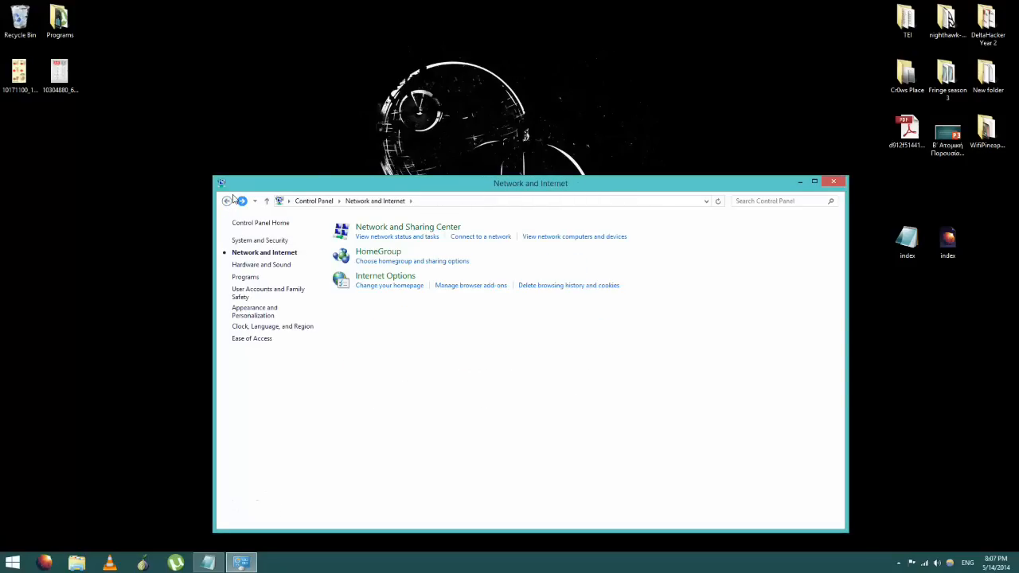
{"action": "left_click", "coordinate": [227, 200]}
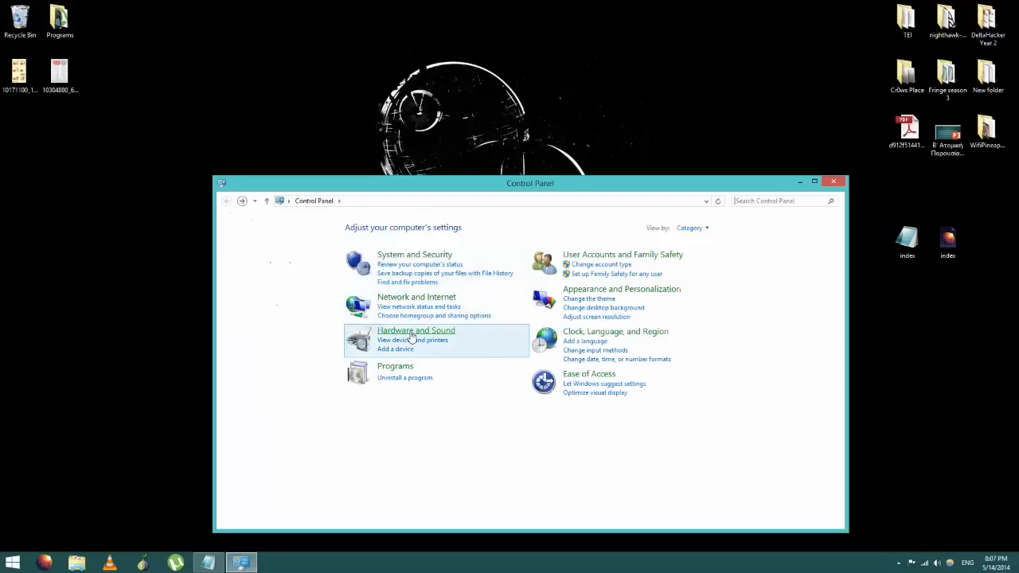
{"action": "mouse_move", "coordinate": [402, 259]}
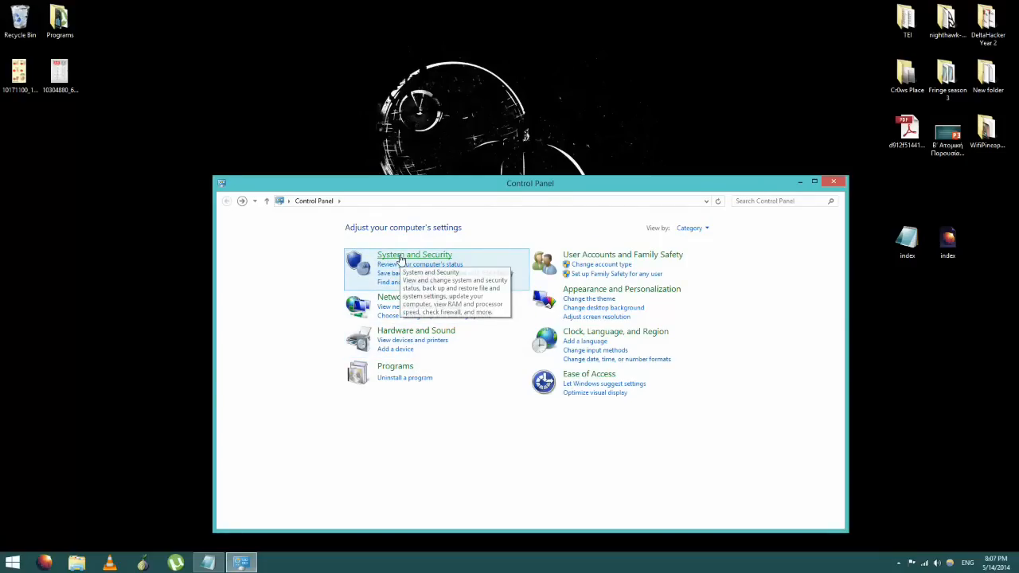
{"action": "left_click", "coordinate": [413, 254]}
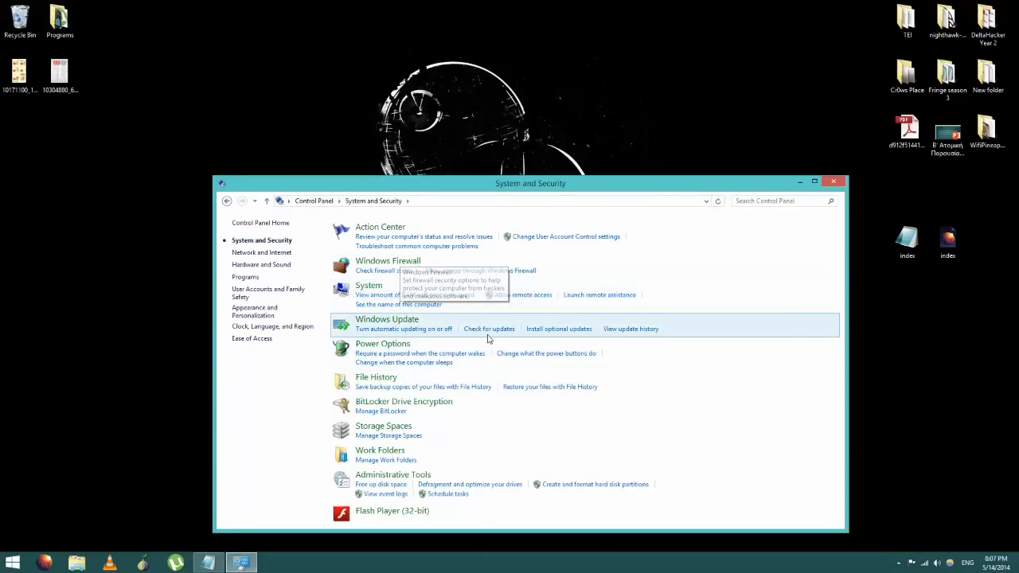
{"action": "mouse_move", "coordinate": [369, 285]}
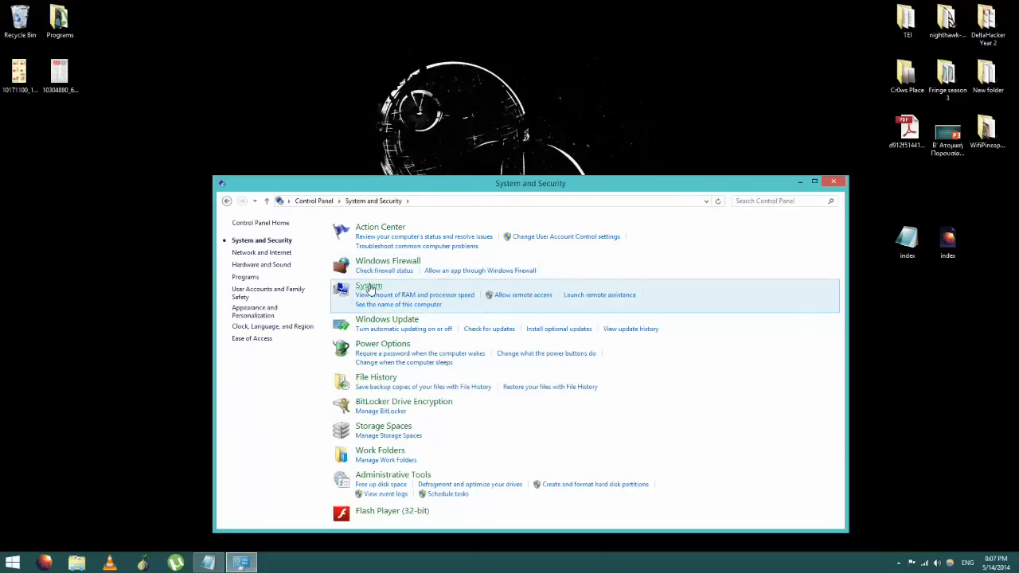
{"action": "left_click", "coordinate": [368, 286]}
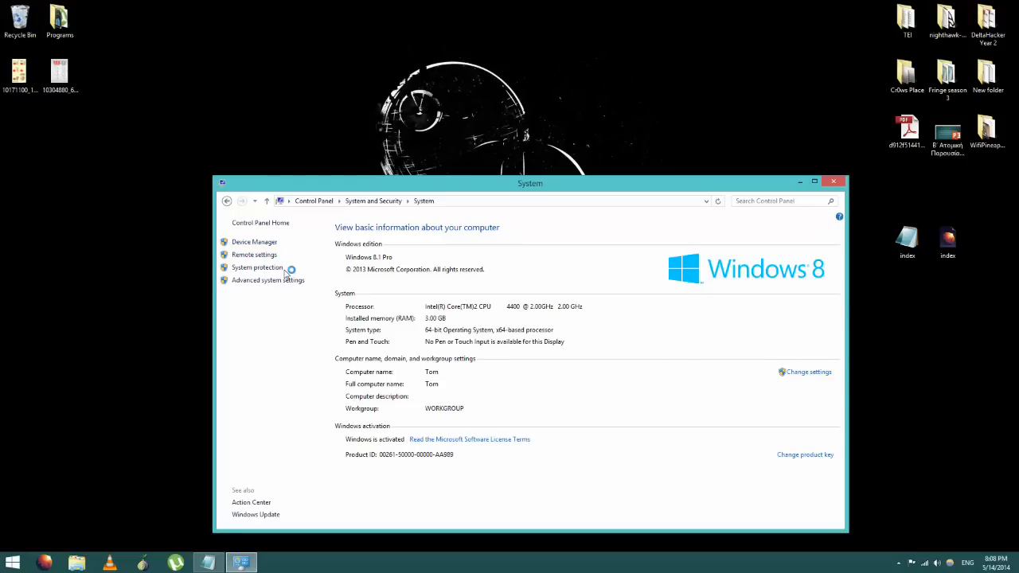
Set the COM4 CP210x bridge's port settings to 115200 baud, 8, None, 1, no flow control
{"action": "left_click", "coordinate": [255, 241]}
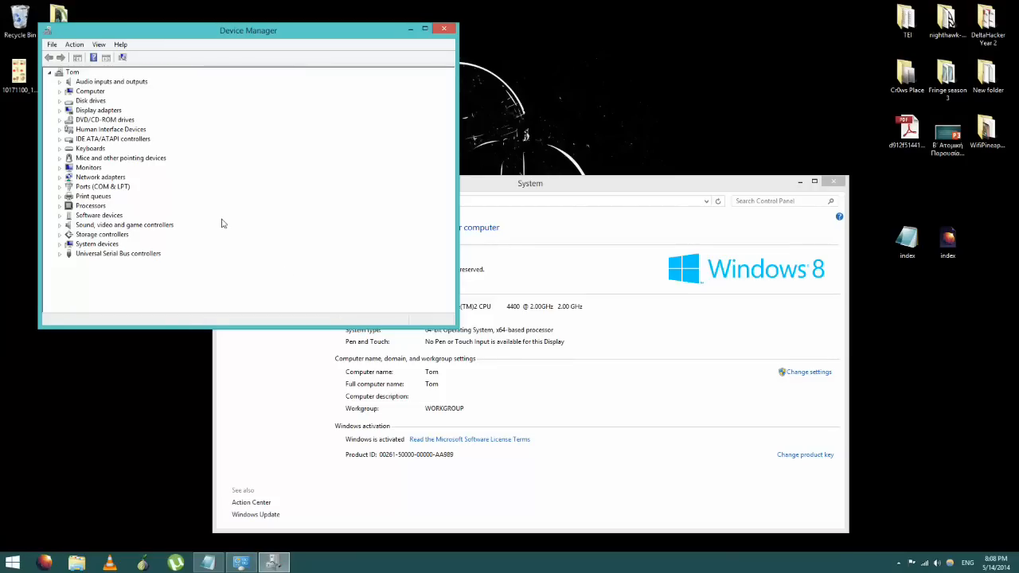
{"action": "left_click", "coordinate": [60, 187]}
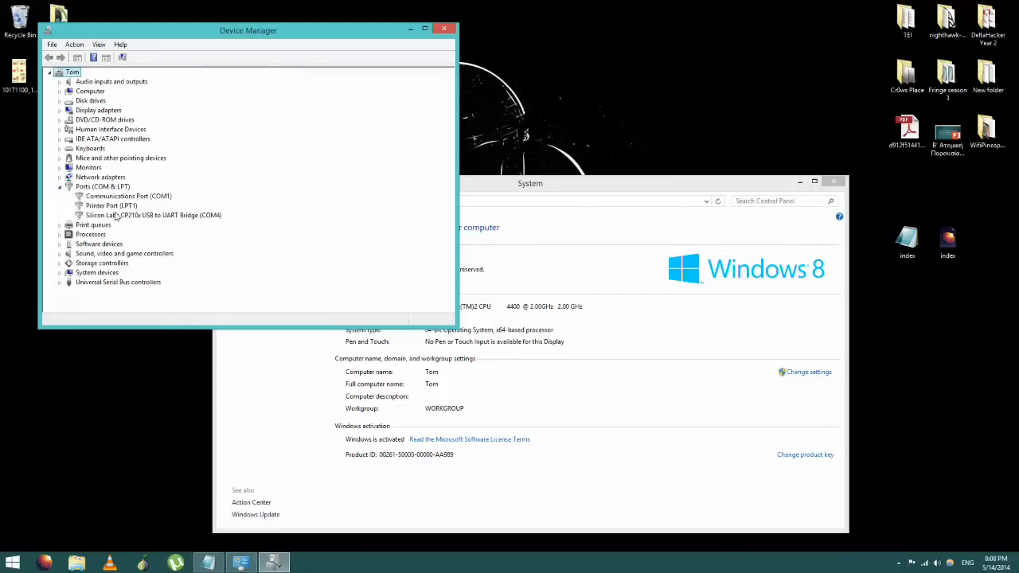
{"action": "right_click", "coordinate": [154, 215]}
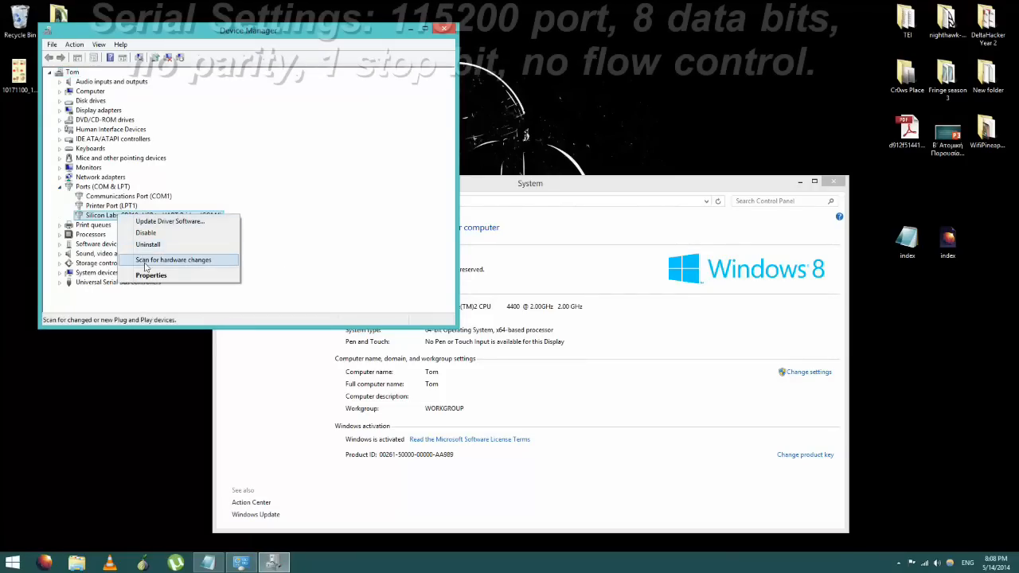
{"action": "left_click", "coordinate": [152, 275]}
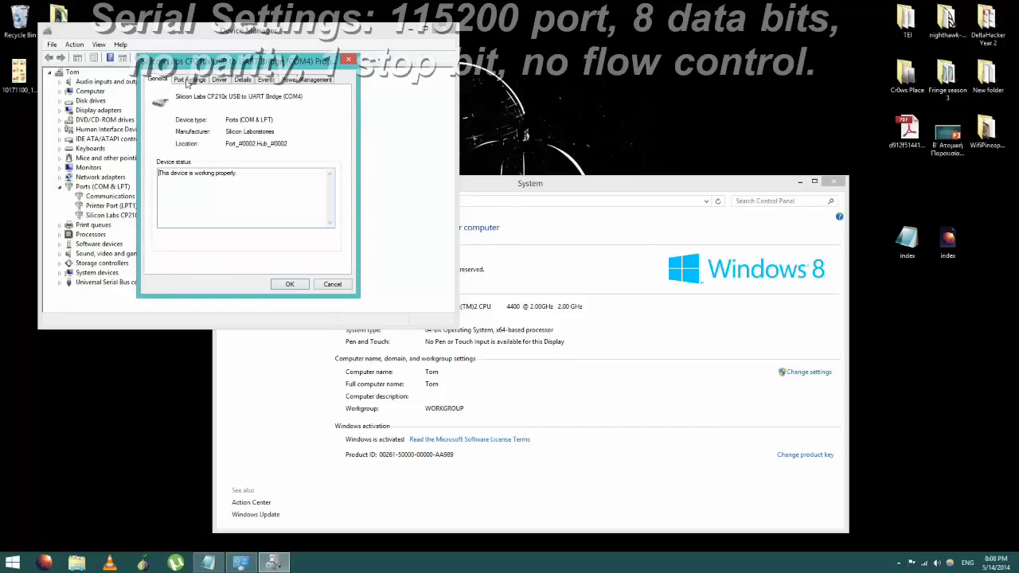
{"action": "left_click", "coordinate": [190, 80]}
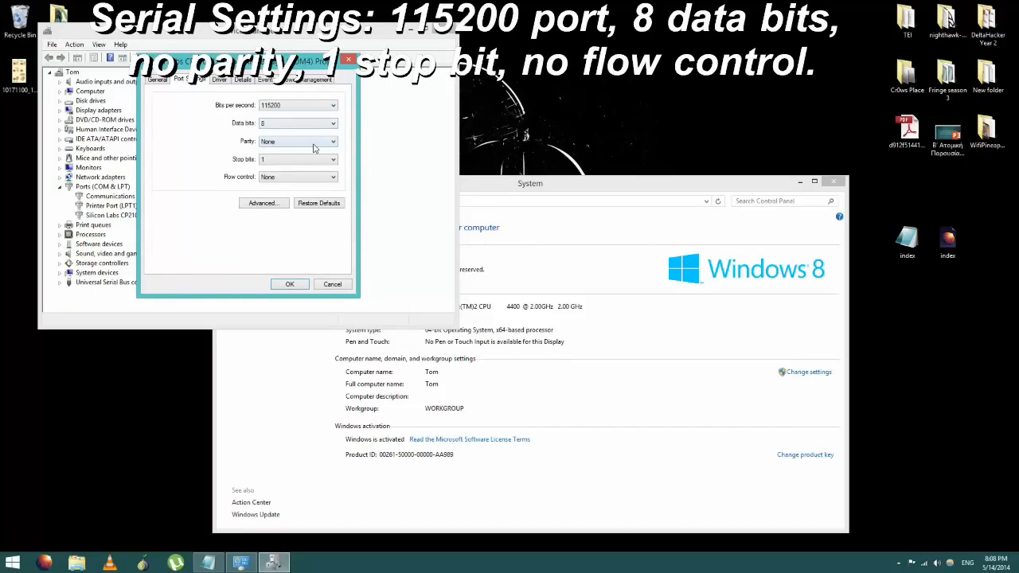
{"action": "mouse_move", "coordinate": [311, 160]}
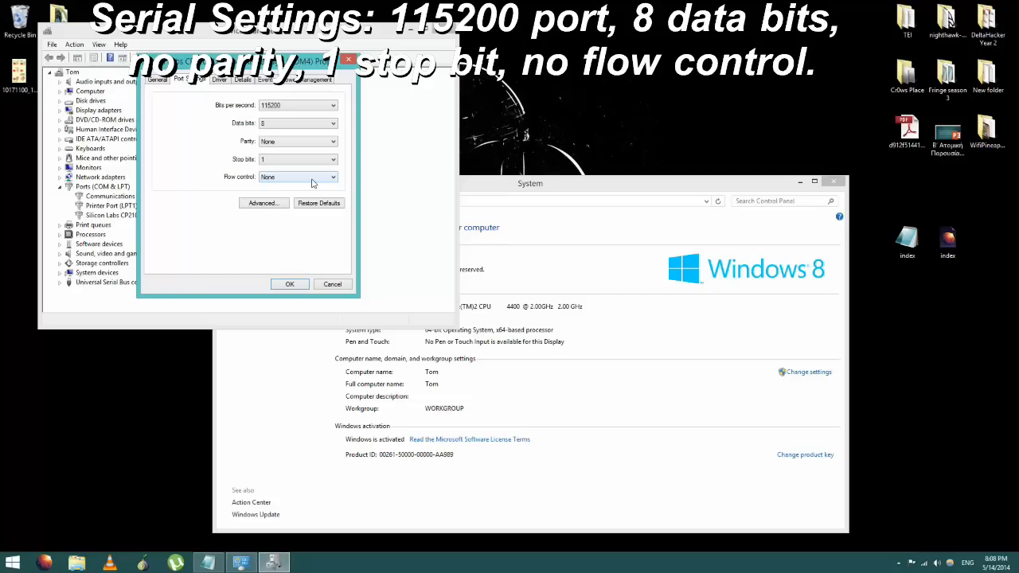
{"action": "left_click", "coordinate": [290, 284]}
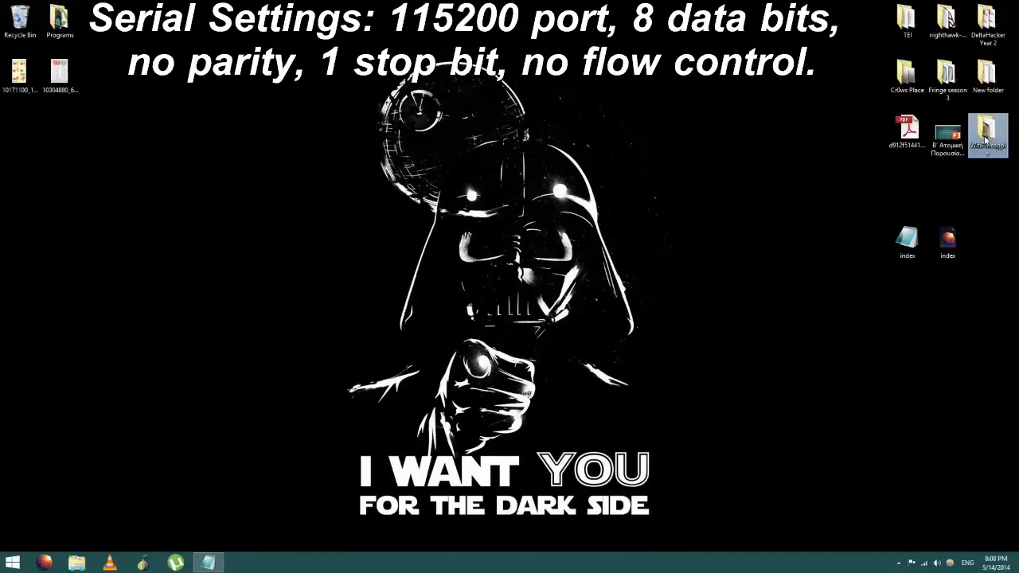
Open WifiPineapple, then its PuTTY folder, and select PUTTY.exe
{"action": "double_click", "coordinate": [986, 132]}
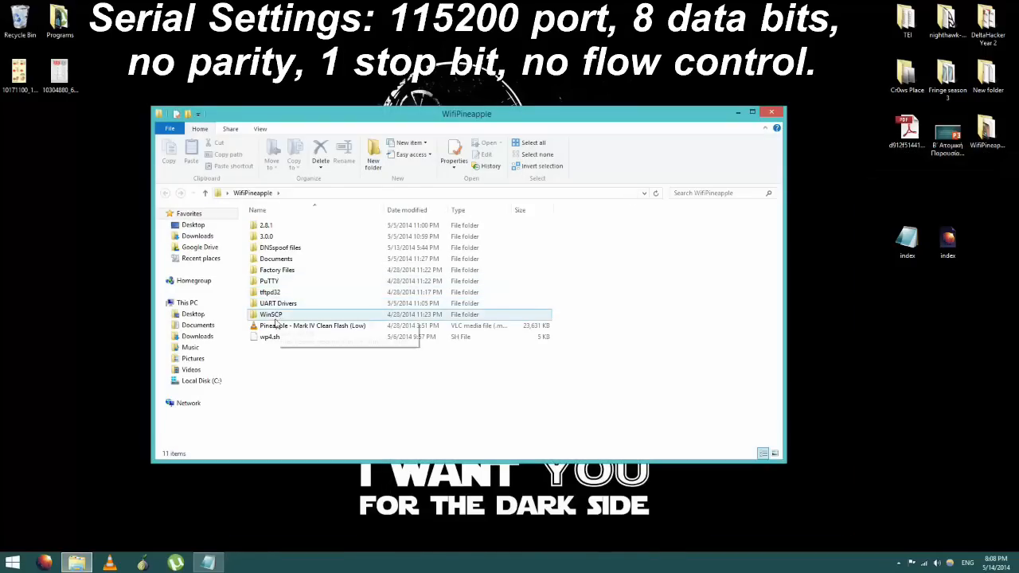
{"action": "left_click", "coordinate": [268, 280]}
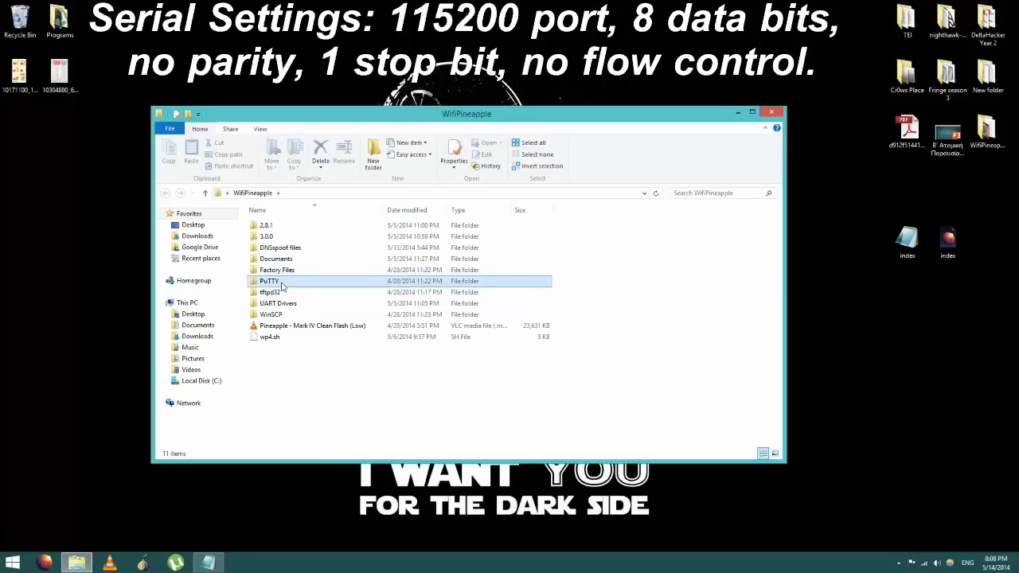
{"action": "double_click", "coordinate": [268, 280]}
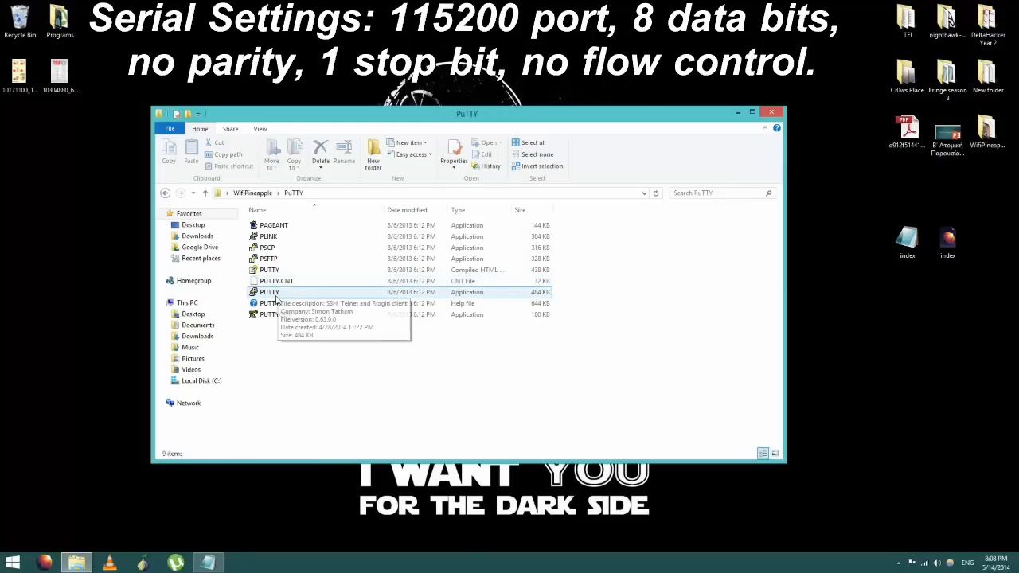
{"action": "double_click", "coordinate": [269, 291]}
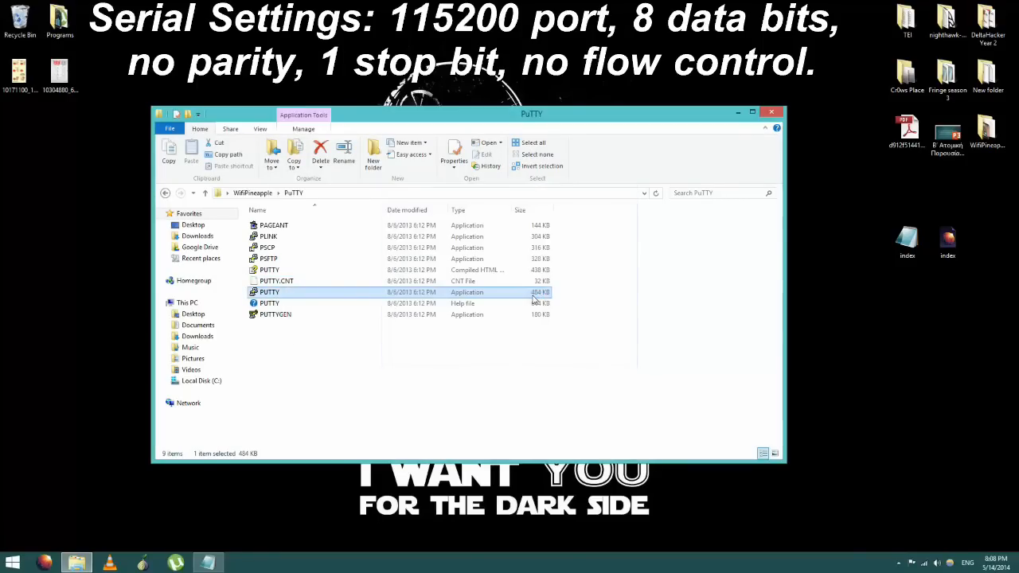
Launch PuTTY and choose a Serial connection at 115200 baud
{"action": "double_click", "coordinate": [269, 293]}
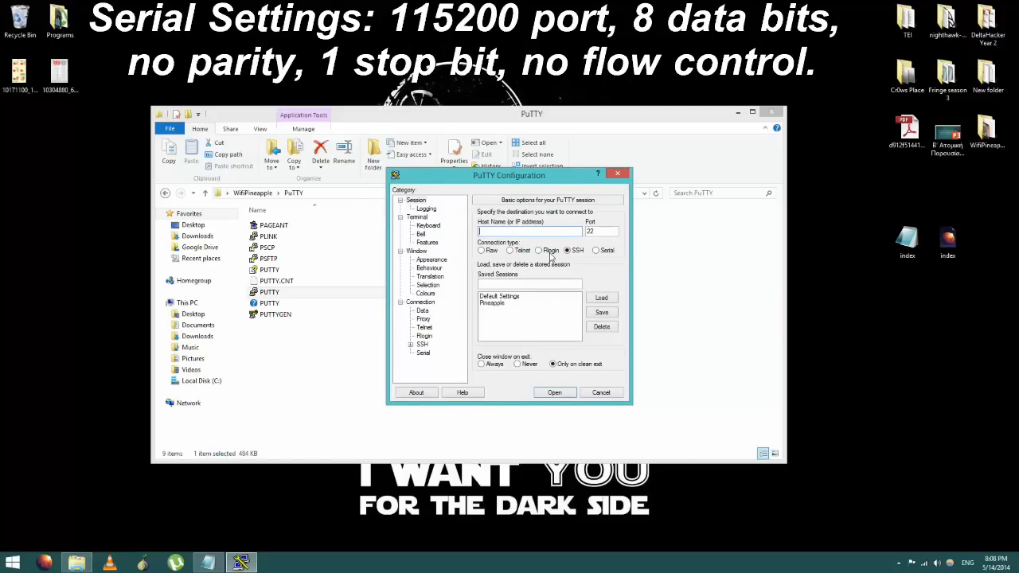
{"action": "left_click", "coordinate": [595, 249]}
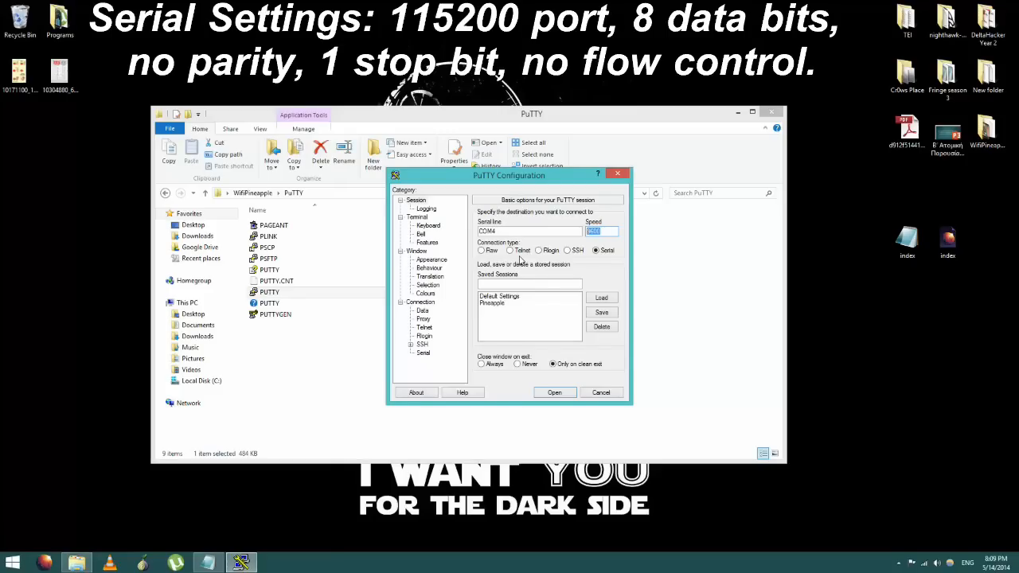
{"action": "mouse_move", "coordinate": [621, 225]}
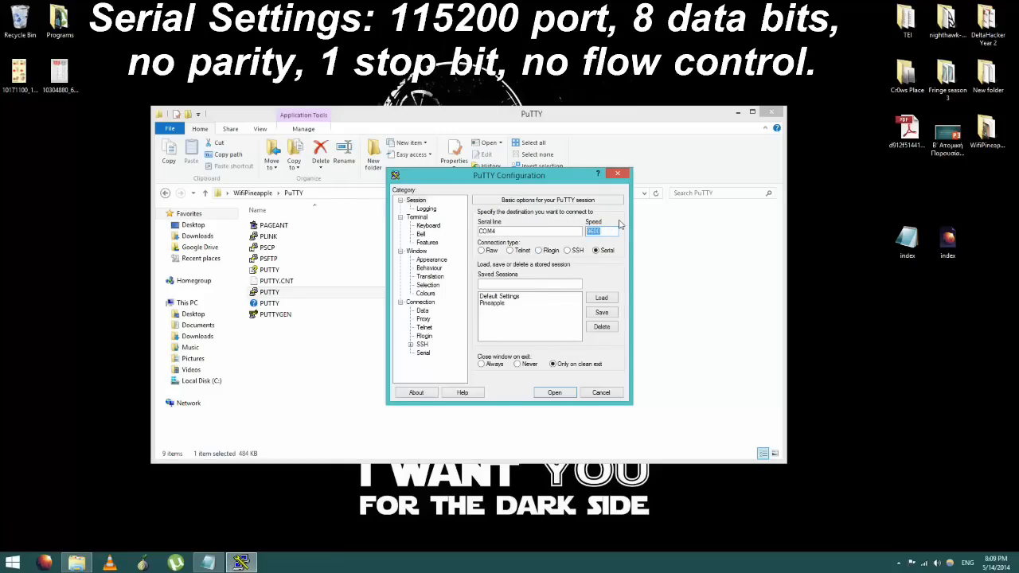
{"action": "type", "text": "1152"}
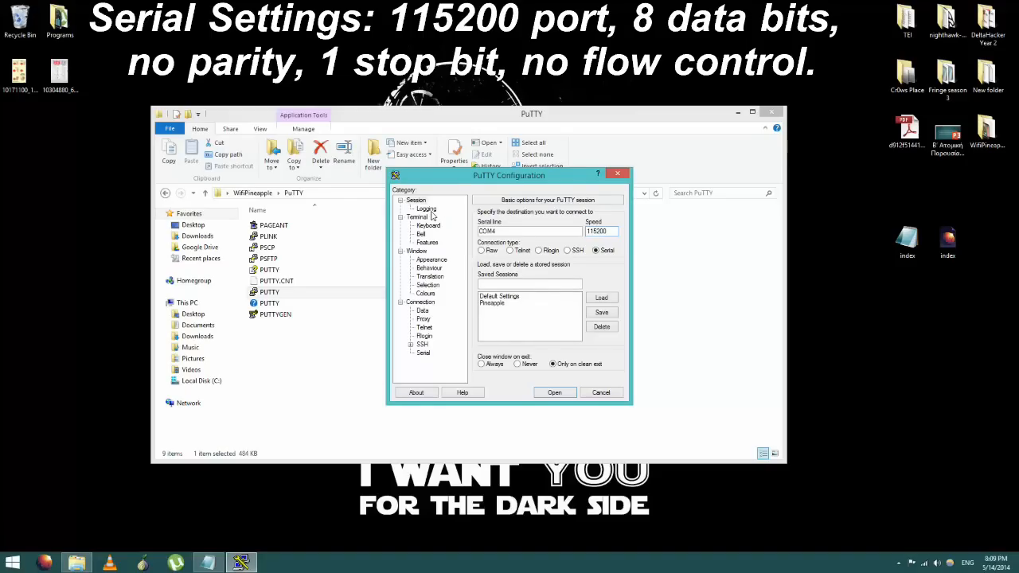
Set serial flow control to None and open the COM4 session
{"action": "left_click", "coordinate": [423, 353]}
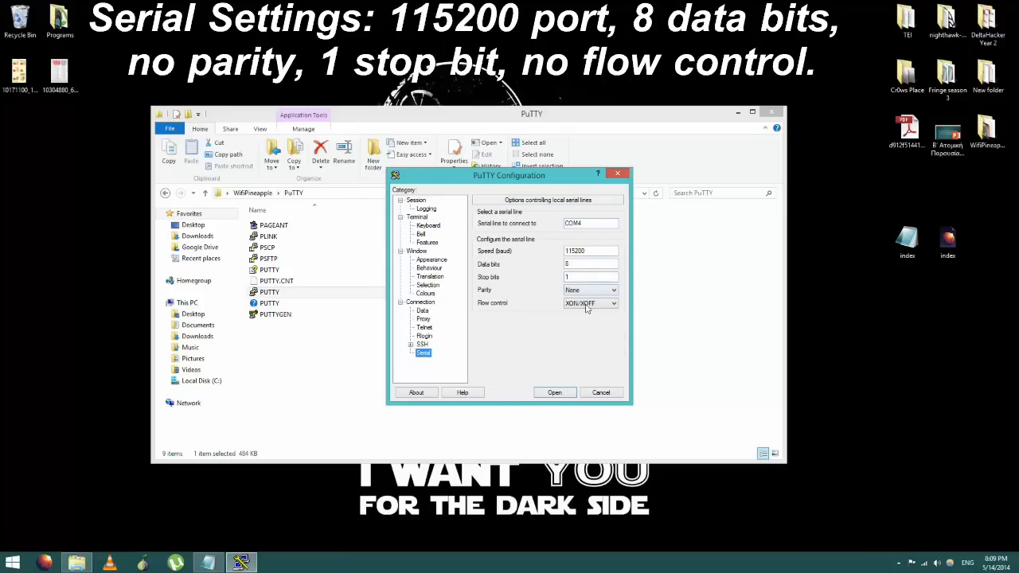
{"action": "left_click", "coordinate": [589, 303]}
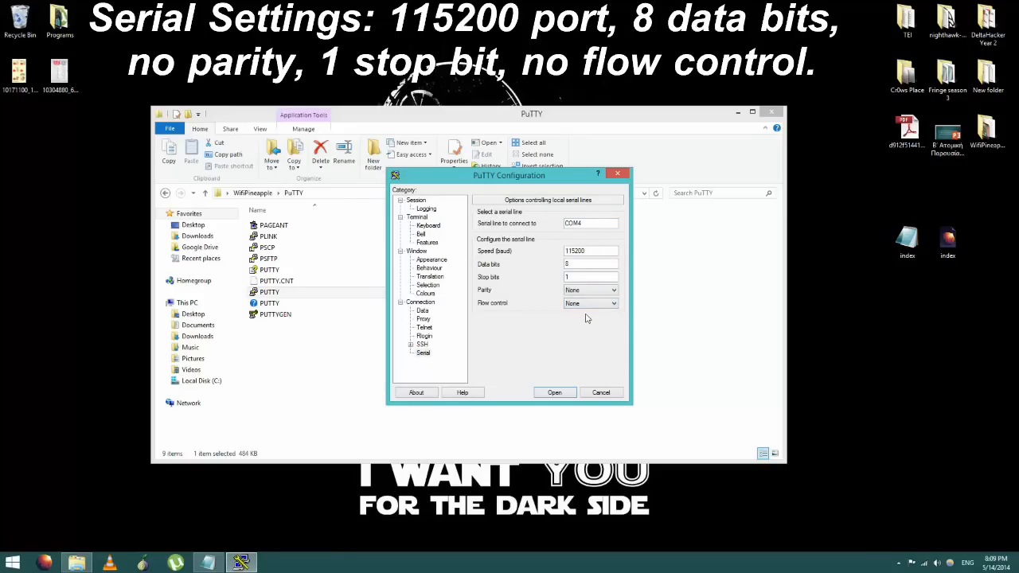
{"action": "mouse_move", "coordinate": [443, 234]}
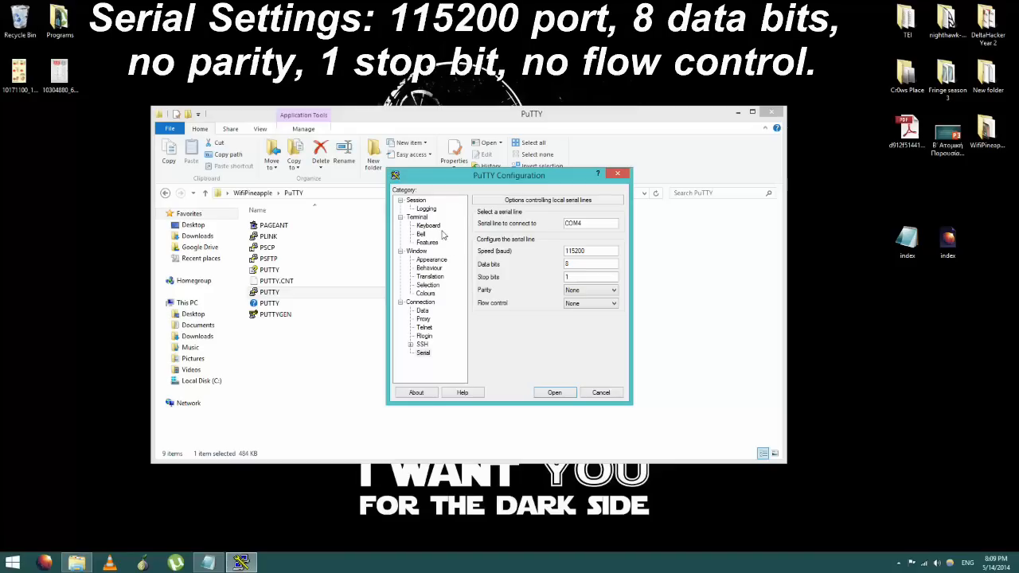
{"action": "left_click", "coordinate": [427, 207]}
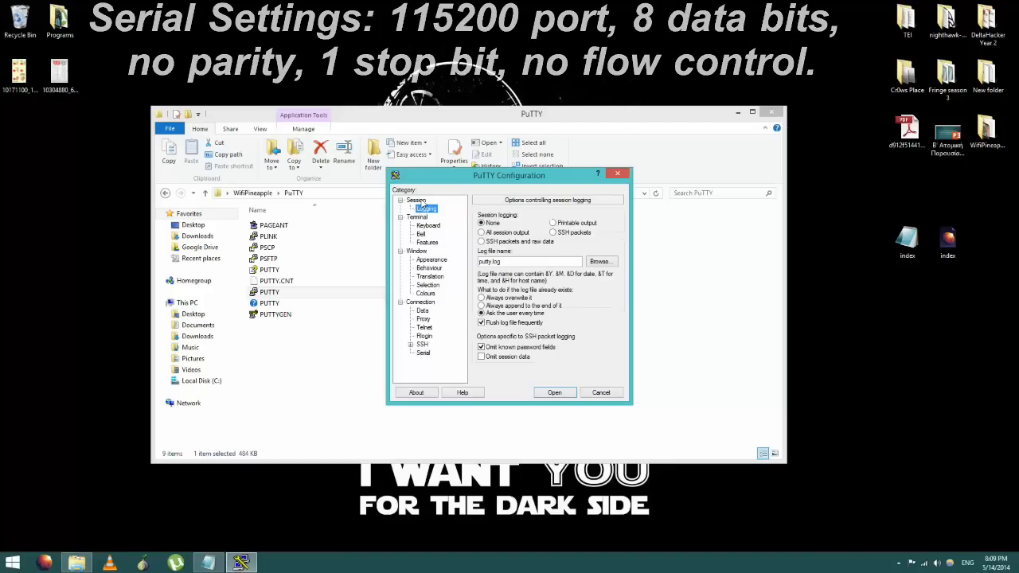
{"action": "left_click", "coordinate": [415, 200]}
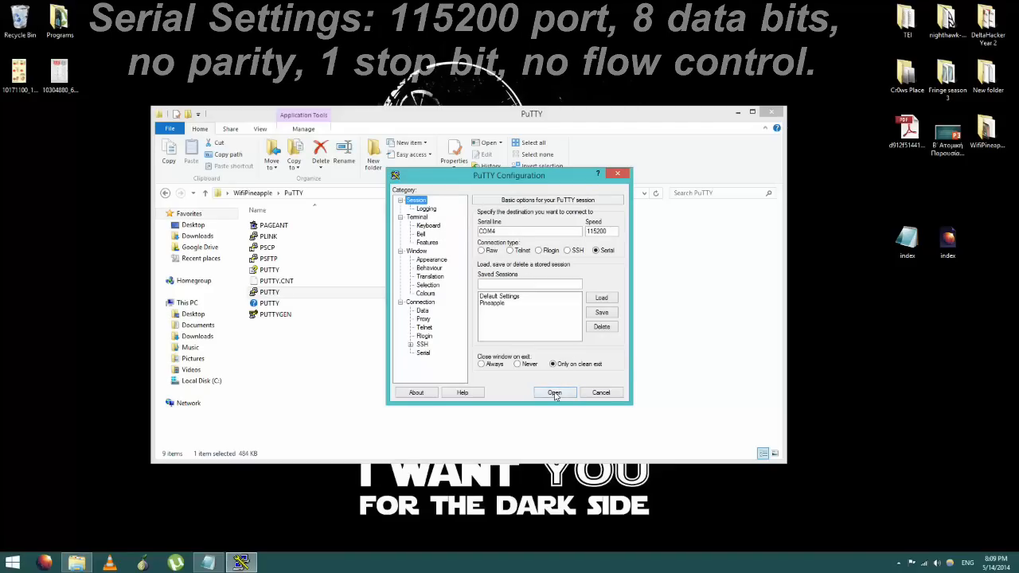
{"action": "left_click", "coordinate": [554, 393]}
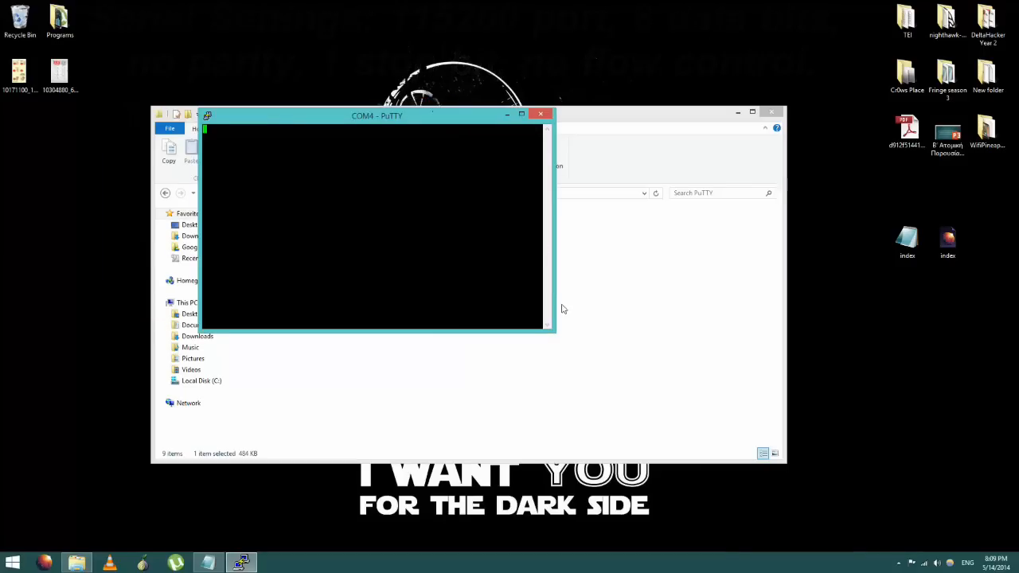
Enlarge the COM4 terminal window and enter 1 at the boot menu
{"action": "left_click_drag", "start_coordinate": [551, 330], "coordinate": [674, 392]}
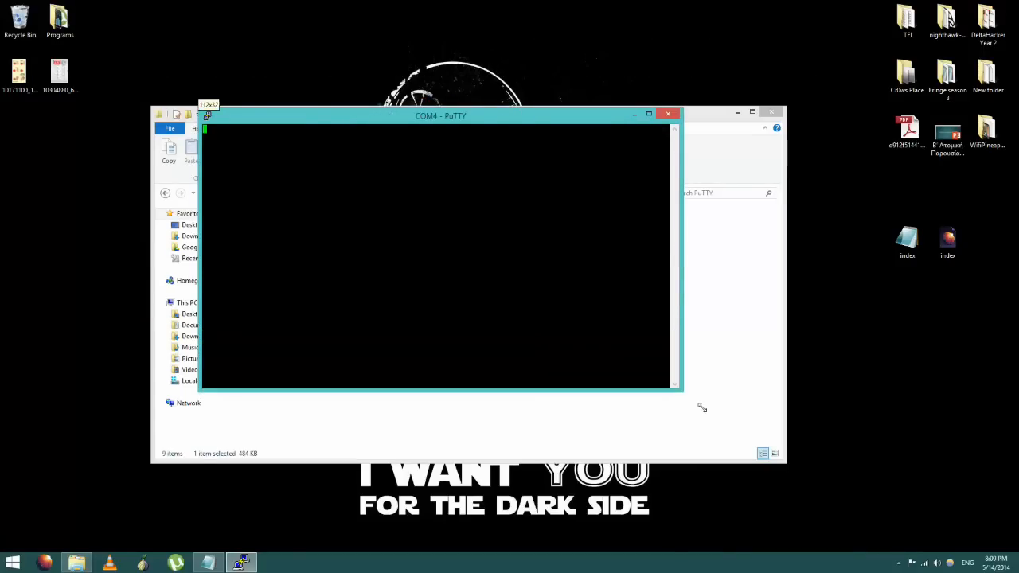
{"action": "left_click_drag", "start_coordinate": [674, 393], "coordinate": [698, 410]}
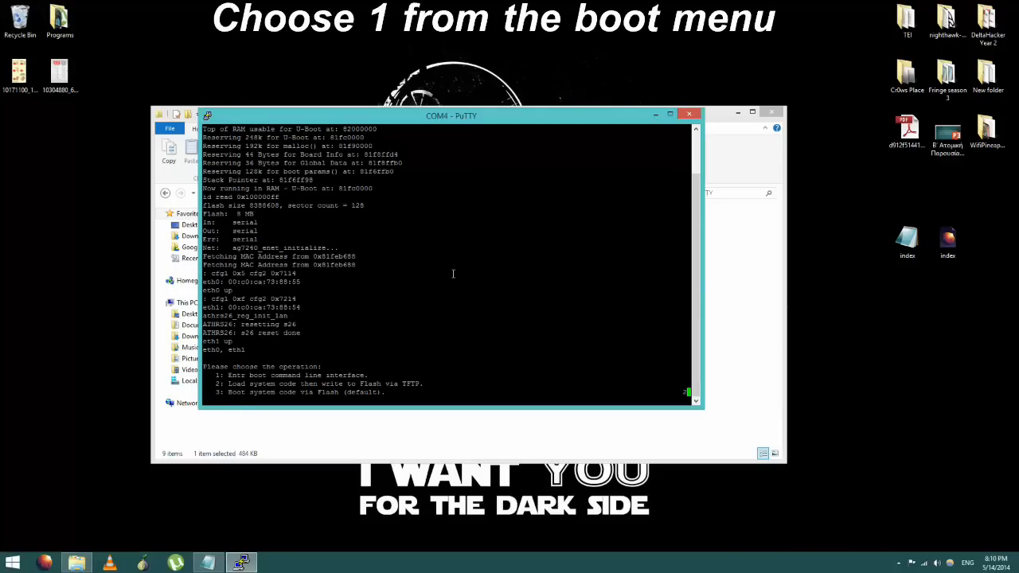
{"action": "type", "text": "1"}
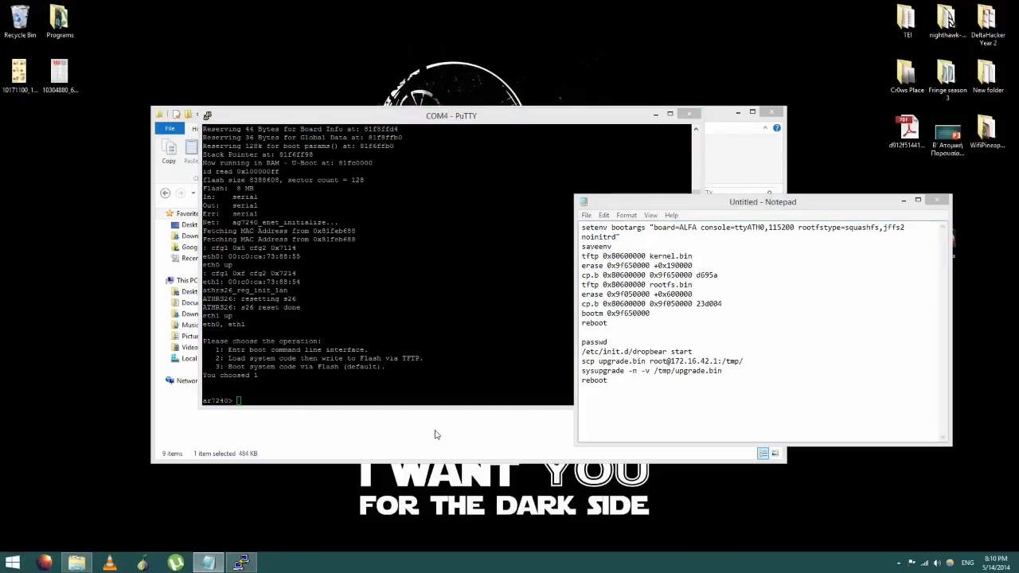
Open the tftpd32 folder in WifiPineapple and launch tftpd32.exe
{"action": "left_click", "coordinate": [76, 562]}
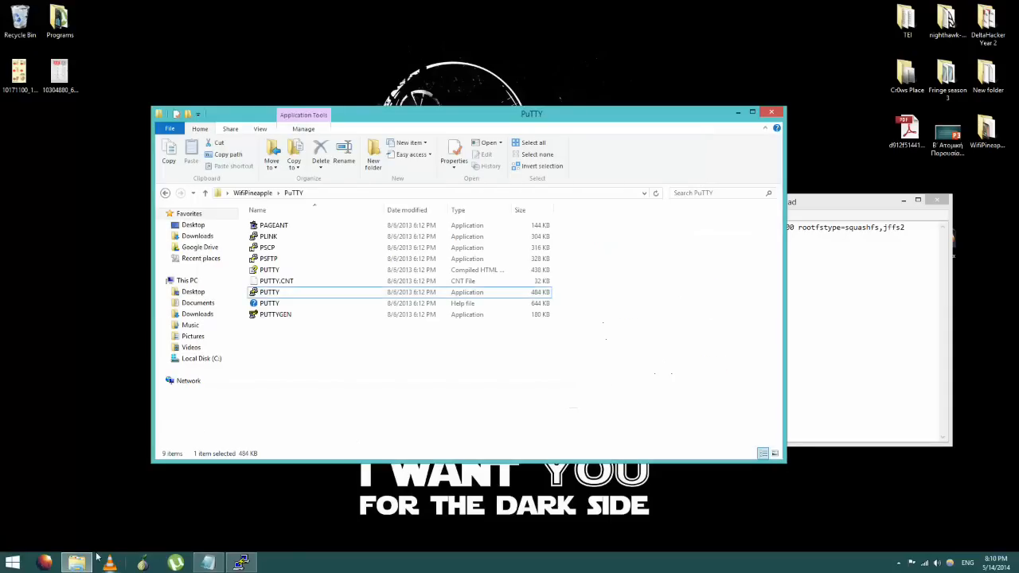
{"action": "mouse_move", "coordinate": [309, 362]}
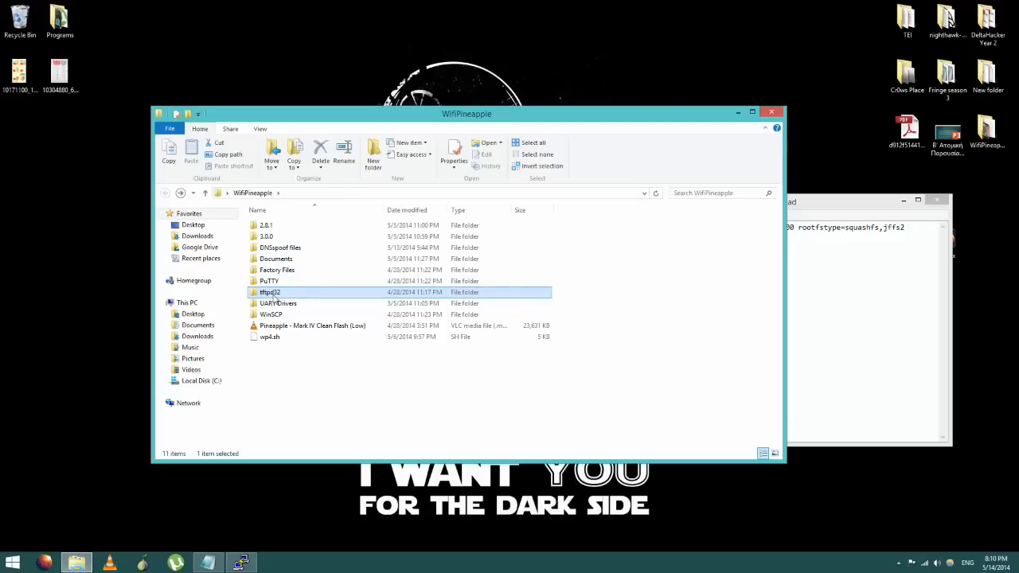
{"action": "double_click", "coordinate": [269, 292]}
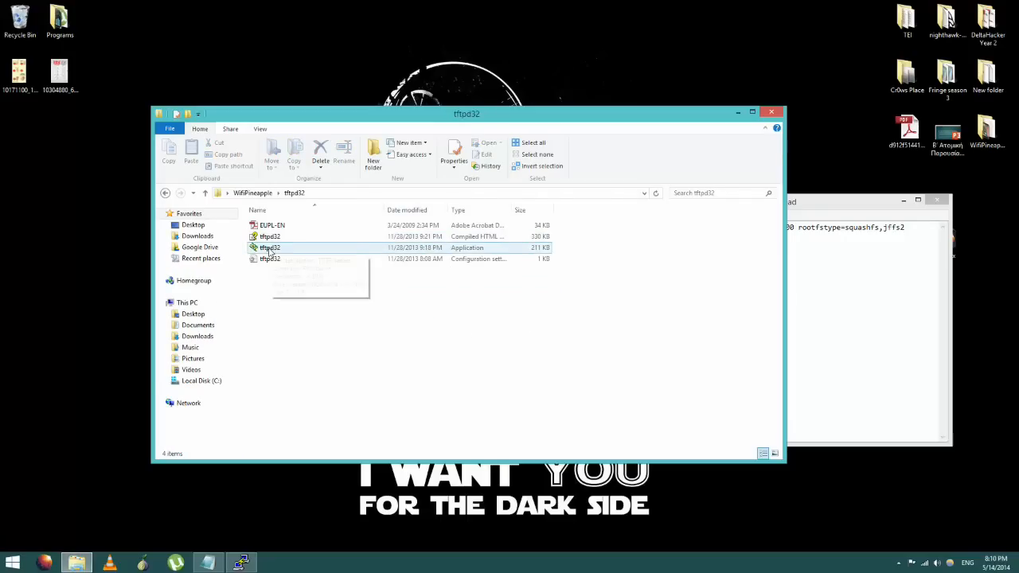
{"action": "double_click", "coordinate": [269, 247]}
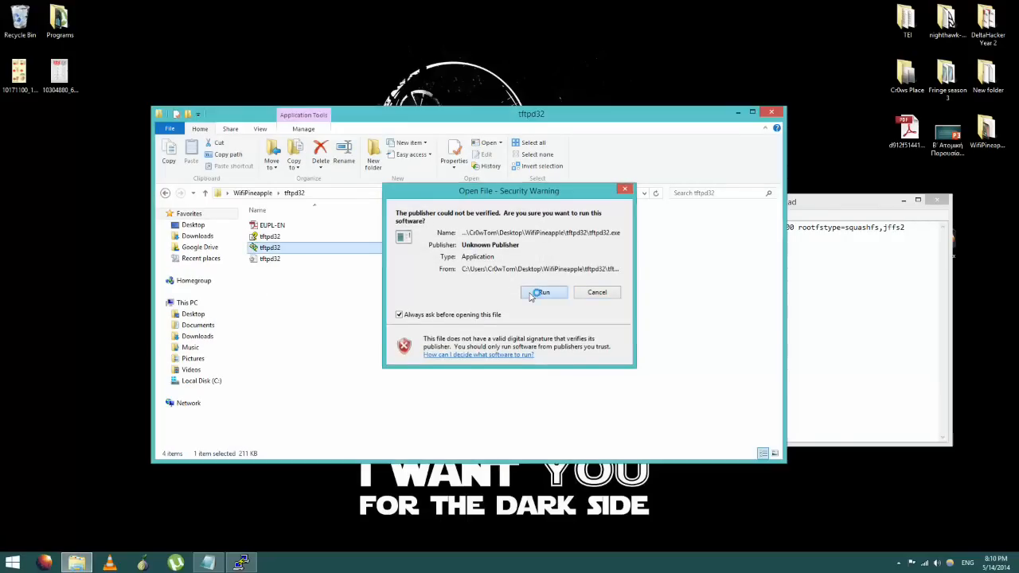
Allow Tftpd32 to run and set its server directory to Factory Files
{"action": "left_click", "coordinate": [542, 292]}
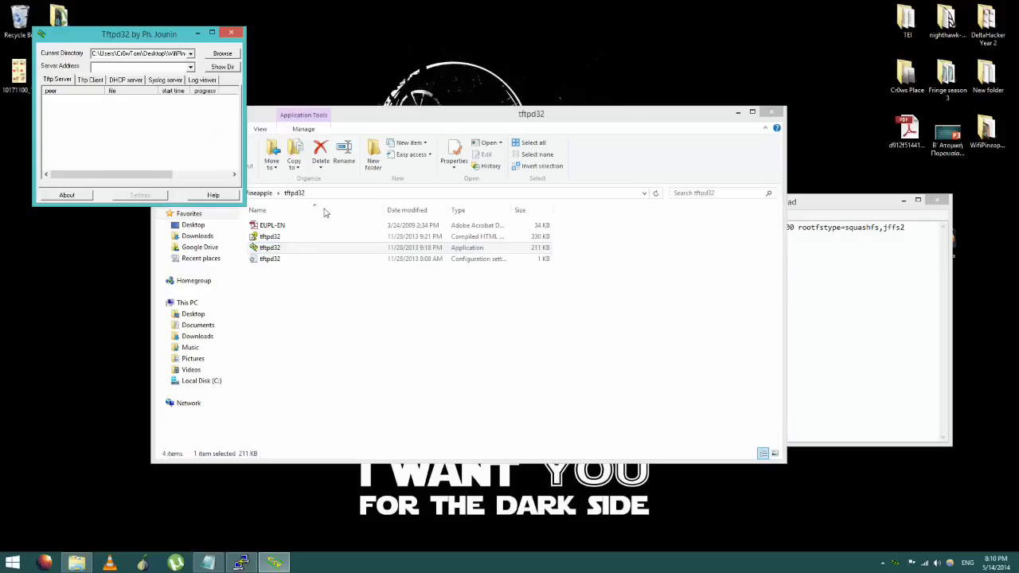
{"action": "left_click_drag", "start_coordinate": [139, 34], "coordinate": [314, 163]}
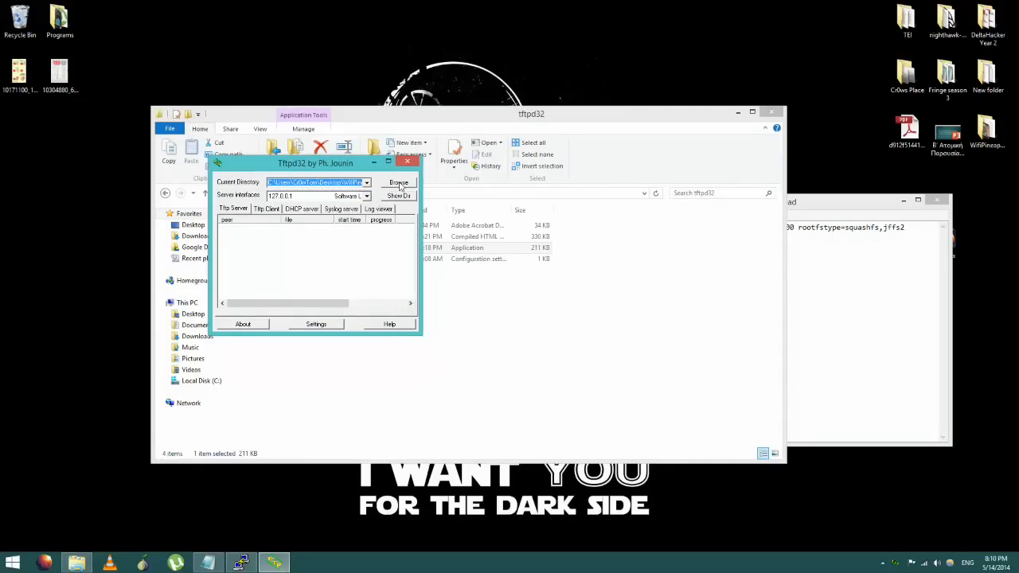
{"action": "left_click", "coordinate": [397, 183]}
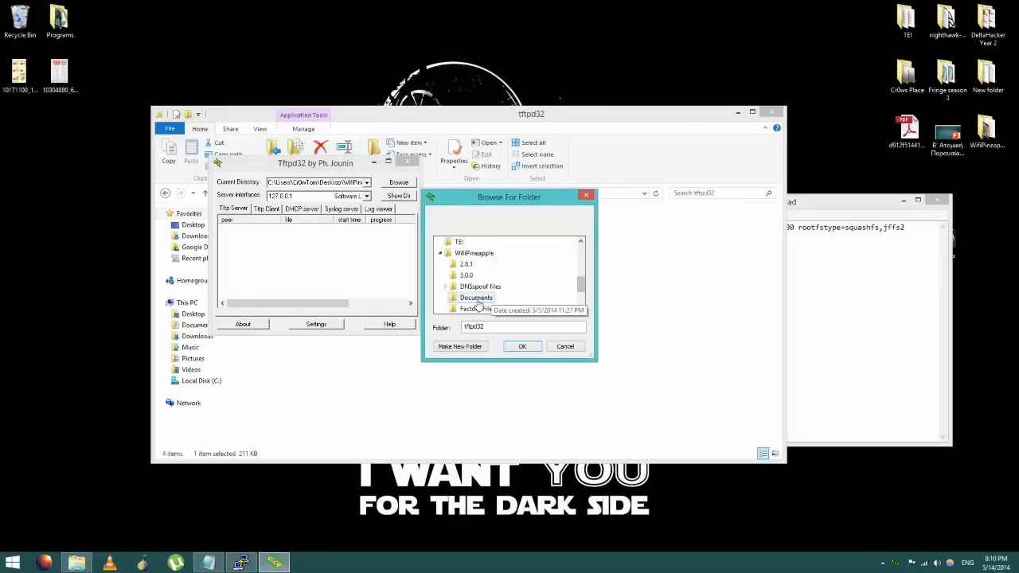
{"action": "left_click", "coordinate": [476, 297]}
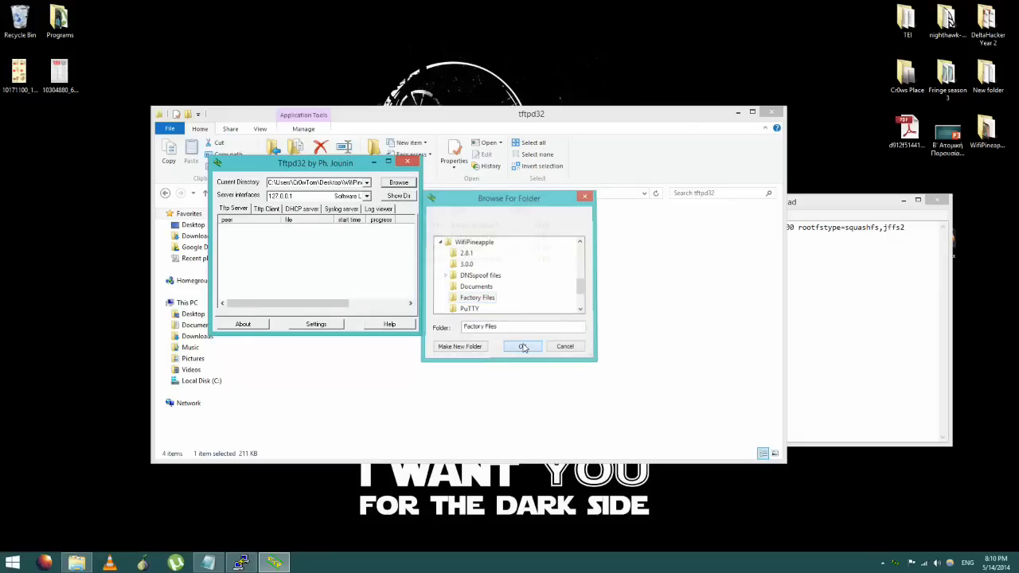
{"action": "left_click", "coordinate": [522, 345]}
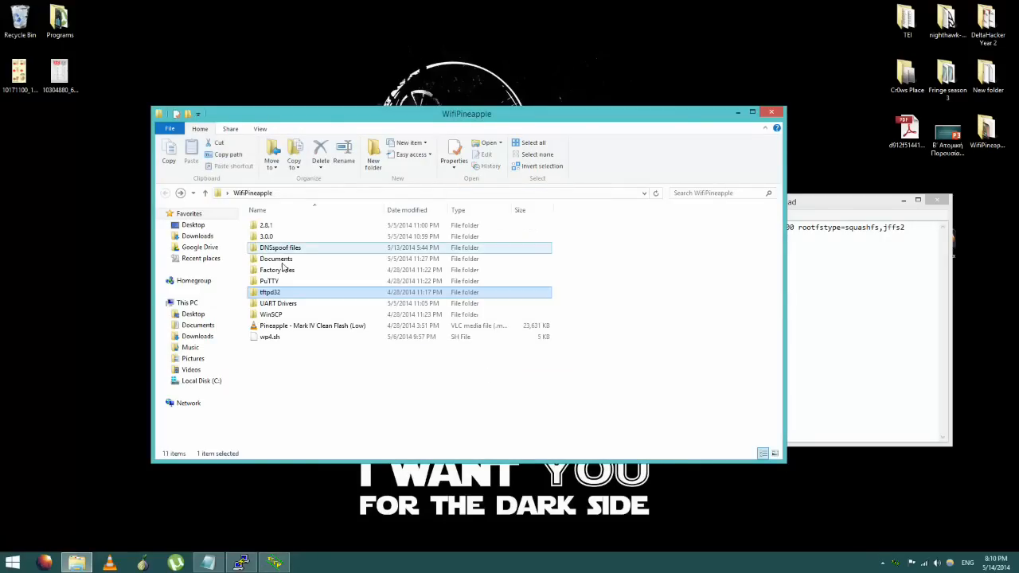
Check the kernel and rootfs files, then select the 192.168.2.11 server interface
{"action": "double_click", "coordinate": [276, 269]}
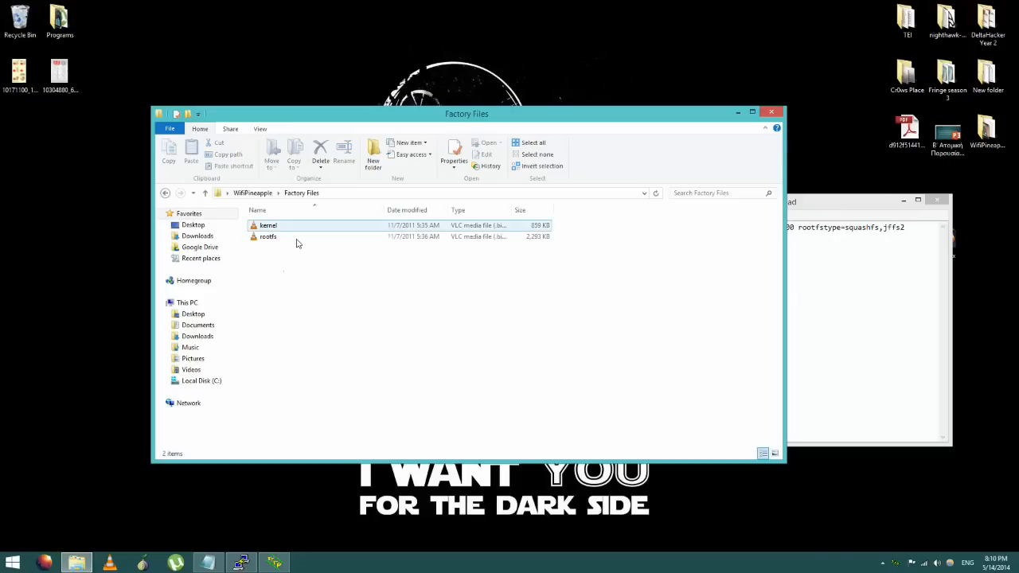
{"action": "left_click", "coordinate": [165, 192]}
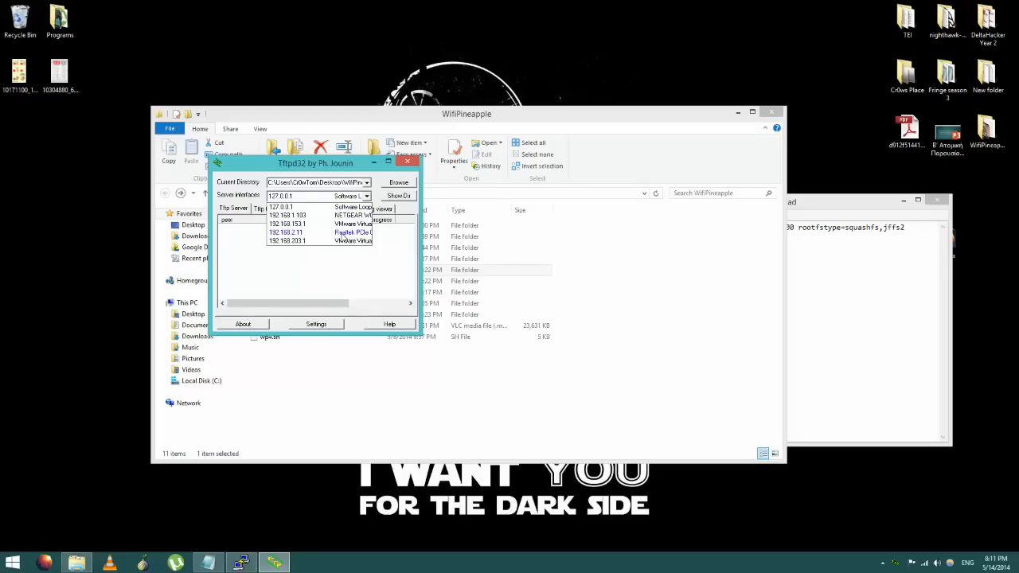
{"action": "left_click", "coordinate": [286, 231]}
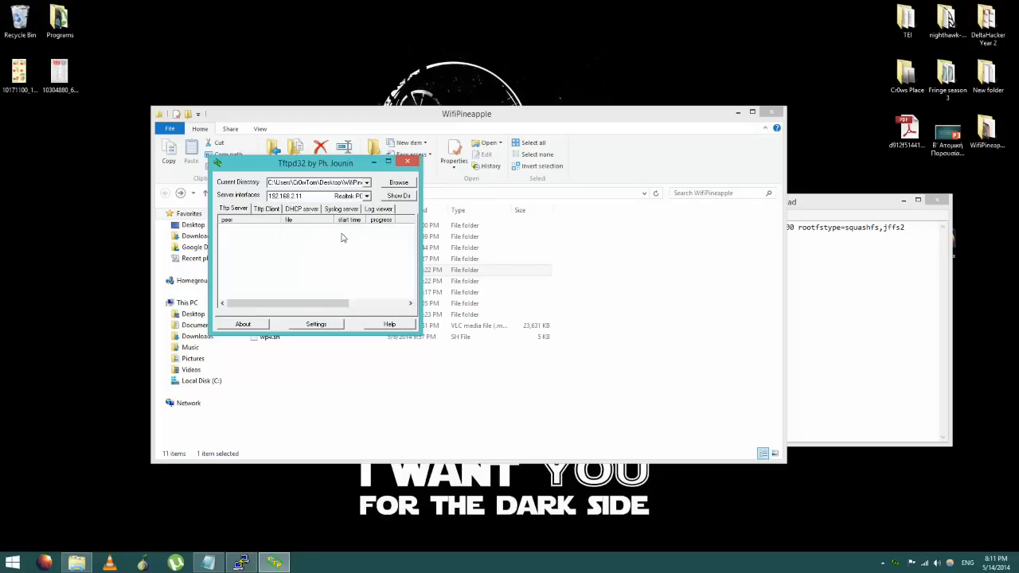
{"action": "mouse_move", "coordinate": [343, 298]}
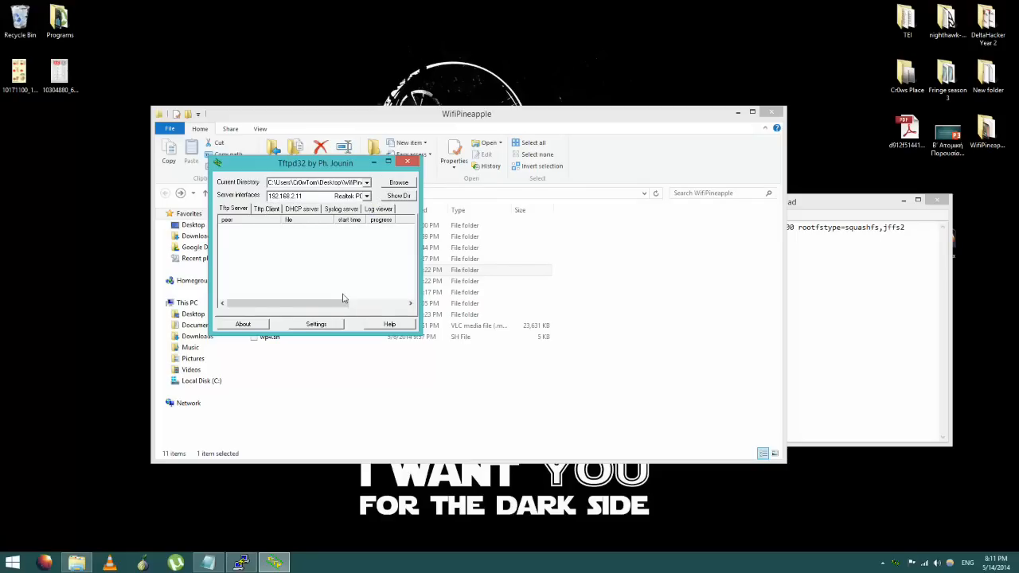
{"action": "mouse_move", "coordinate": [379, 264]}
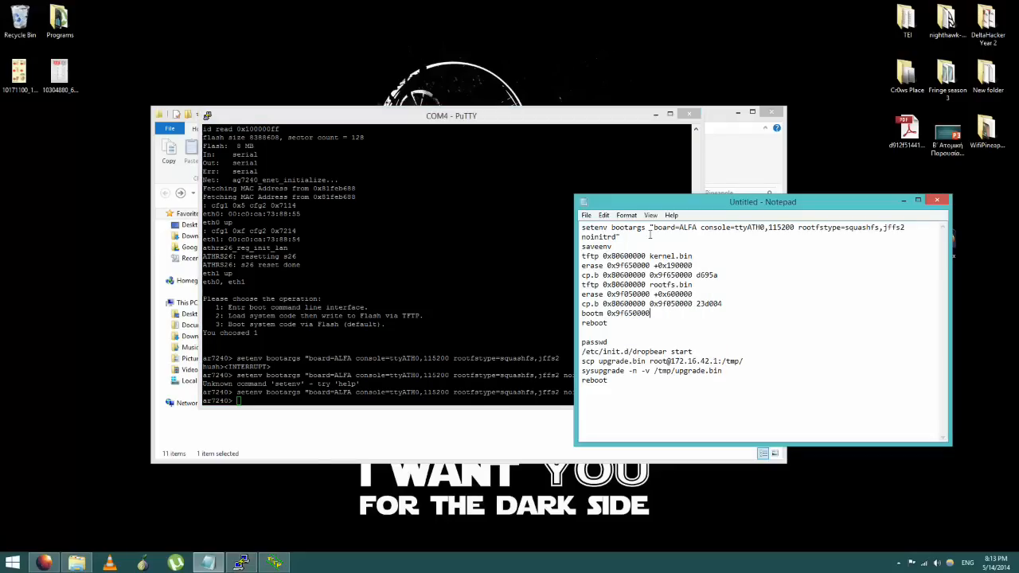
Return to the COM4 terminal and run saveenv at the ar7240 prompt
{"action": "double_click", "coordinate": [595, 246]}
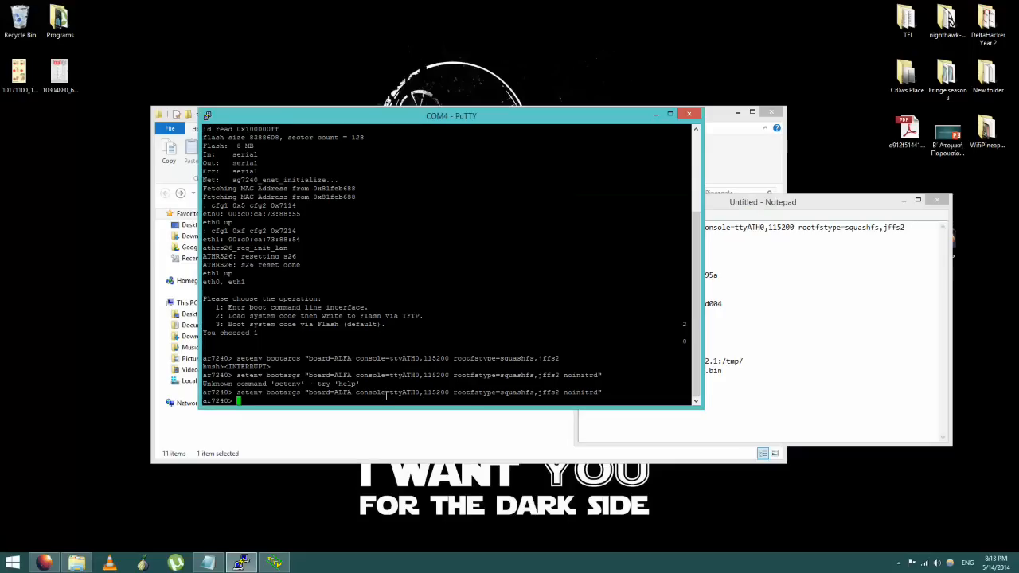
{"action": "type", "text": "saveenv"}
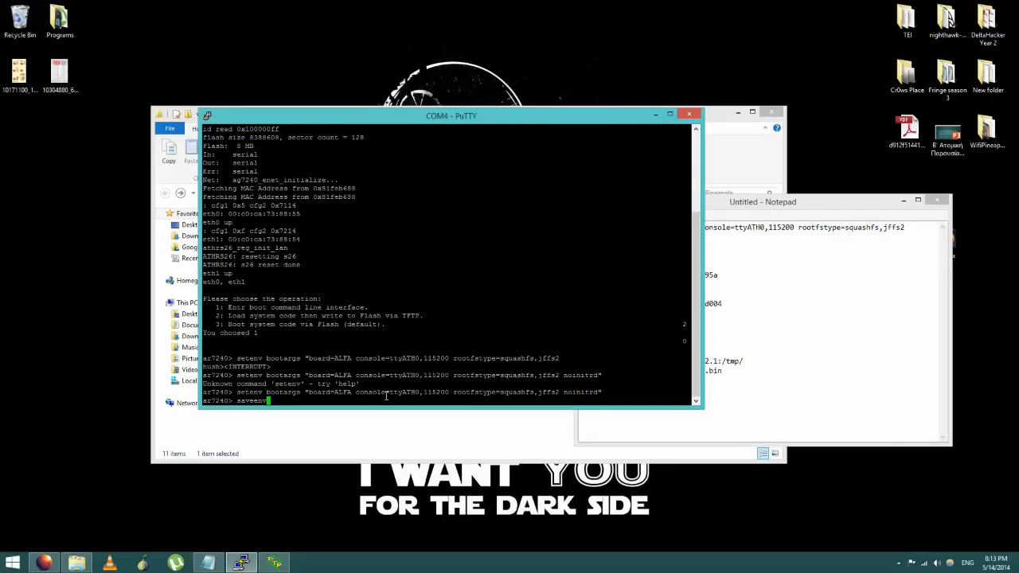
{"action": "key", "text": "Return"}
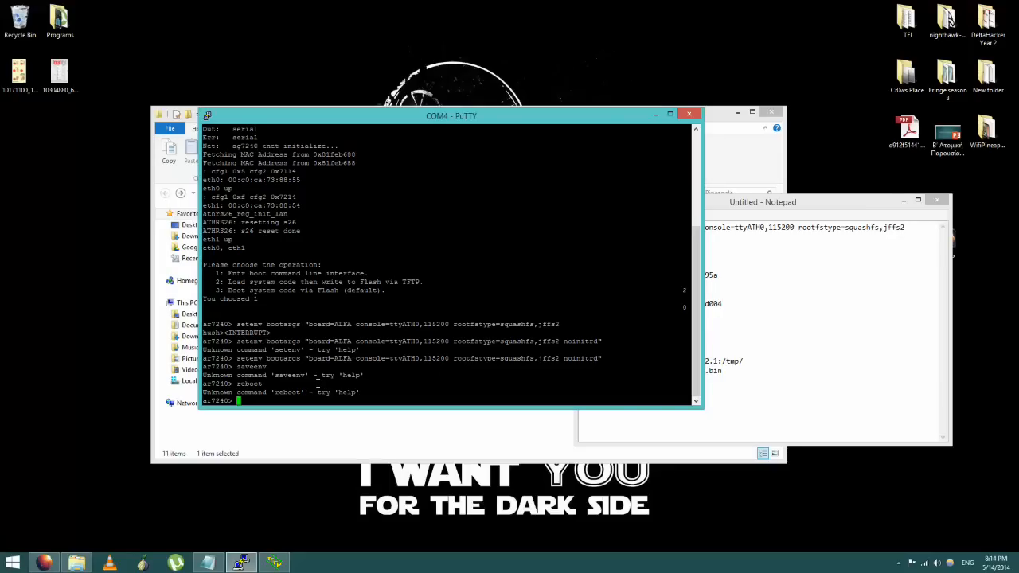
{"action": "mouse_move", "coordinate": [764, 335]}
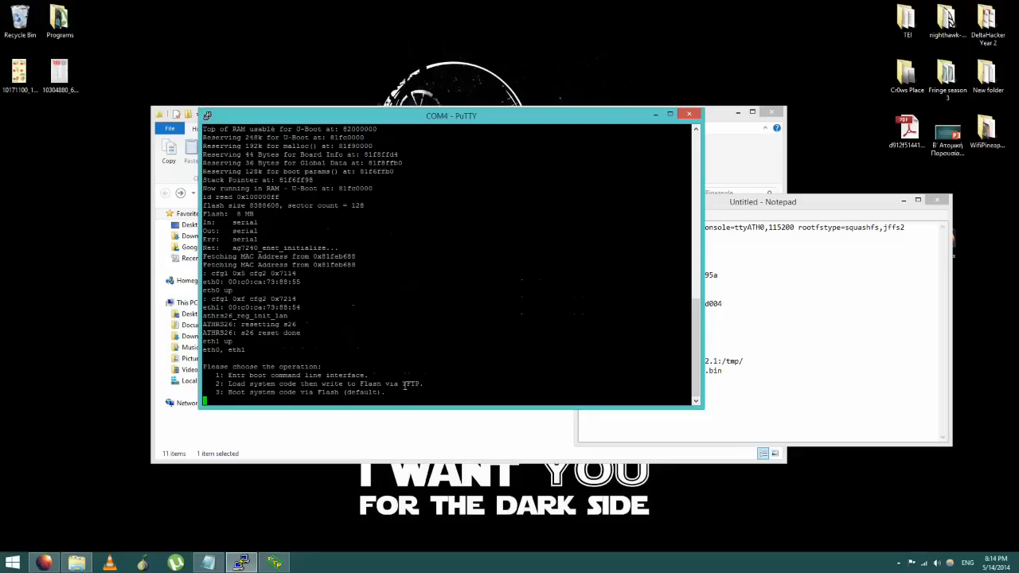
Set the ALFA bootargs, save them with saveenv, and paste the tftp kernel.bin download command
{"action": "type", "text": "1"}
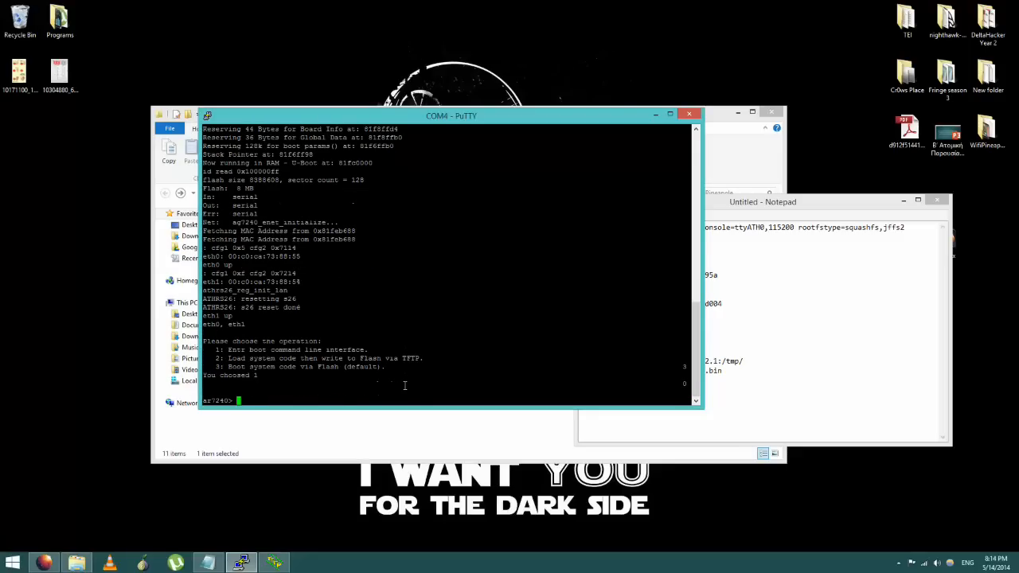
{"action": "left_click", "coordinate": [761, 201]}
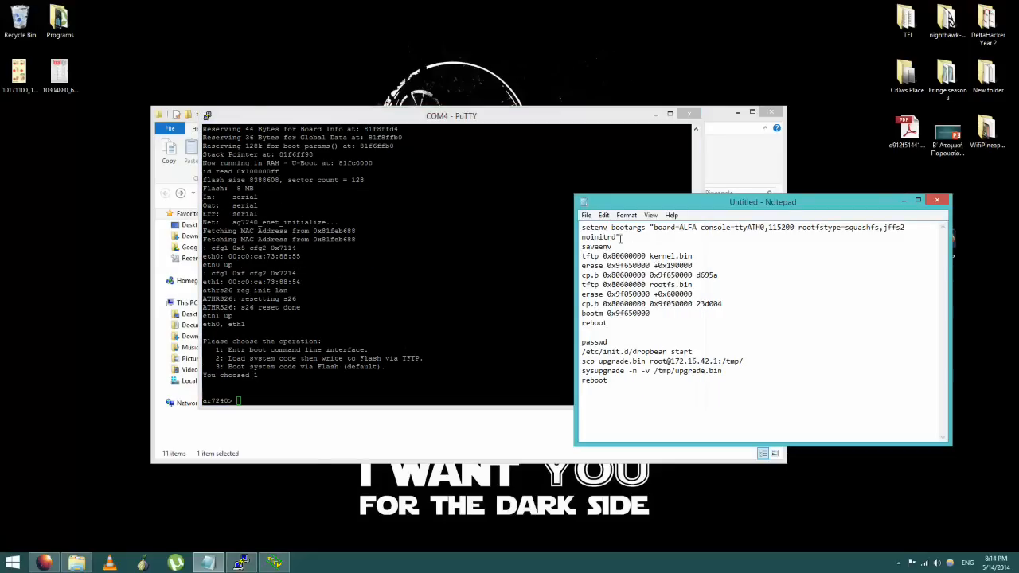
{"action": "left_click_drag", "start_coordinate": [583, 227], "coordinate": [616, 236]}
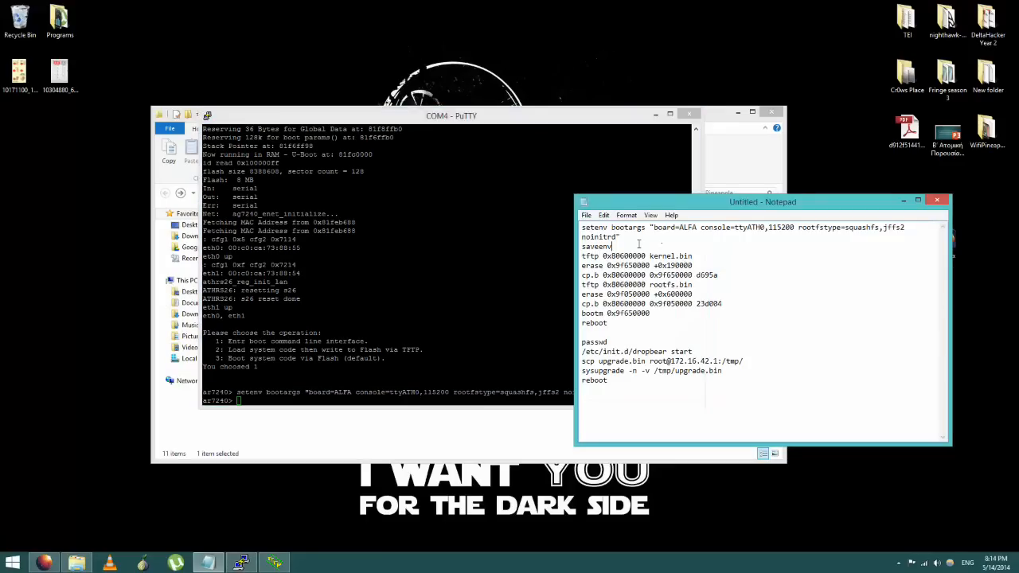
{"action": "right_click", "coordinate": [596, 246]}
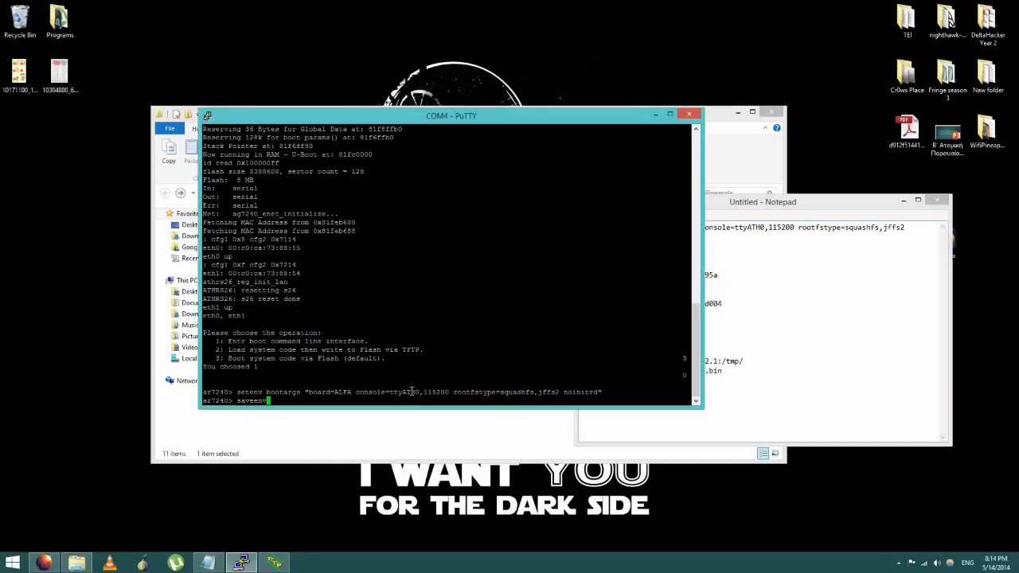
{"action": "key", "text": "Return"}
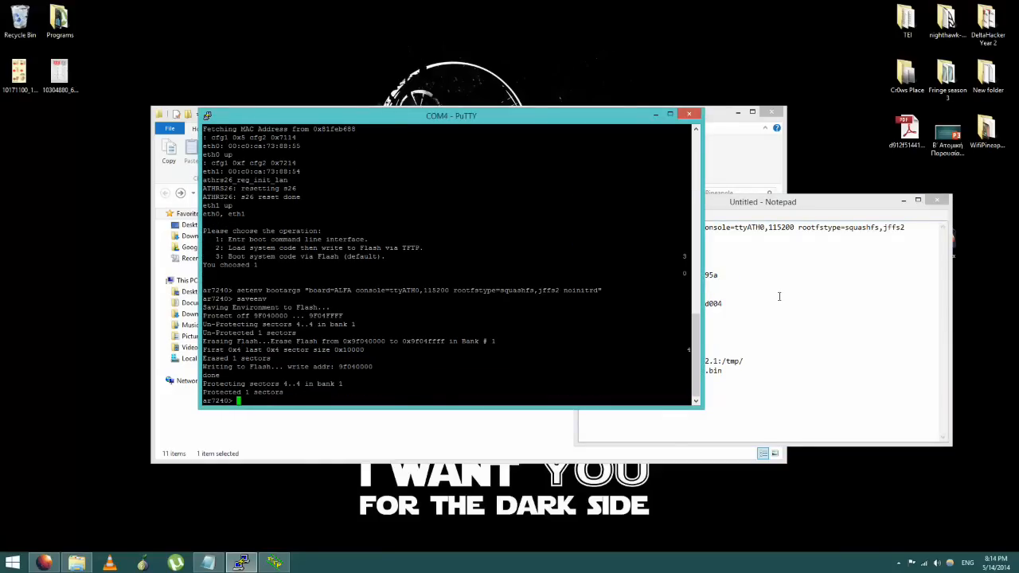
{"action": "left_click", "coordinate": [762, 201]}
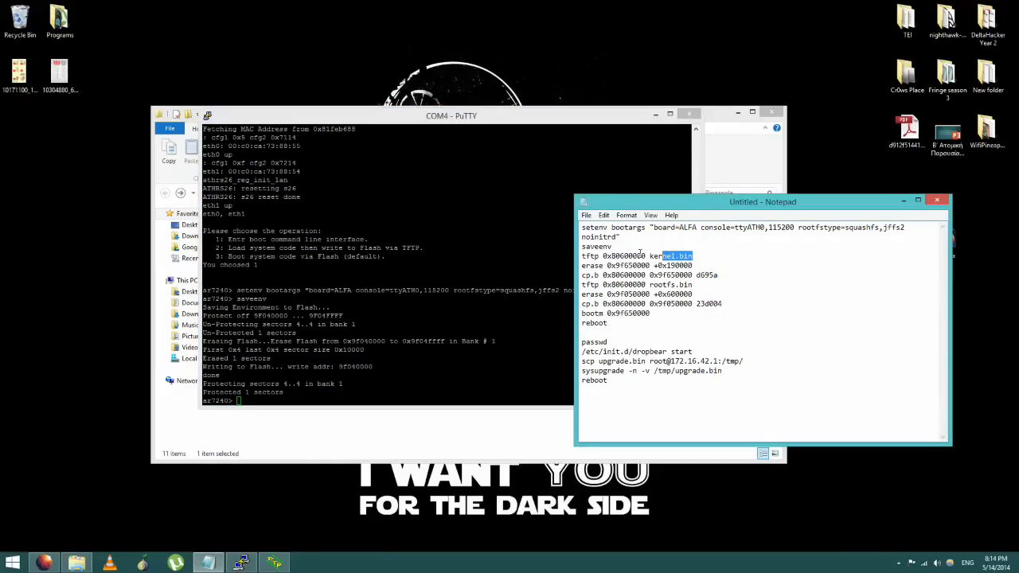
{"action": "right_click", "coordinate": [636, 256]}
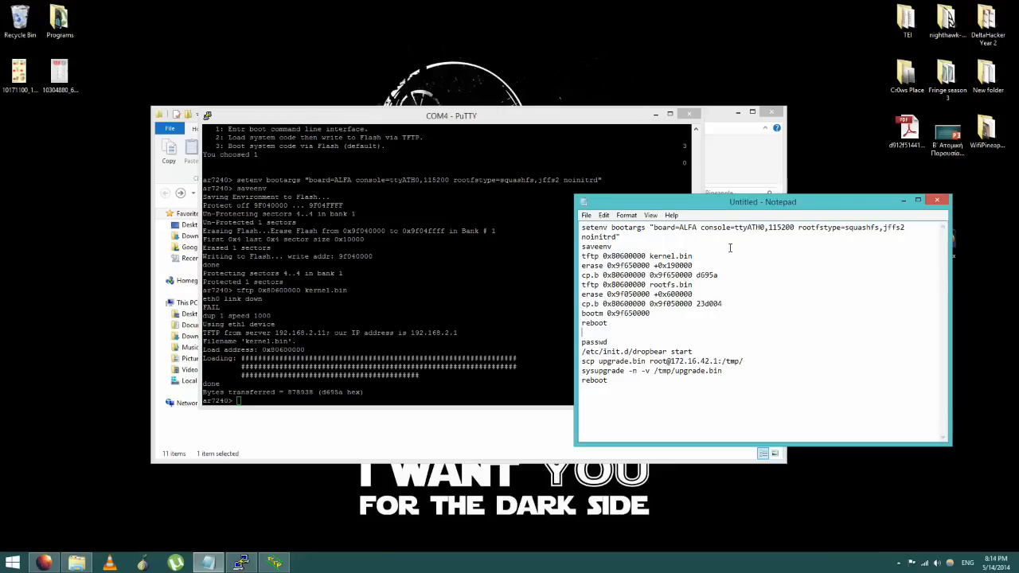
Erase 0x9f650000 +0x190000 and copy the kernel there with cp.b 0x80600000 0x9f650000 d695a
{"action": "right_click", "coordinate": [636, 265]}
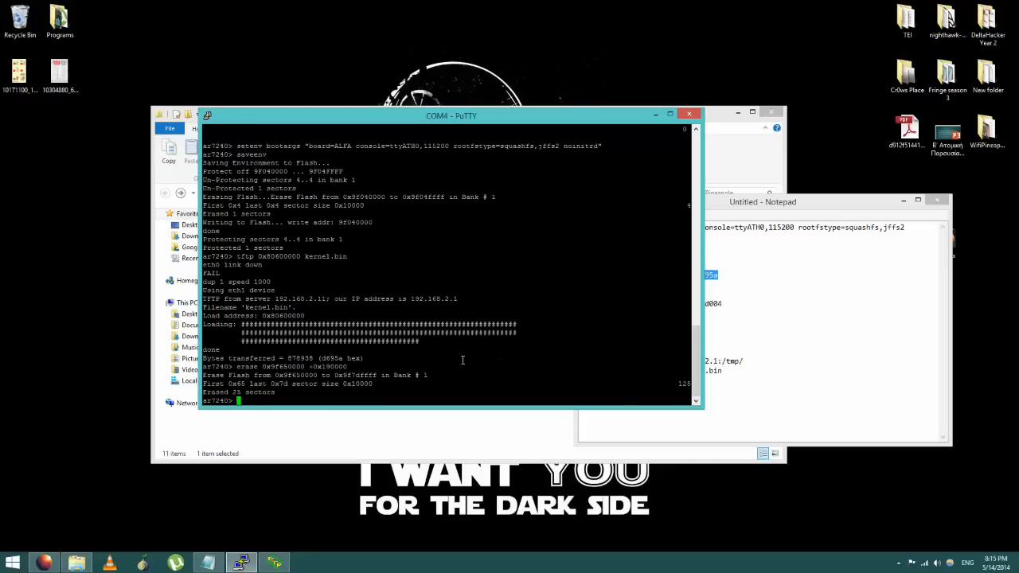
{"action": "type", "text": "cp.b 0x80600000 0x9f650000 d695a"}
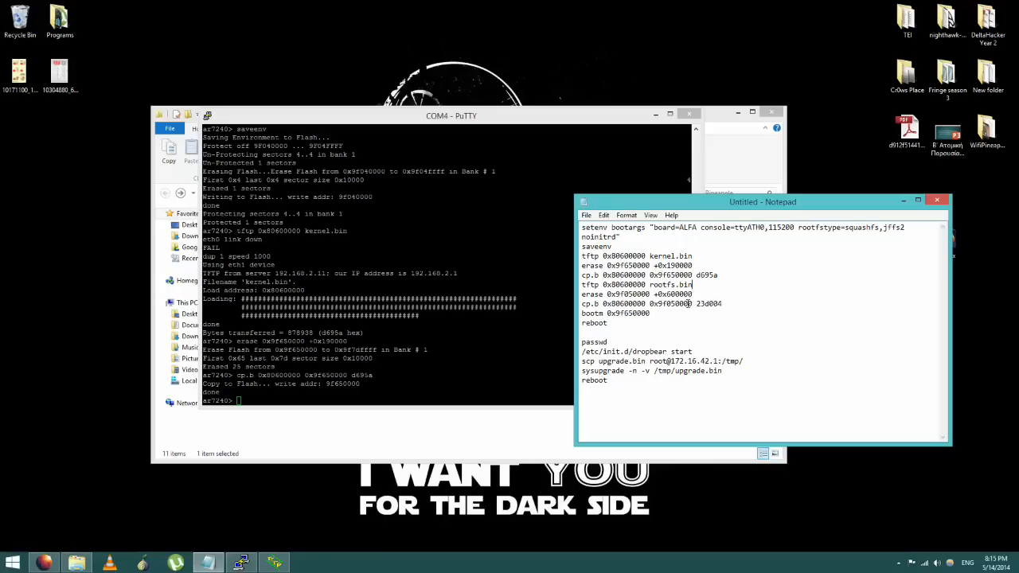
Download rootfs.bin with tftp 0x80600000 and enter erase 0x9f050000 +0x600000
{"action": "double_click", "coordinate": [635, 284]}
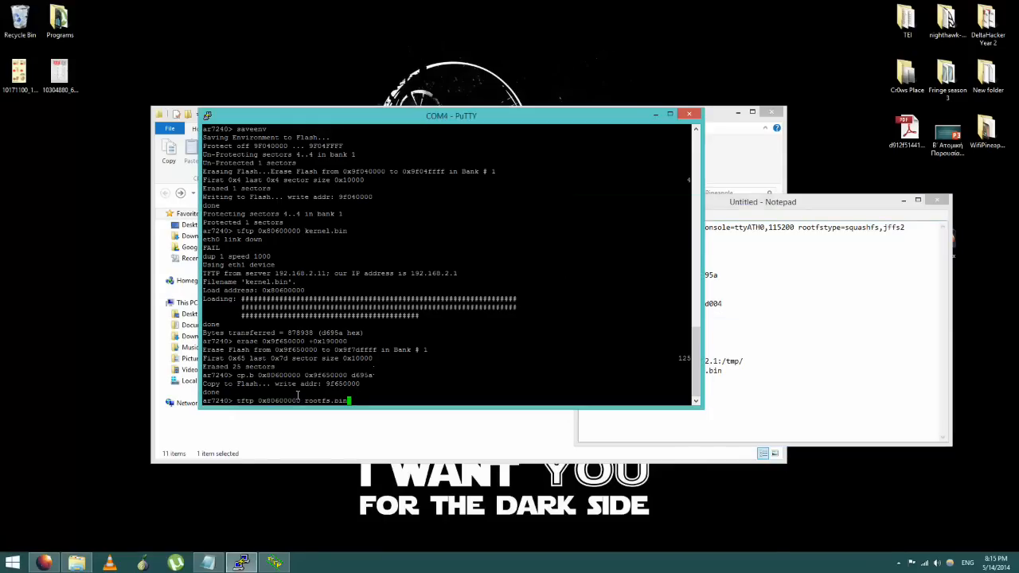
{"action": "key", "text": "Return"}
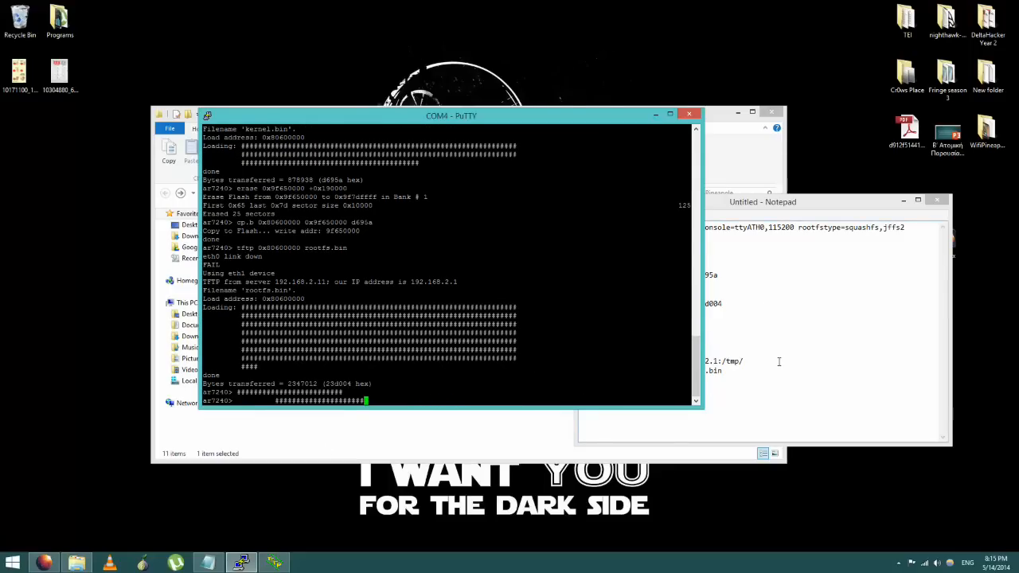
{"action": "left_click", "coordinate": [762, 201]}
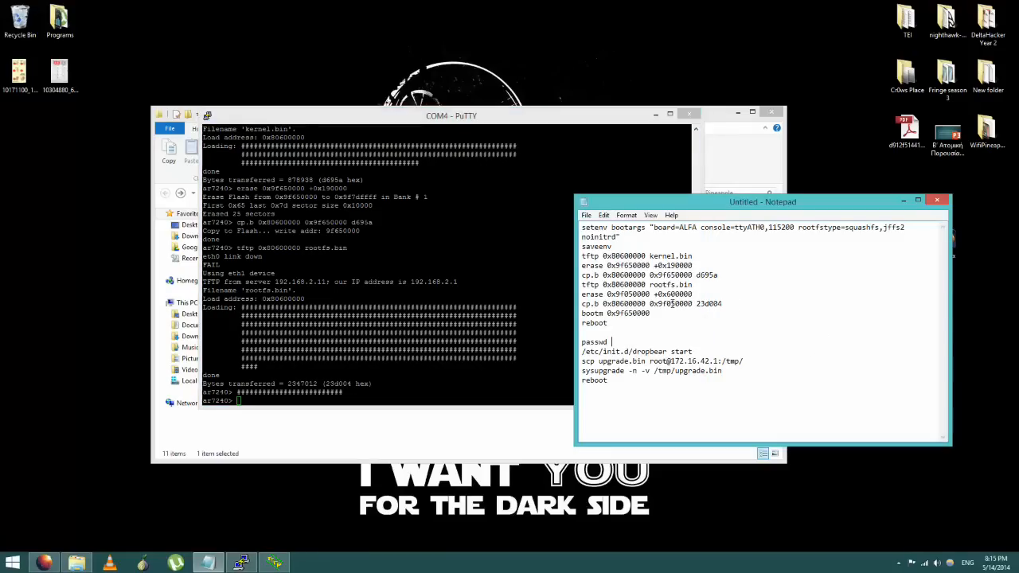
{"action": "double_click", "coordinate": [635, 293]}
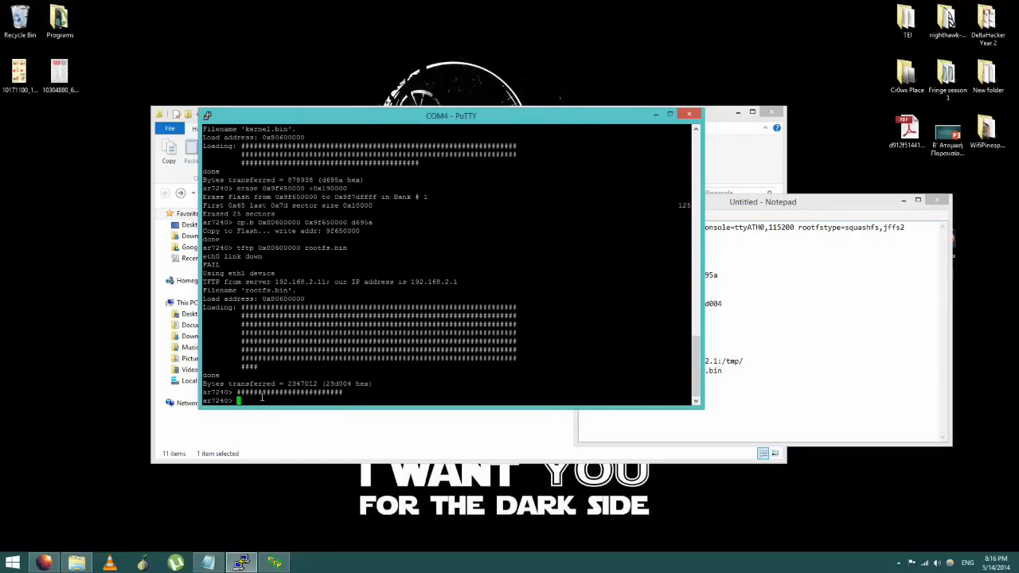
{"action": "type", "text": "erase 0x9f050000 +0x600000"}
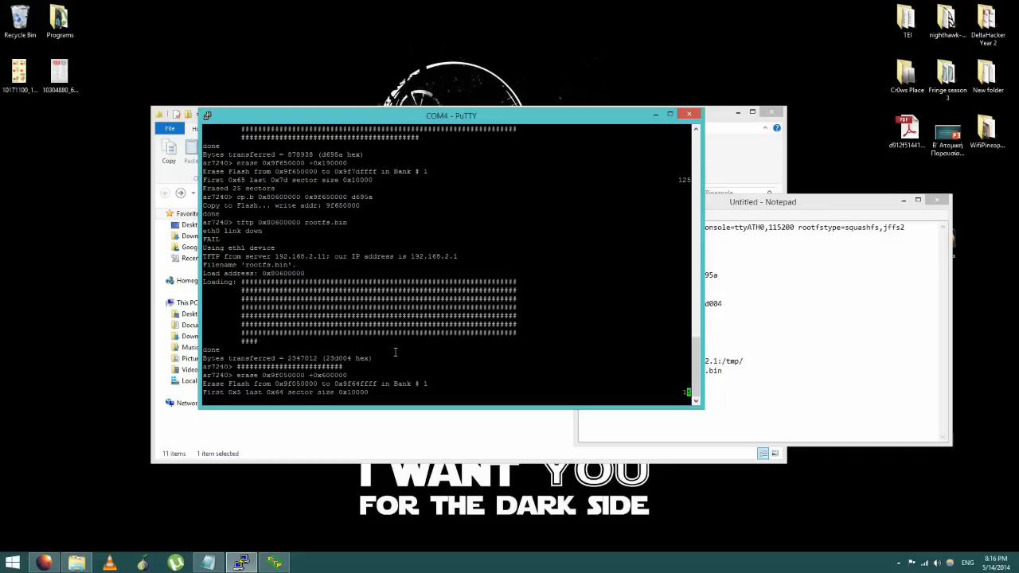
Copy rootfs to flash with cp.b 0x80600000 0x9f050000 23d004 and stage bootm 0x9f650000
{"action": "left_click", "coordinate": [762, 202]}
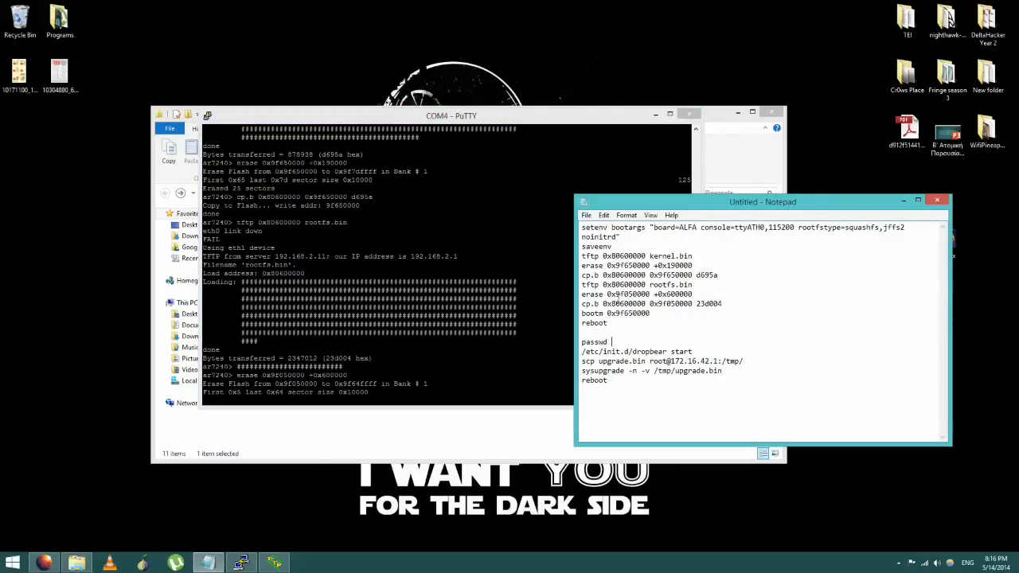
{"action": "double_click", "coordinate": [653, 303]}
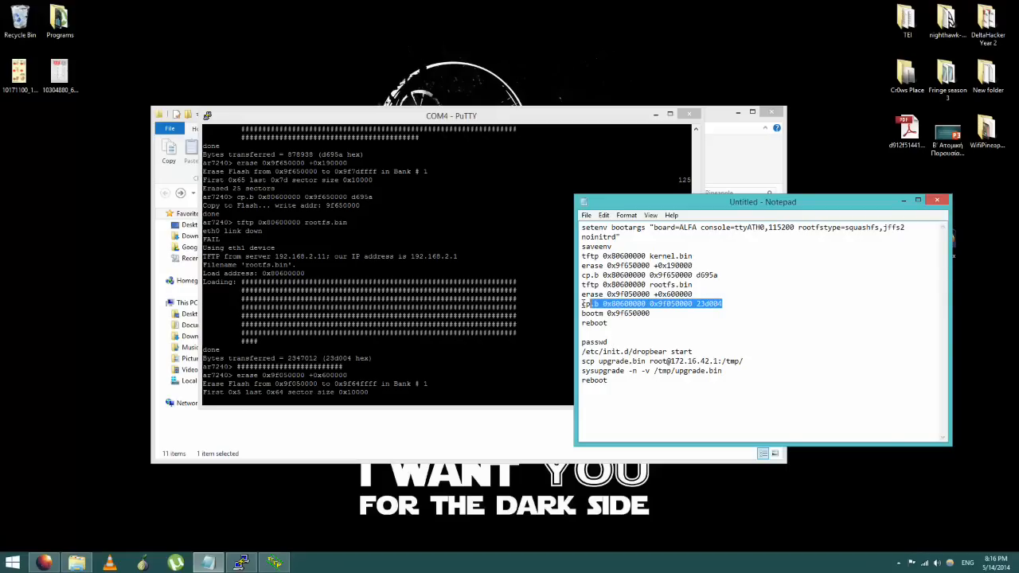
{"action": "right_click", "coordinate": [653, 303]}
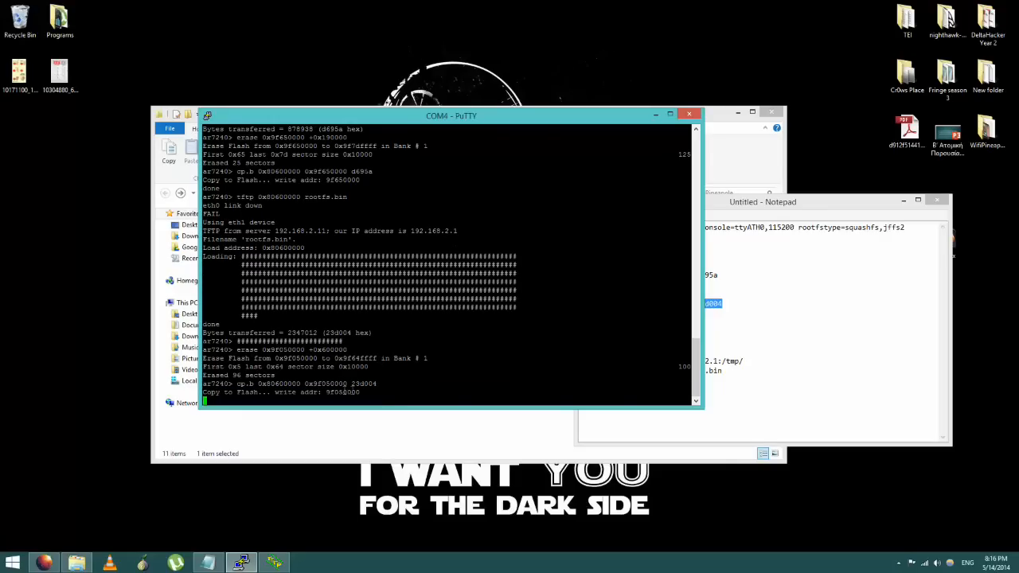
{"action": "left_click", "coordinate": [761, 201]}
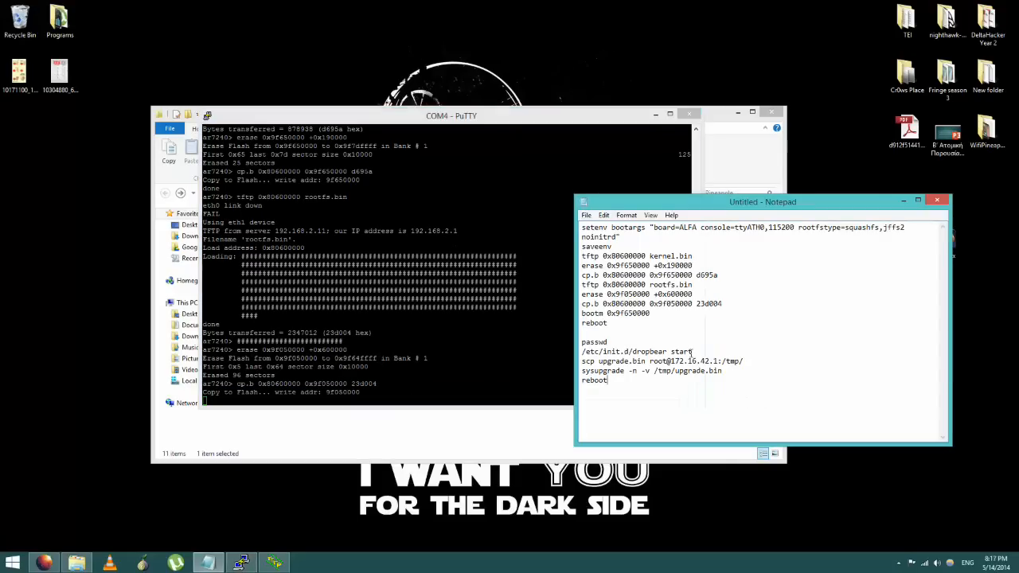
{"action": "double_click", "coordinate": [614, 313]}
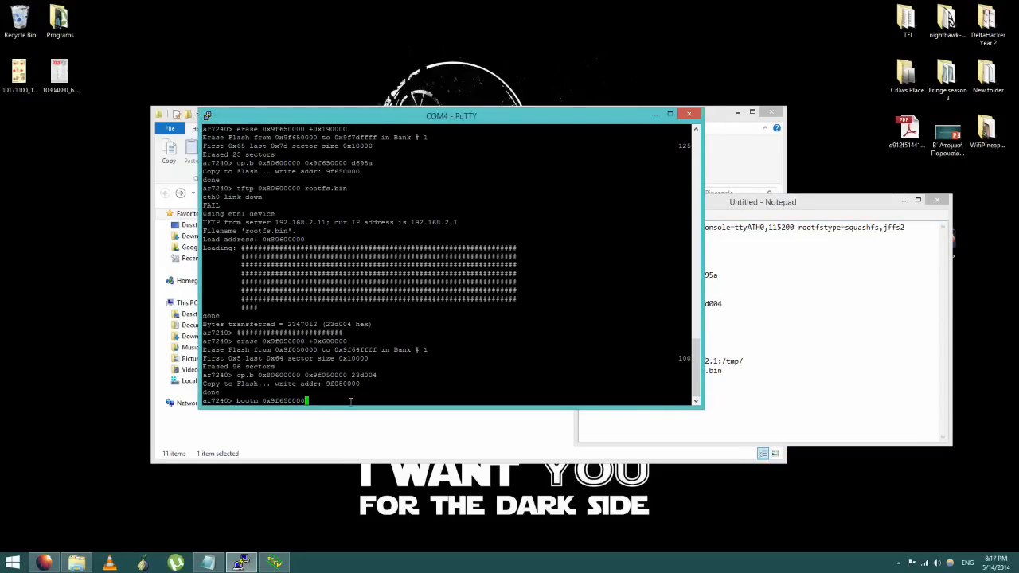
Run bootm 0x9f650000 and, once OpenWrt finishes booting, activate the root@Hornet console
{"action": "key", "text": "Return"}
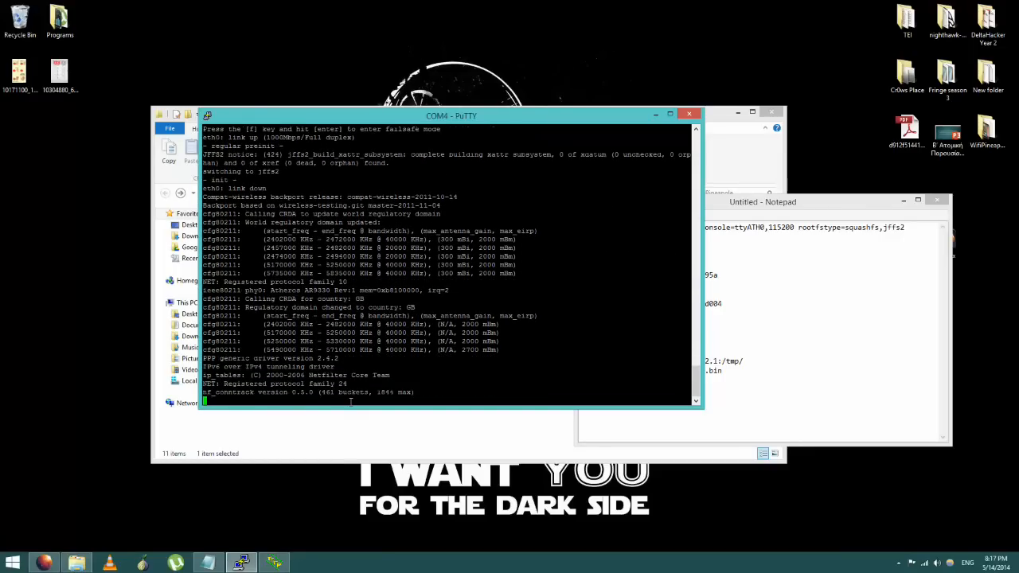
{"action": "scroll", "scroll_direction": "down", "scroll_amount": 3}
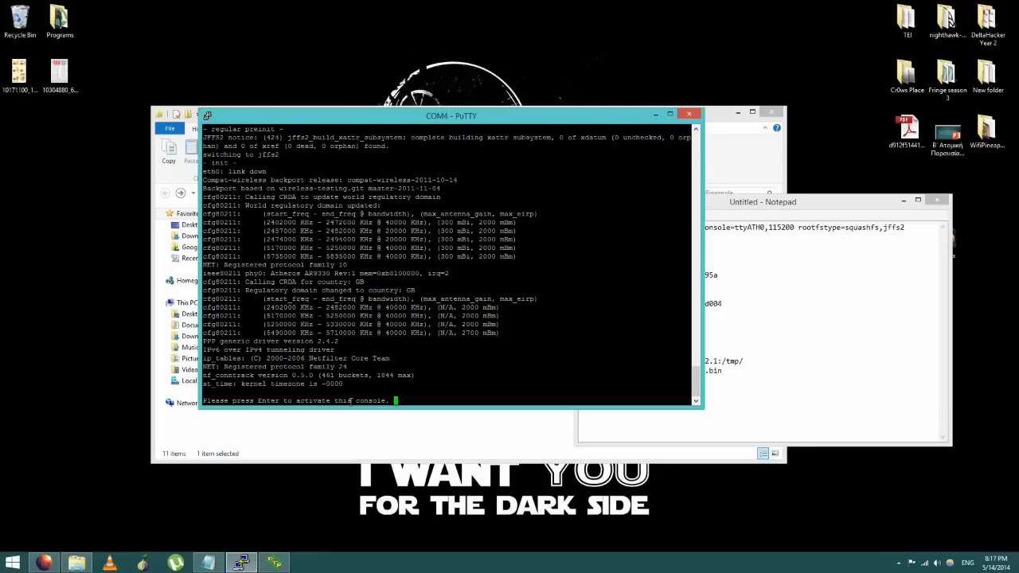
{"action": "mouse_move", "coordinate": [465, 340]}
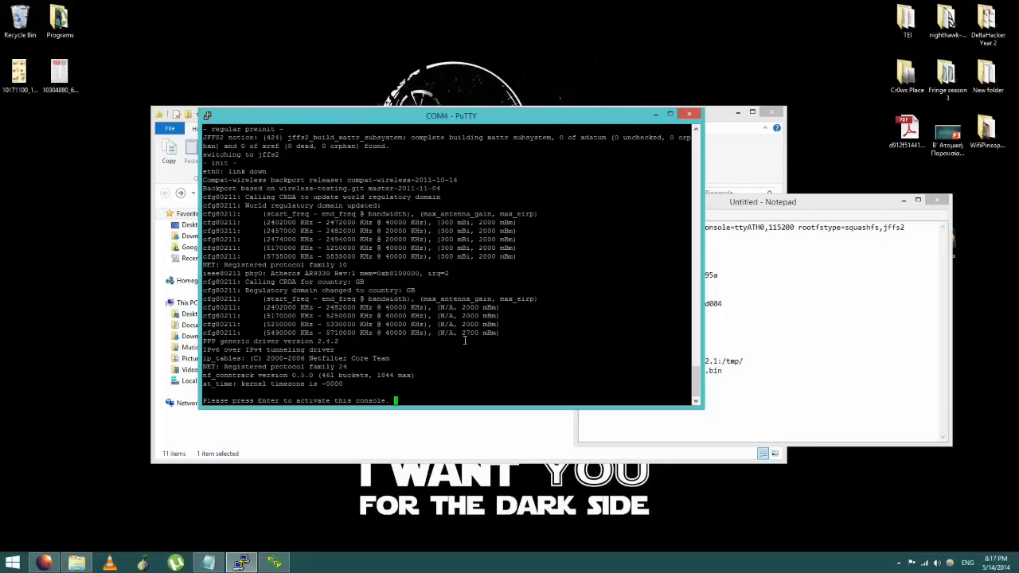
{"action": "key", "text": "Return"}
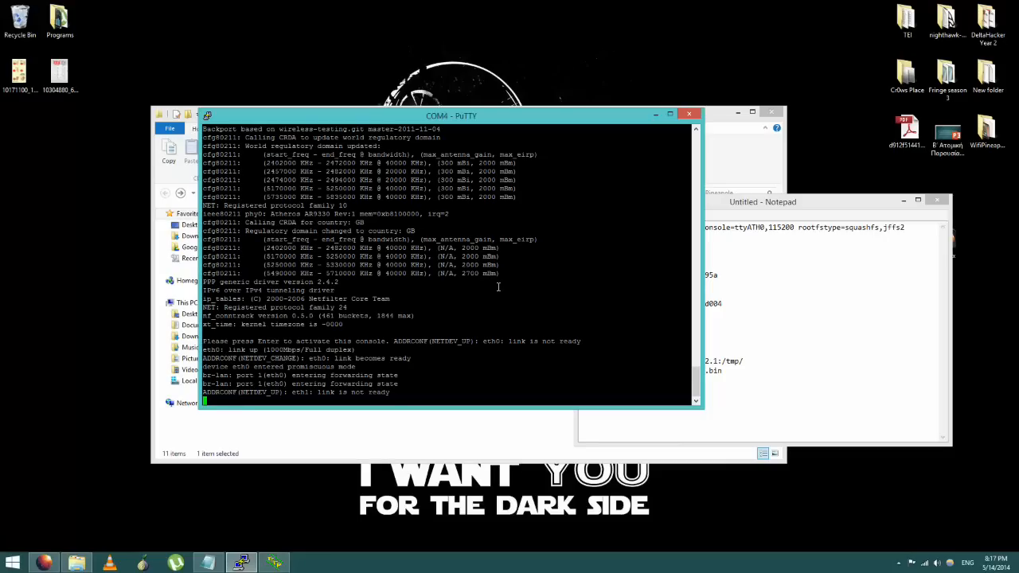
{"action": "scroll", "scroll_direction": "down", "scroll_amount": 3}
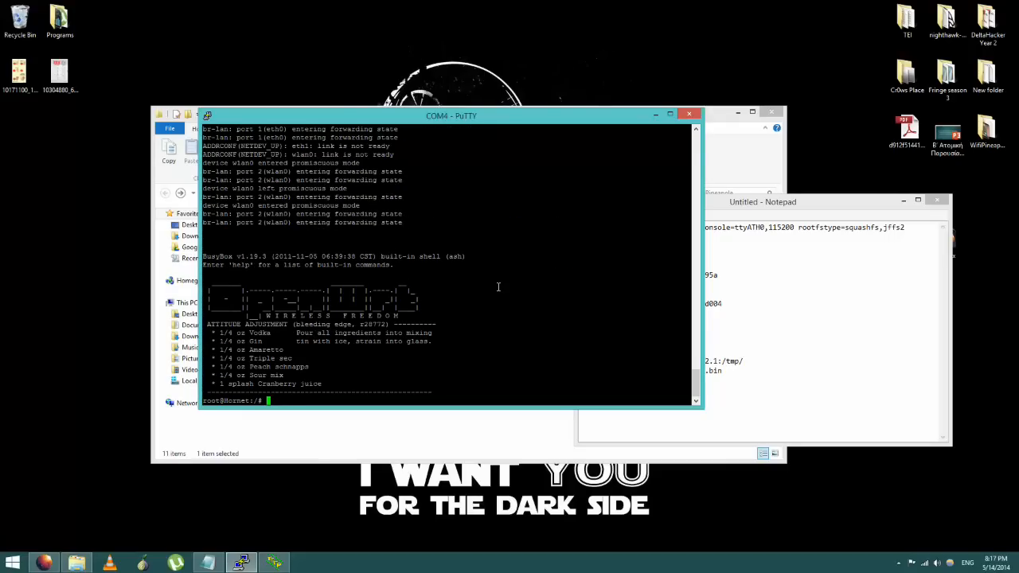
Enter the reboot command at the root@Hornet shell
{"action": "type", "text": "rebo"}
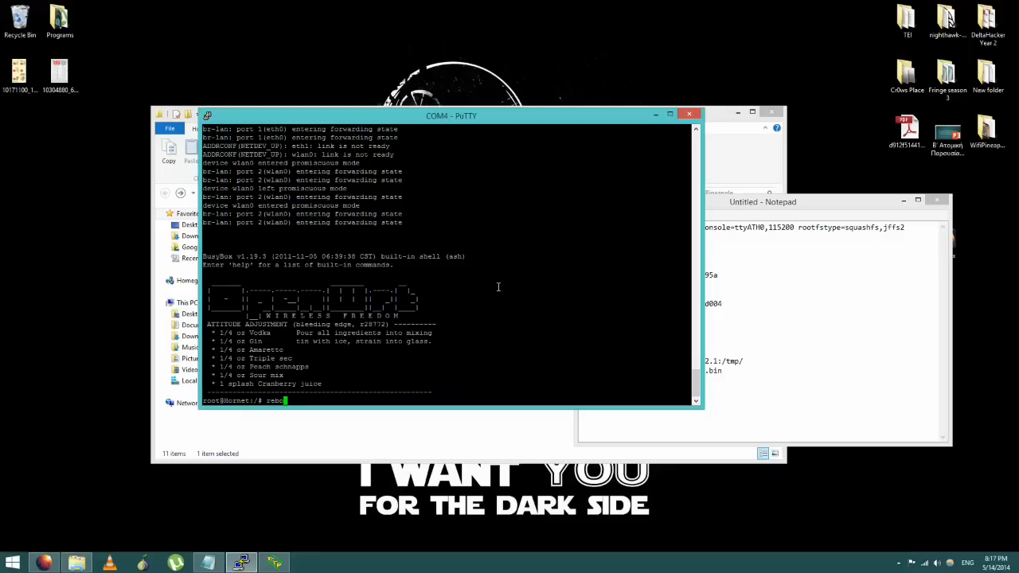
{"action": "key", "text": "Return"}
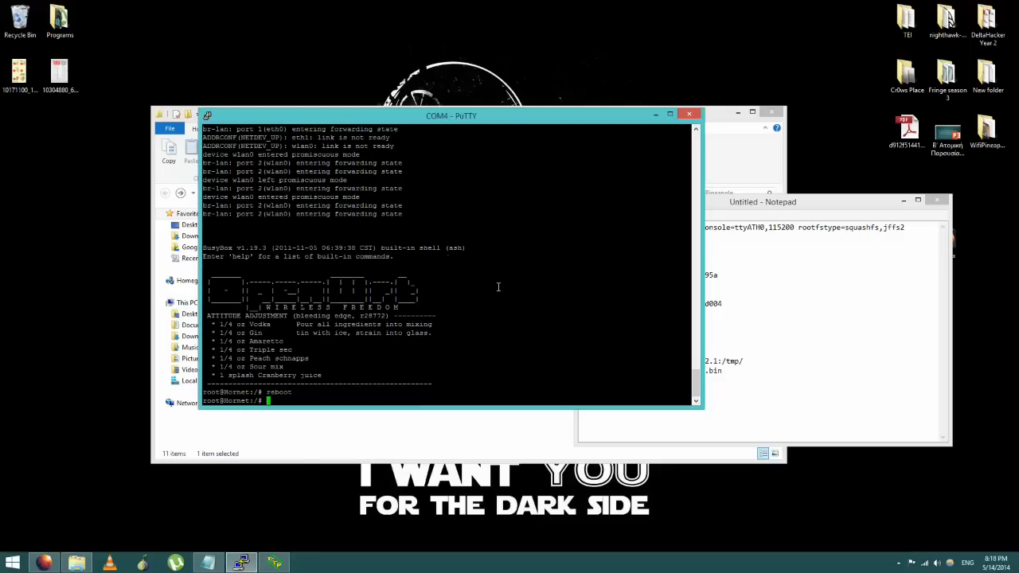
{"action": "mouse_move", "coordinate": [579, 292]}
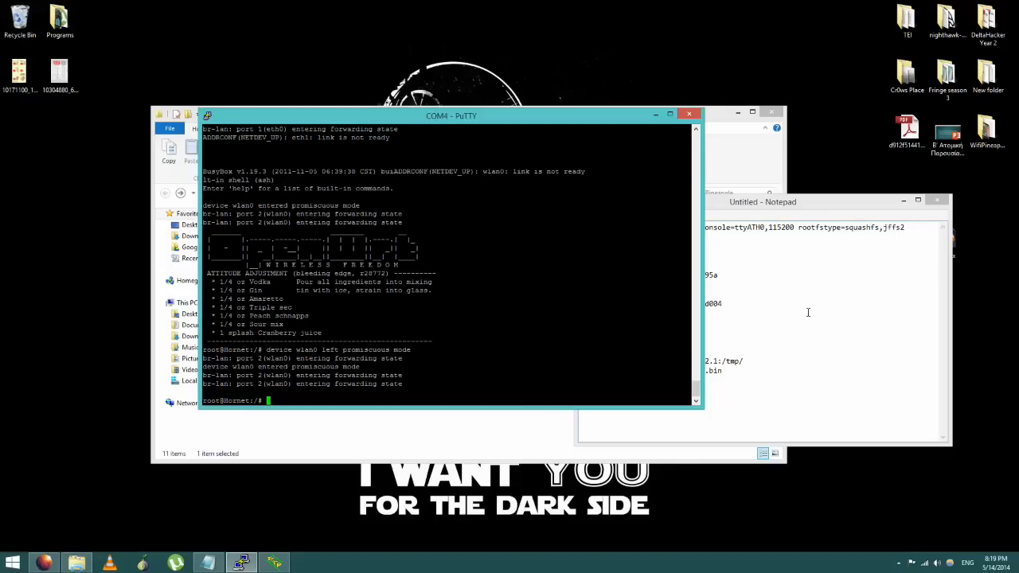
Change the root password with passwd, entering and confirming the new password
{"action": "type", "text": "passwd"}
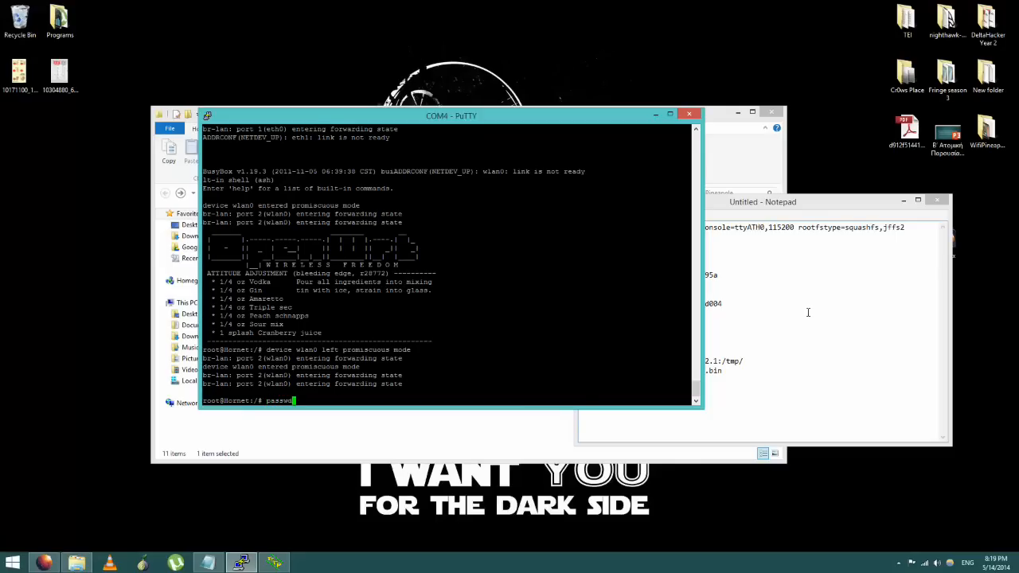
{"action": "key", "text": "Return"}
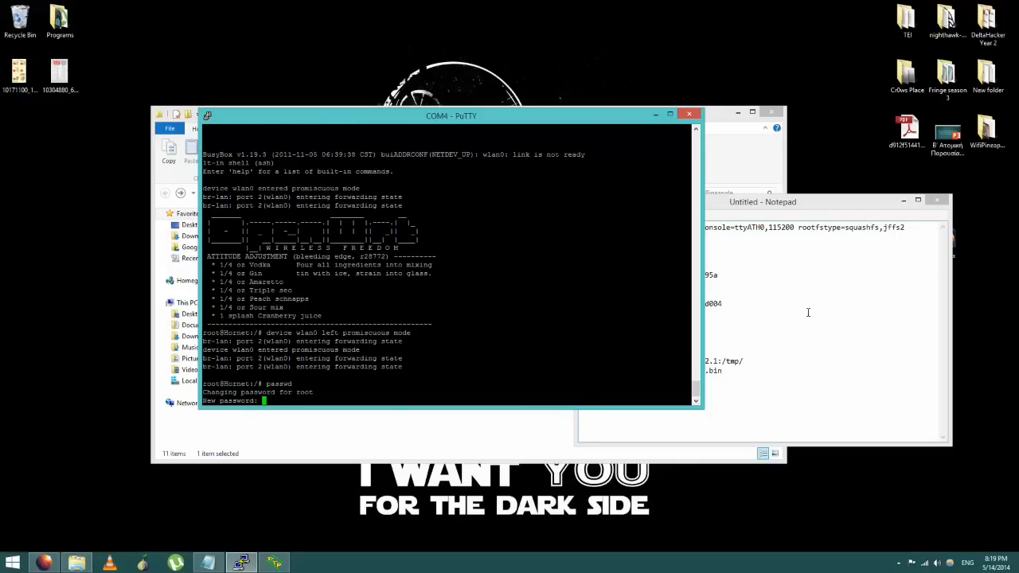
{"action": "key", "text": "Return"}
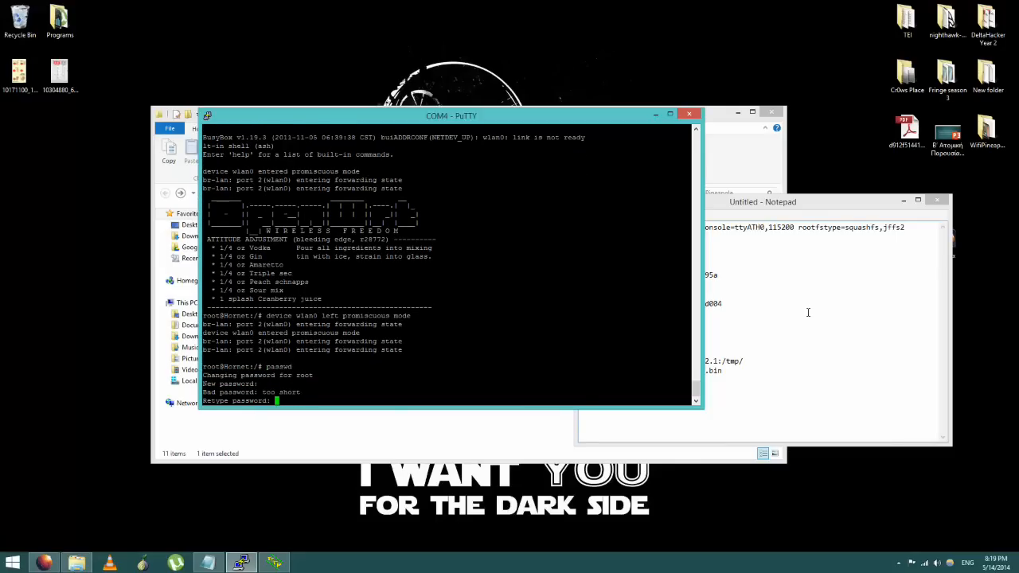
{"action": "key", "text": "Return"}
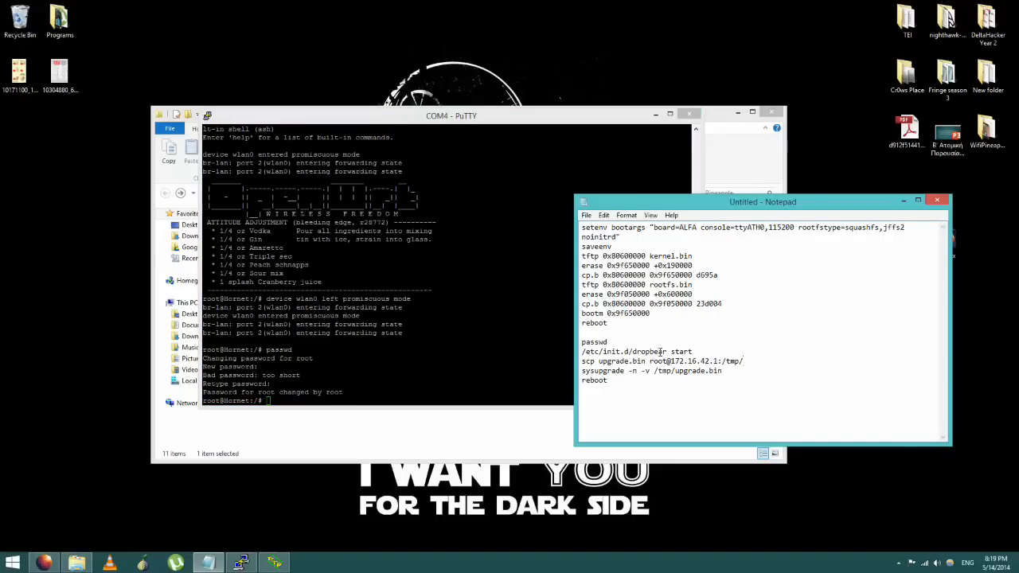
Start the SSH server with /etc/init.d/dropbear start
{"action": "double_click", "coordinate": [637, 351]}
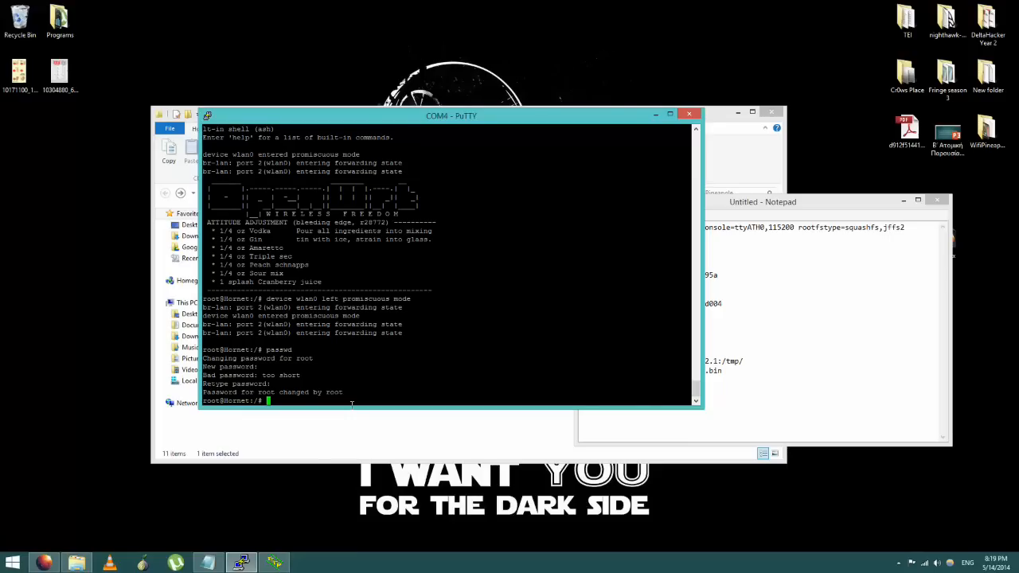
{"action": "type", "text": "/etc/init.d/dropbear start"}
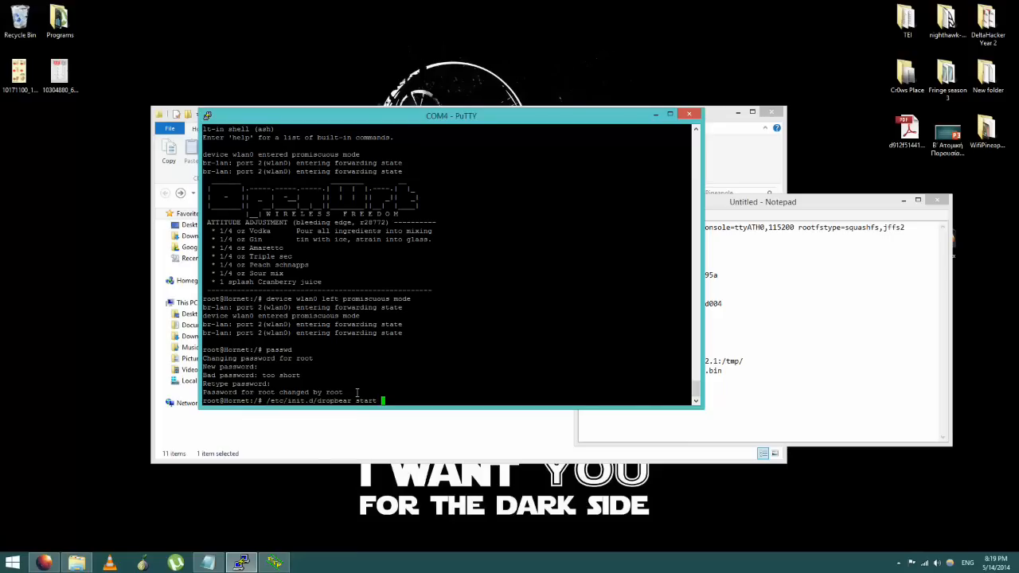
{"action": "key", "text": "Return"}
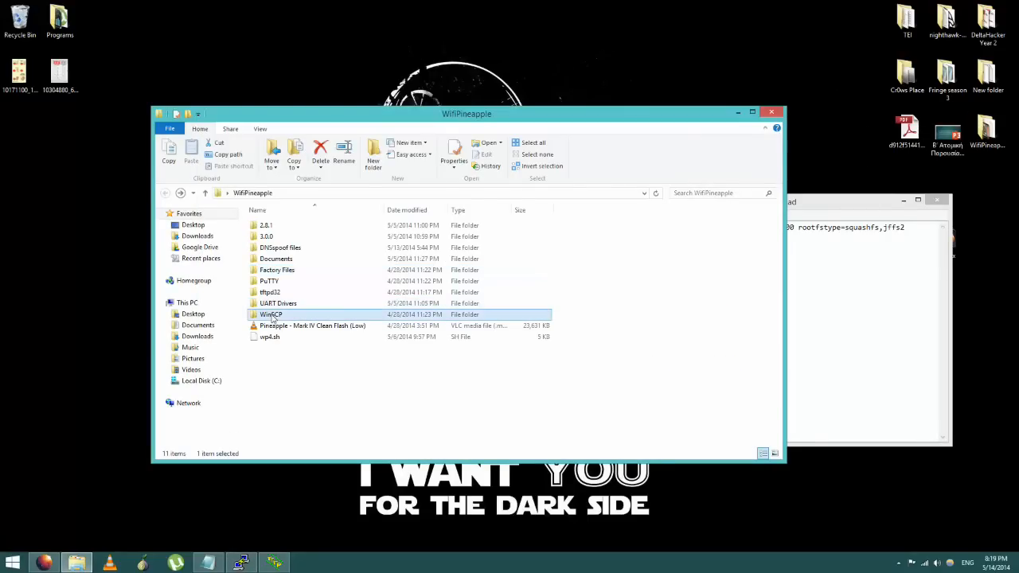
Launch WinSCP.exe from the WinSCP folder, allowing it past the security warning
{"action": "double_click", "coordinate": [270, 314]}
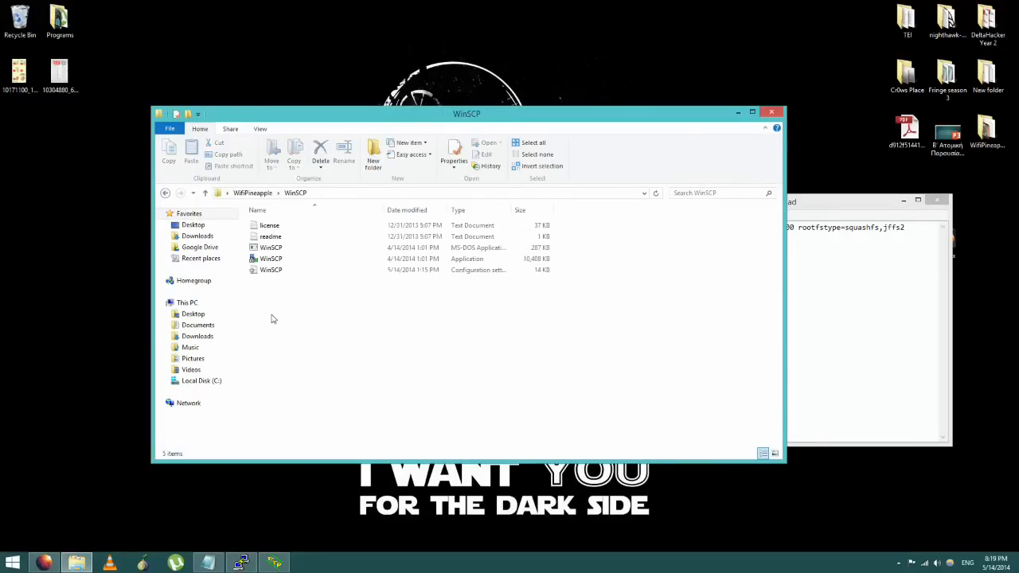
{"action": "mouse_move", "coordinate": [276, 320]}
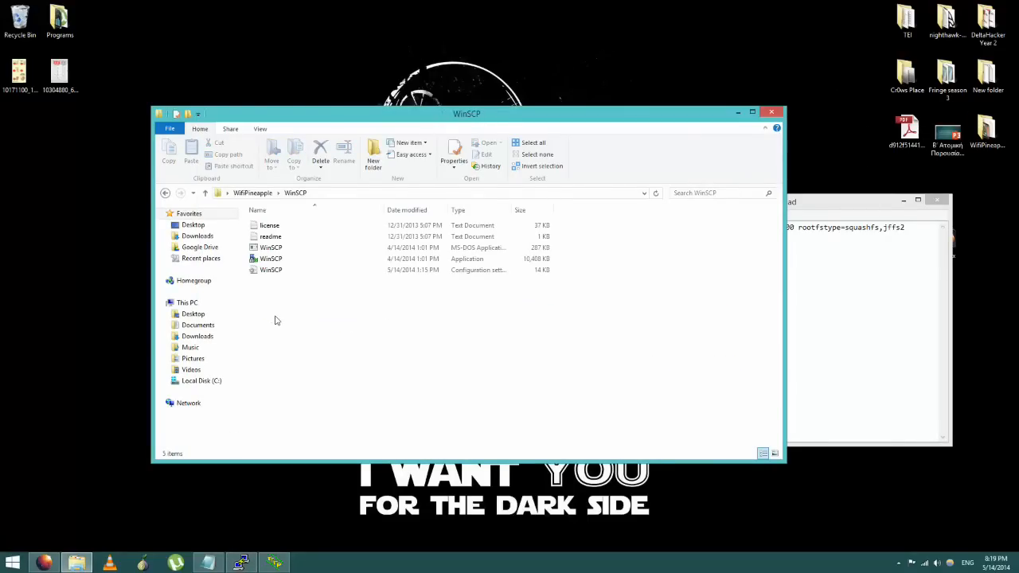
{"action": "left_click", "coordinate": [271, 257]}
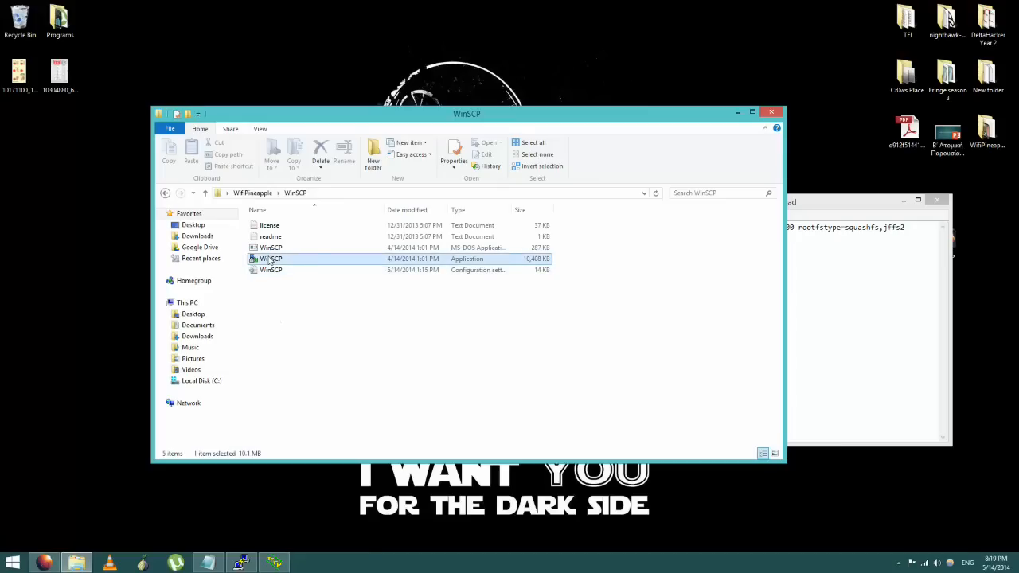
{"action": "double_click", "coordinate": [270, 258]}
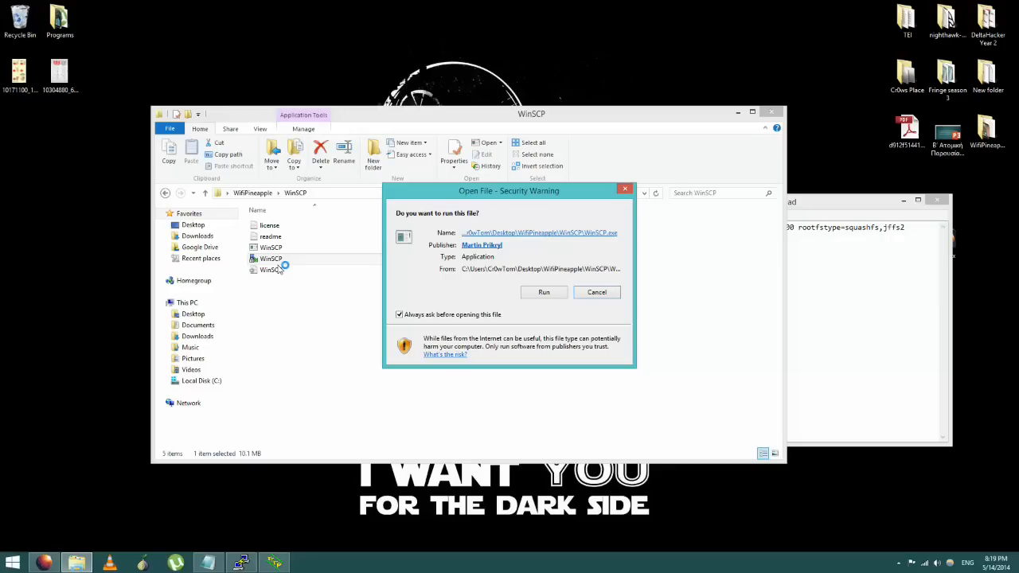
{"action": "left_click", "coordinate": [543, 292]}
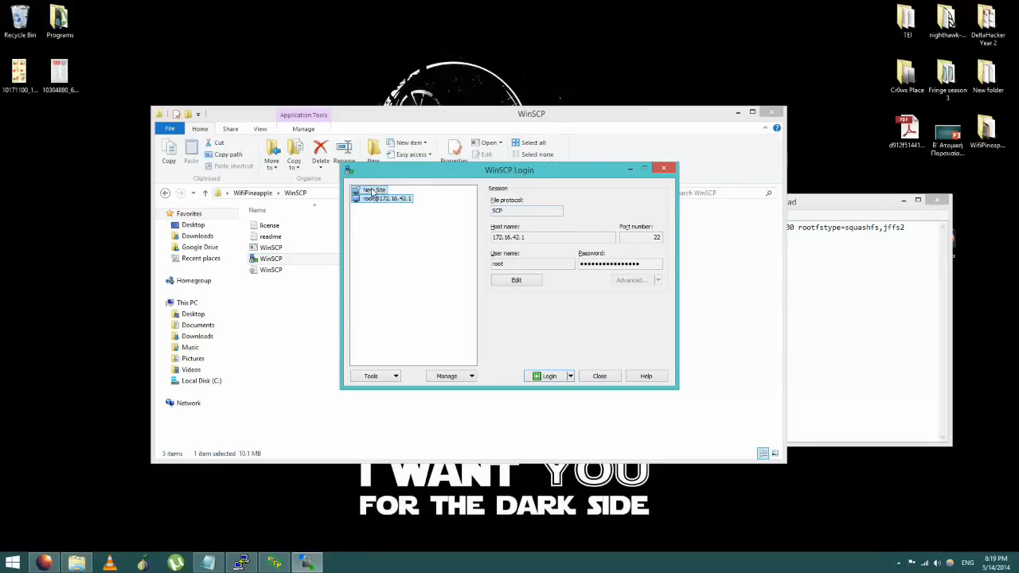
Create a new site for 192.168.2.1, log in as root, and accept the host key
{"action": "left_click", "coordinate": [373, 189]}
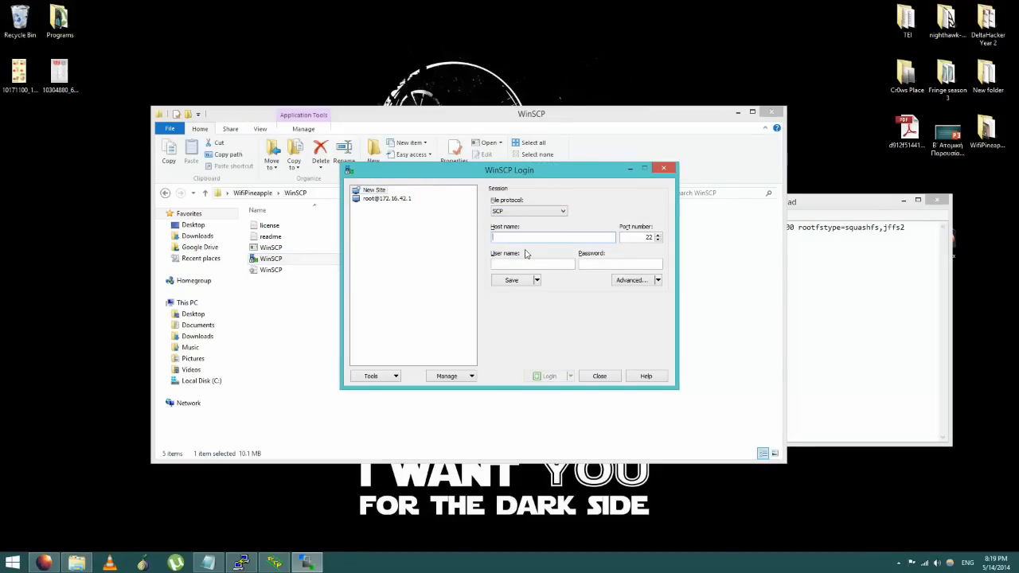
{"action": "type", "text": "192."}
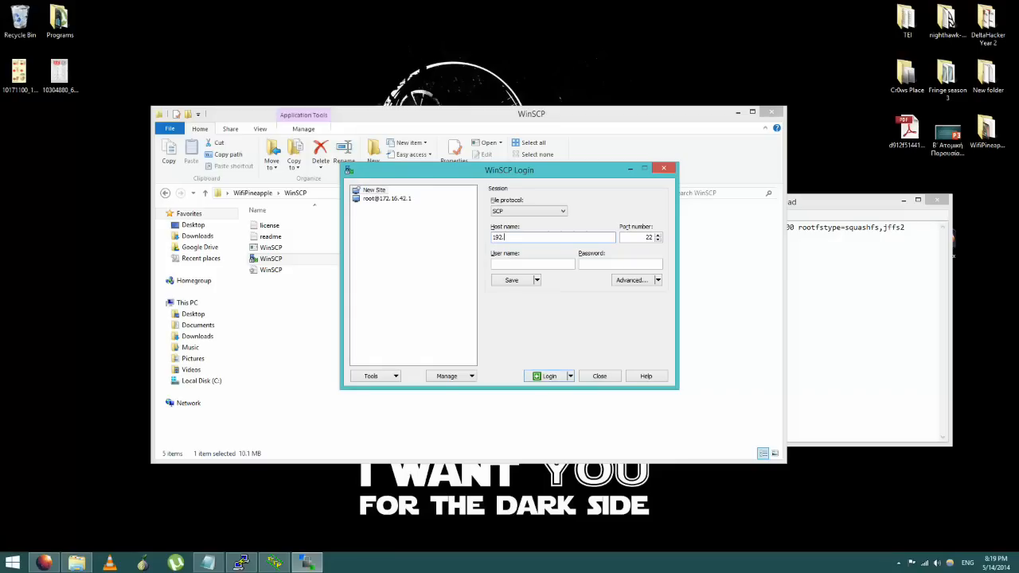
{"action": "type", "text": "168."}
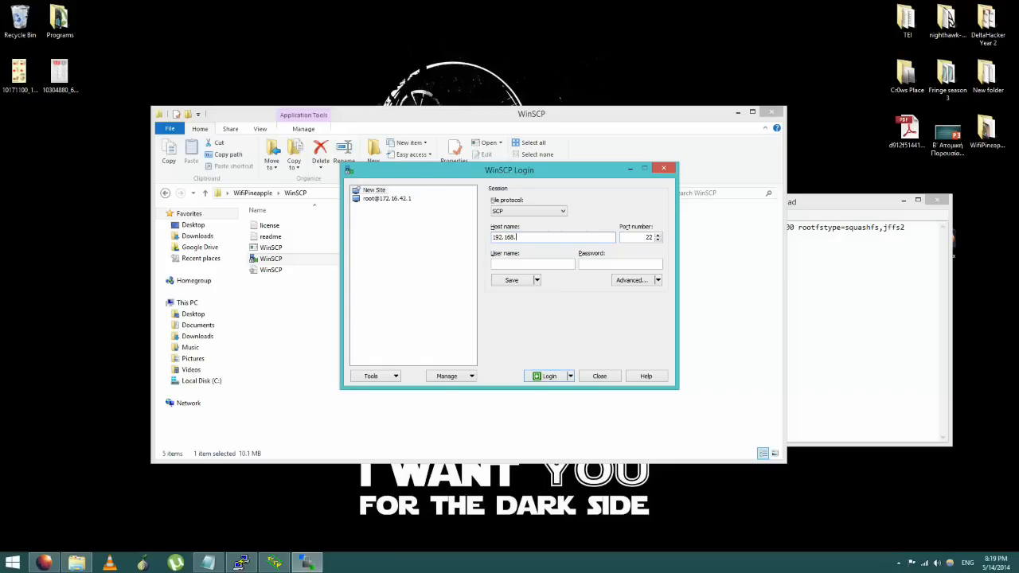
{"action": "type", "text": "2.1"}
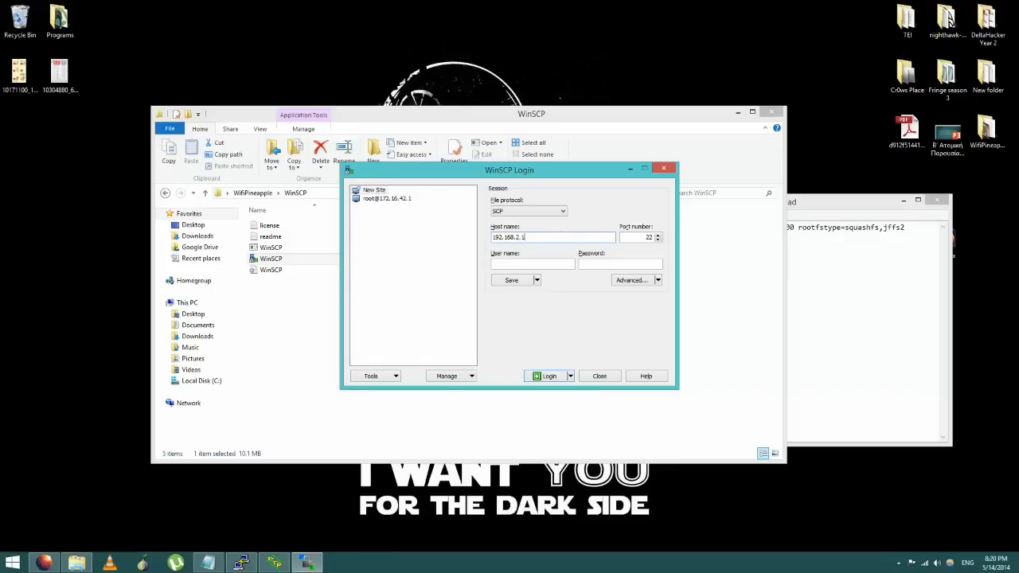
{"action": "left_click", "coordinate": [533, 263]}
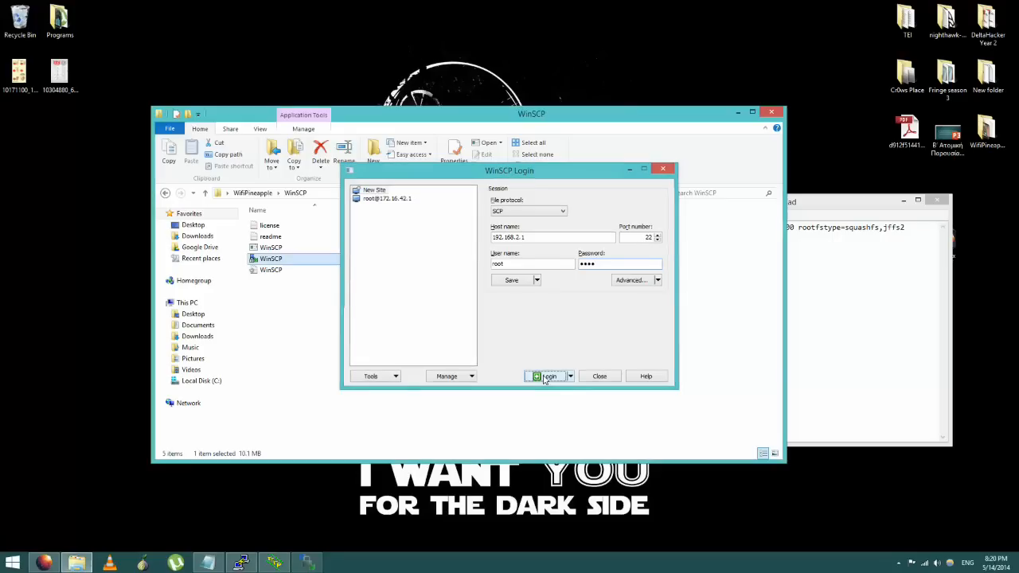
{"action": "left_click", "coordinate": [546, 375]}
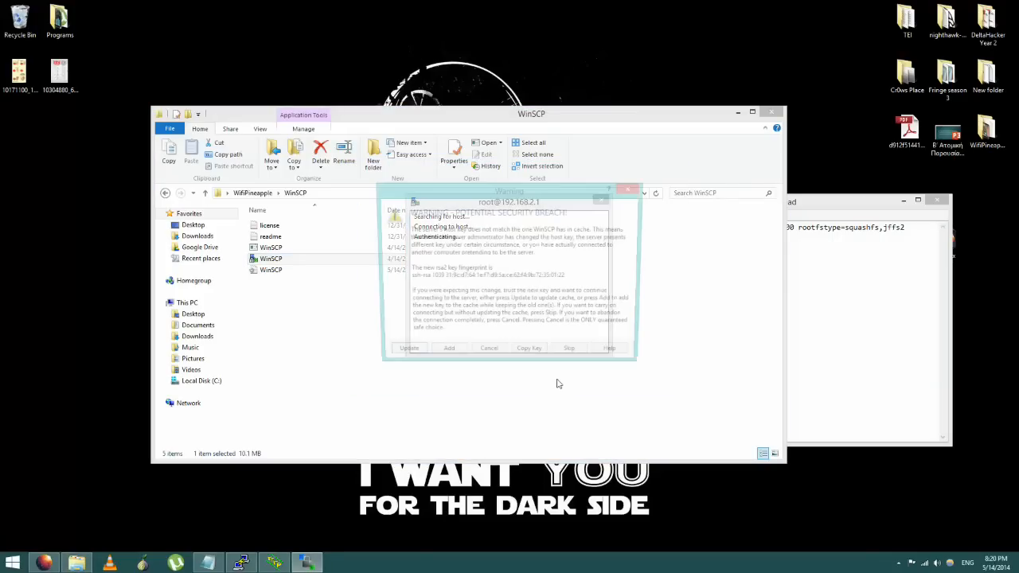
{"action": "left_click", "coordinate": [409, 348]}
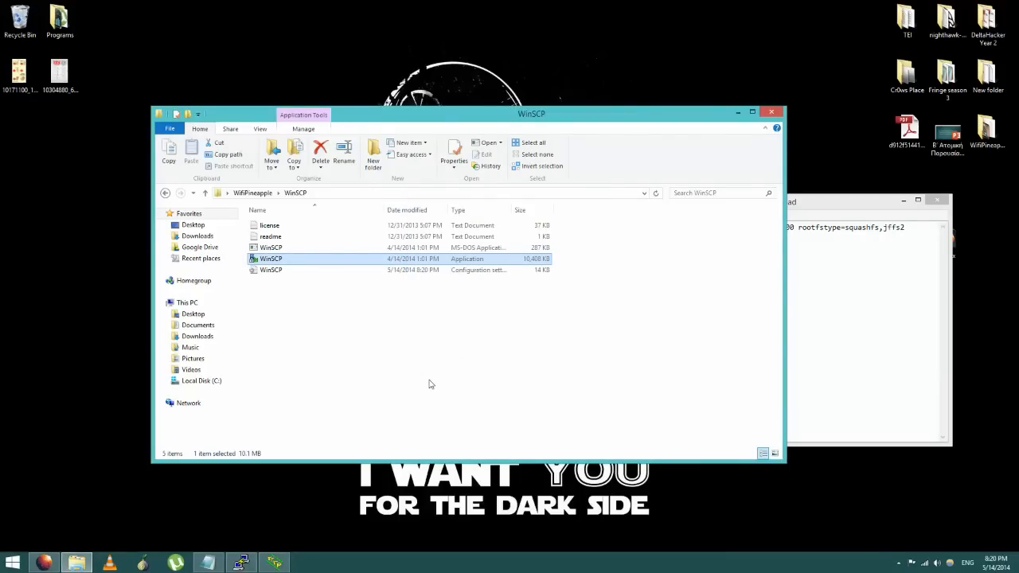
Upload upgrade.bin into the Pineapple's /tmp folder, then terminate the session and close WinSCP
{"action": "double_click", "coordinate": [271, 258]}
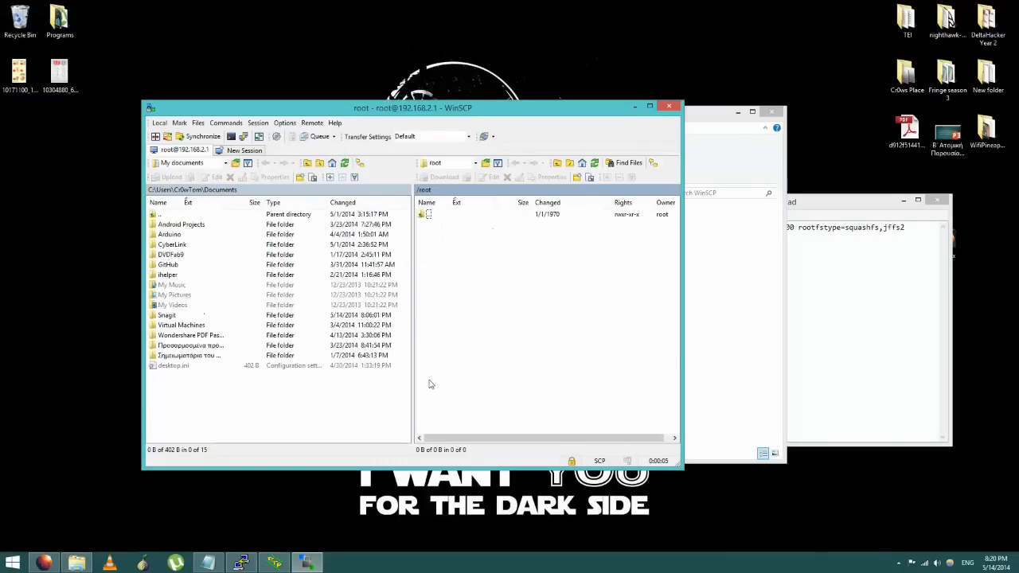
{"action": "double_click", "coordinate": [427, 213]}
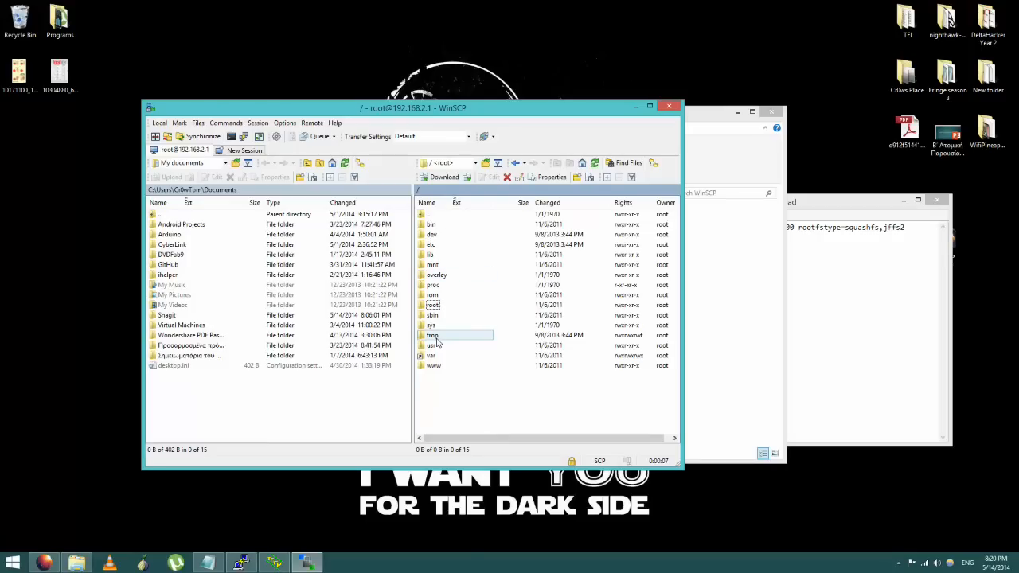
{"action": "double_click", "coordinate": [432, 334]}
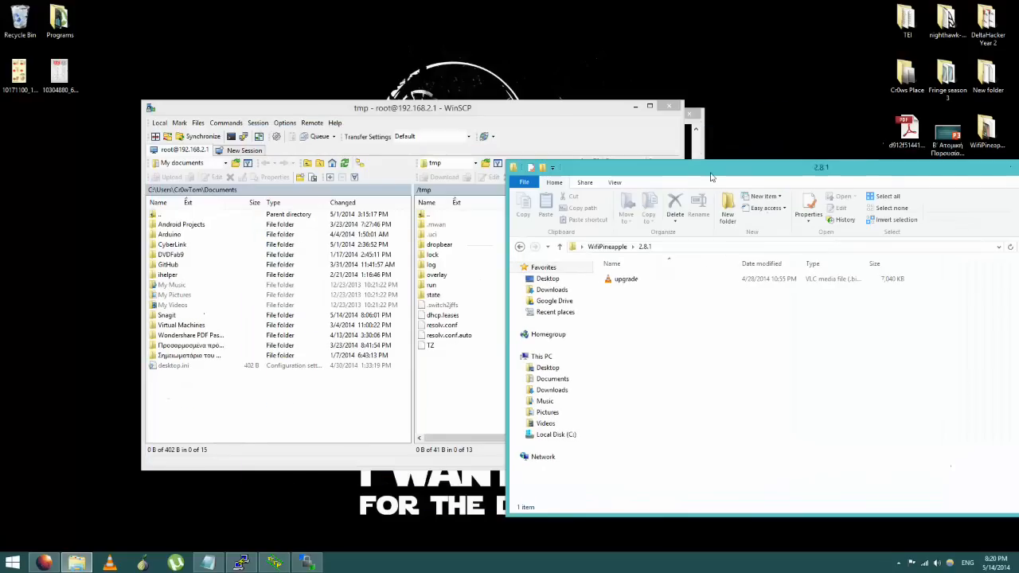
{"action": "left_click", "coordinate": [682, 294]}
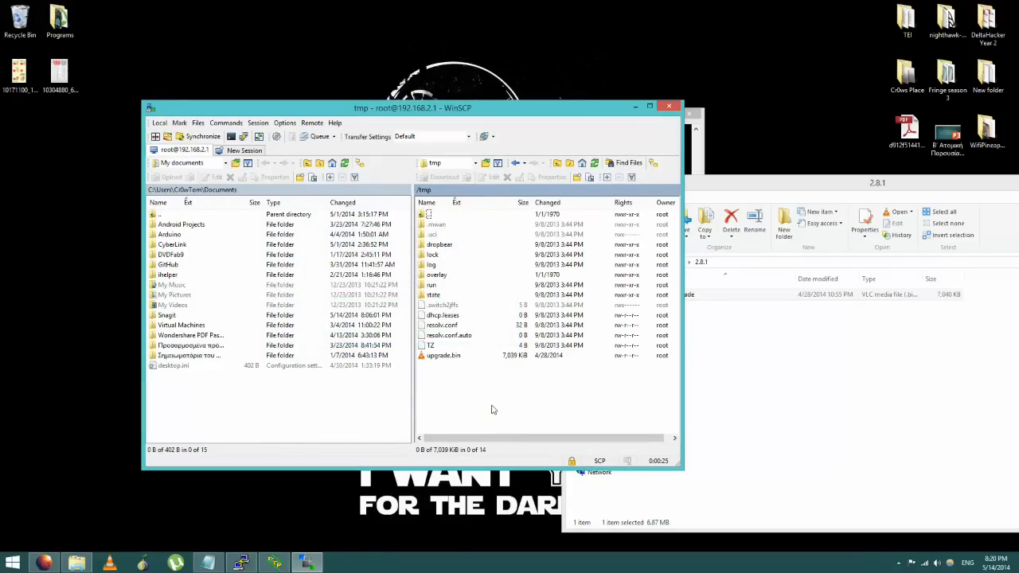
{"action": "left_click", "coordinate": [668, 105]}
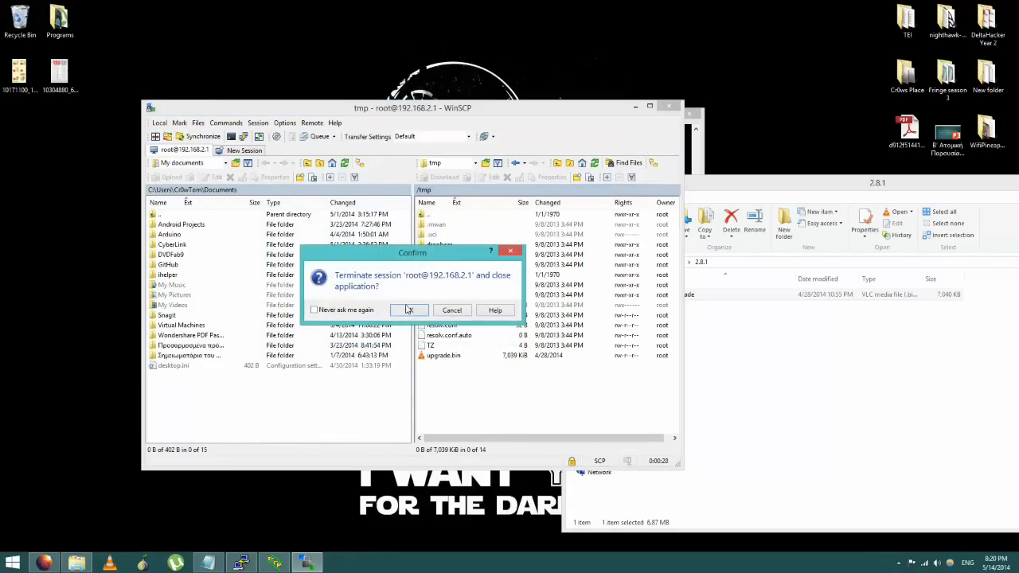
{"action": "left_click", "coordinate": [408, 309]}
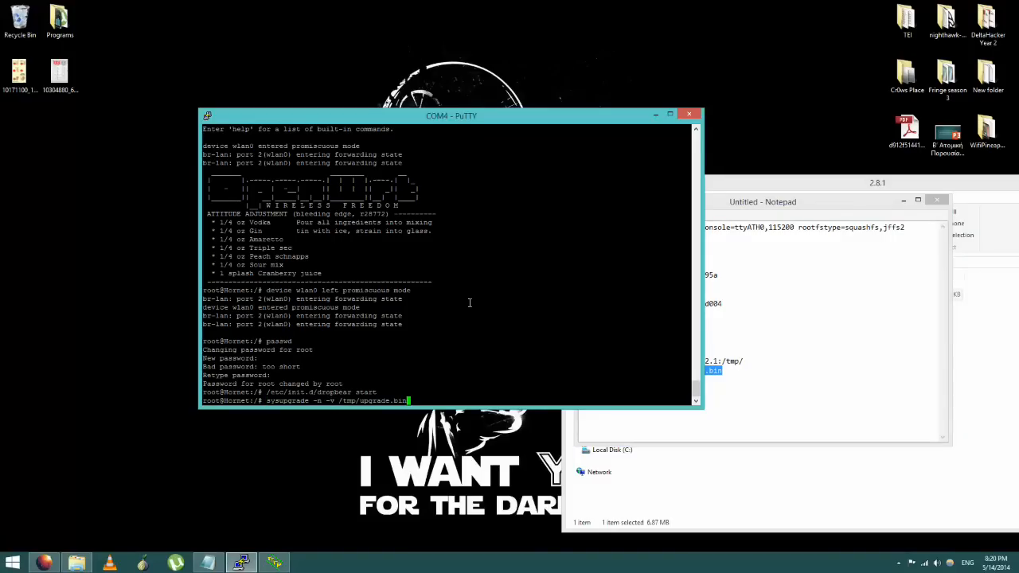
{"action": "mouse_move", "coordinate": [447, 311]}
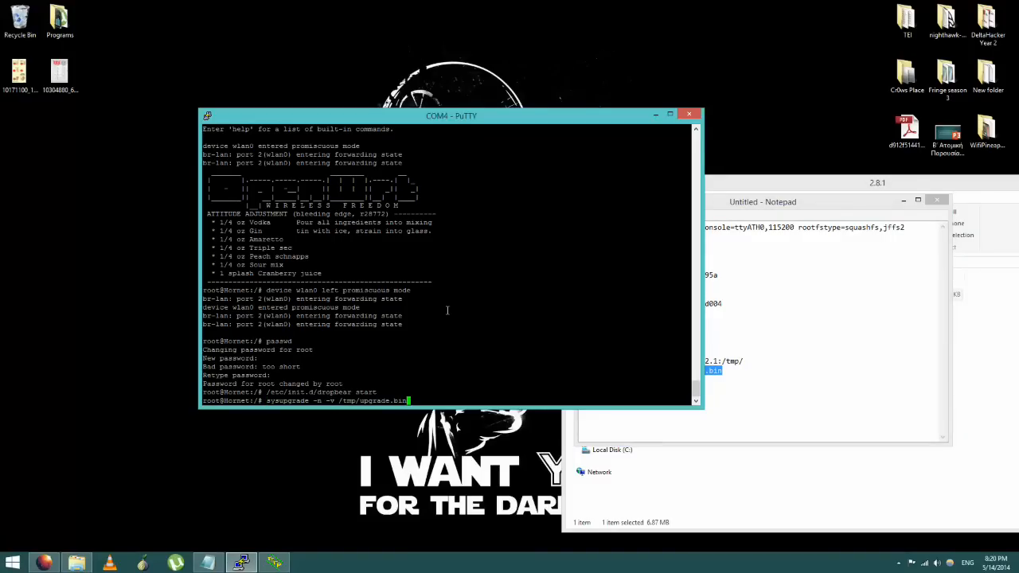
Run sysupgrade -n -v /tmp/upgrade.bin, close Notepad through its save prompt, and close the TFTP server
{"action": "key", "text": "Return"}
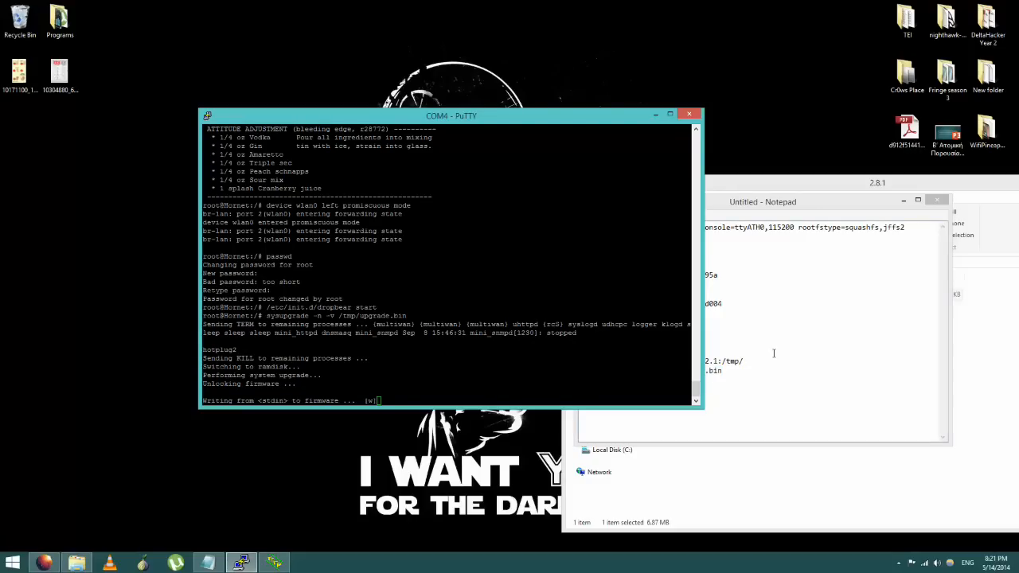
{"action": "left_click", "coordinate": [936, 201]}
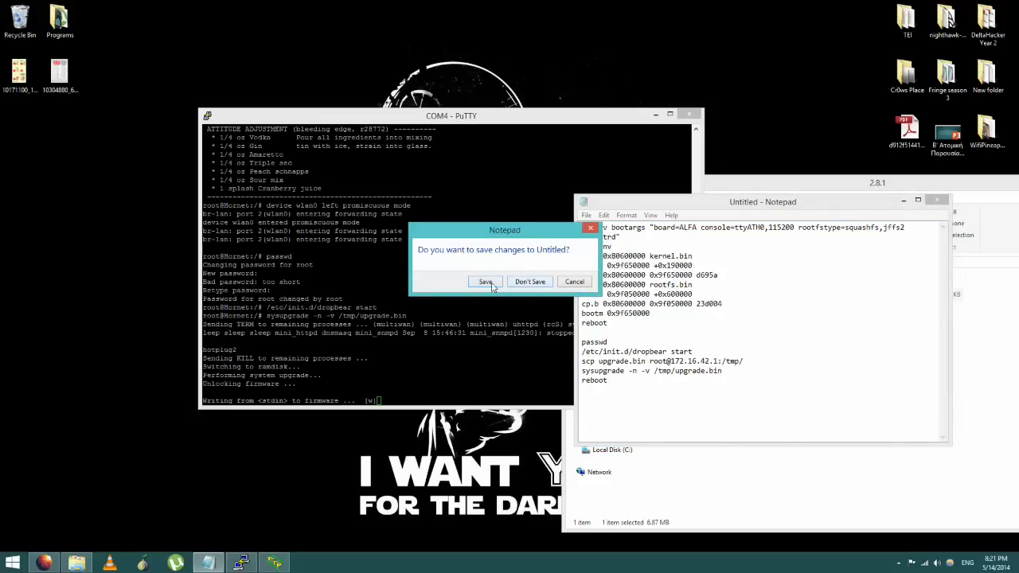
{"action": "left_click", "coordinate": [529, 281]}
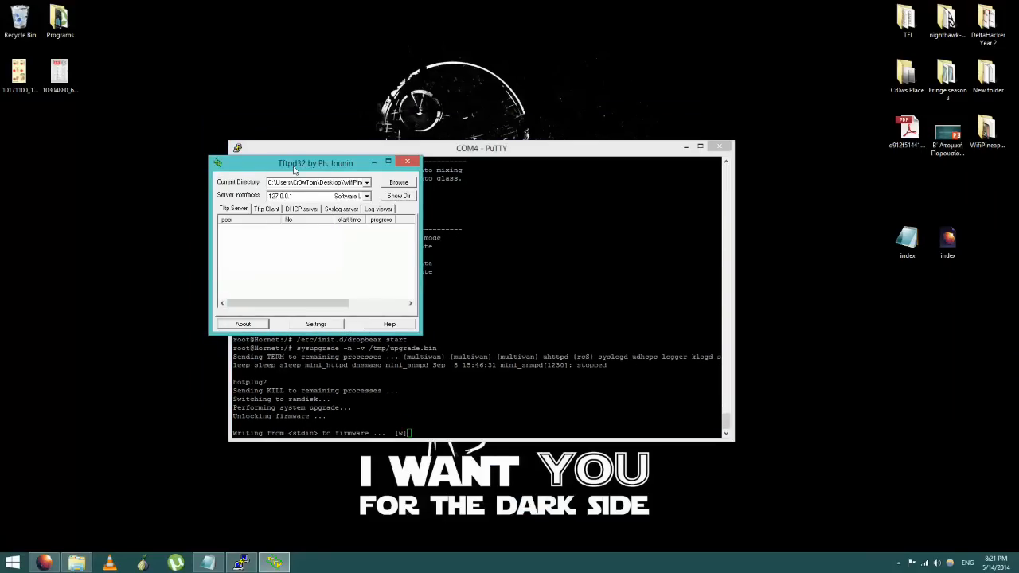
{"action": "left_click", "coordinate": [406, 162]}
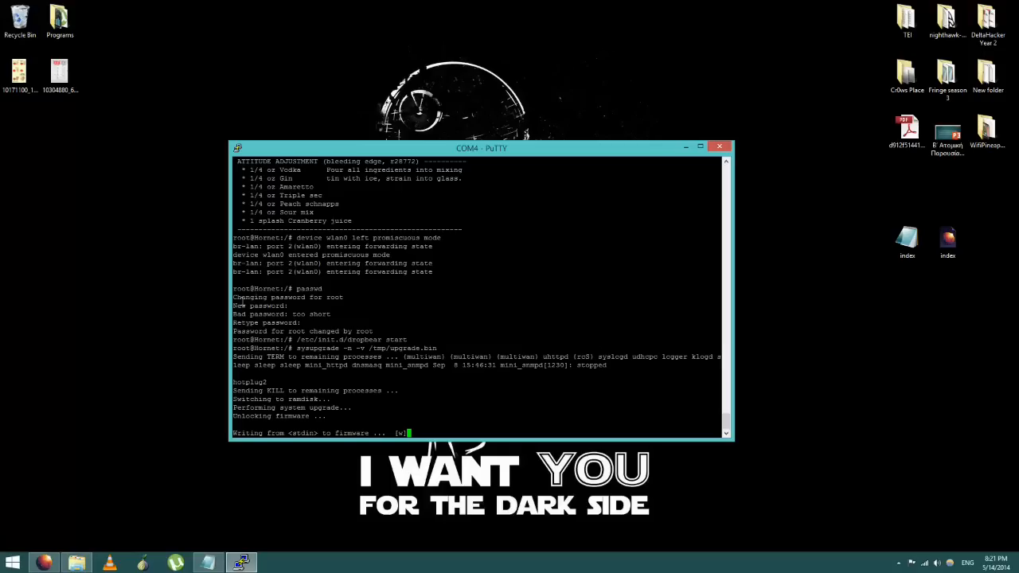
{"action": "mouse_move", "coordinate": [452, 156]}
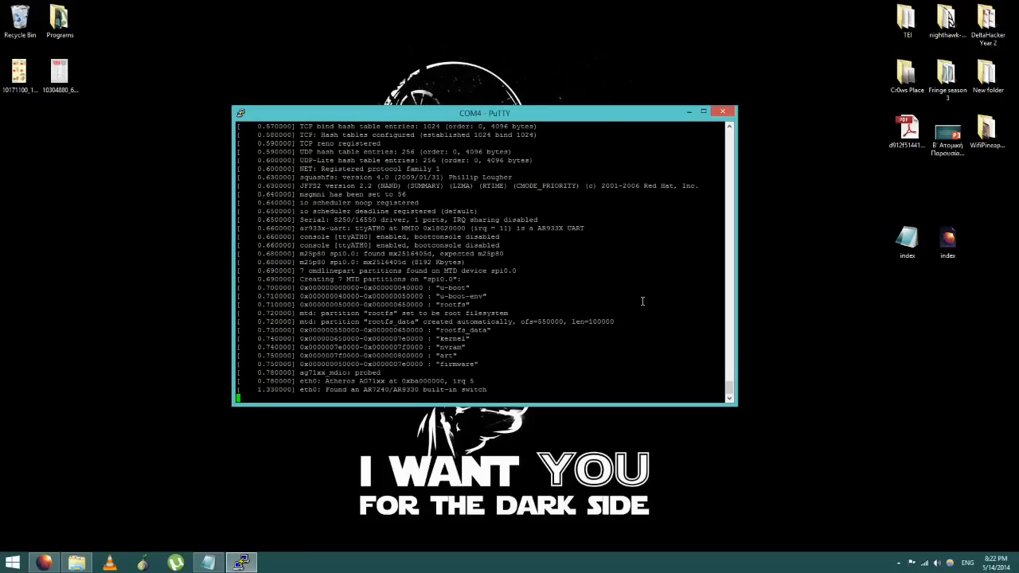
Follow the MKIV boot log until the root@Pineapple console is active
{"action": "scroll", "scroll_direction": "down", "scroll_amount": 3}
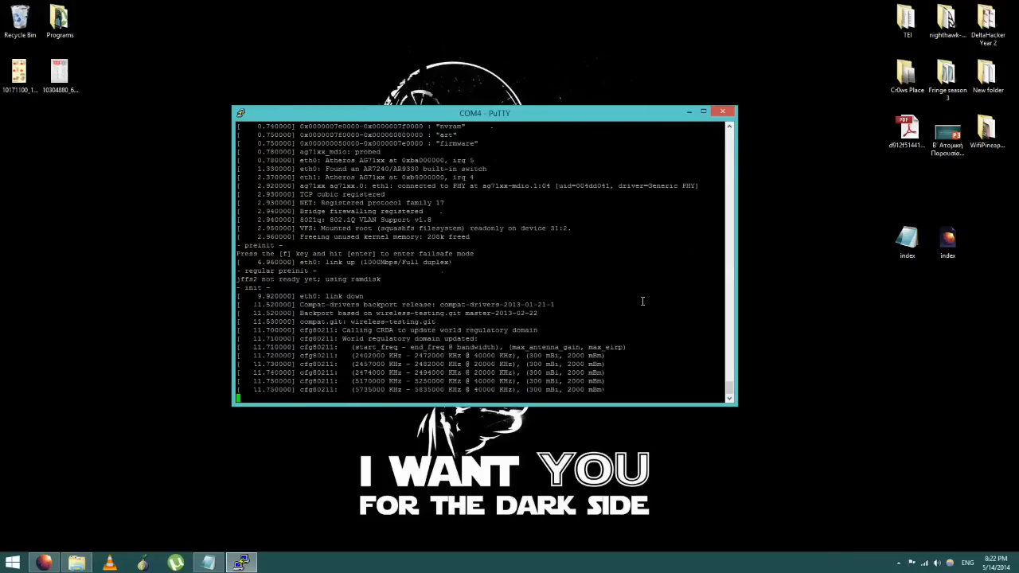
{"action": "scroll", "scroll_direction": "down", "scroll_amount": 3}
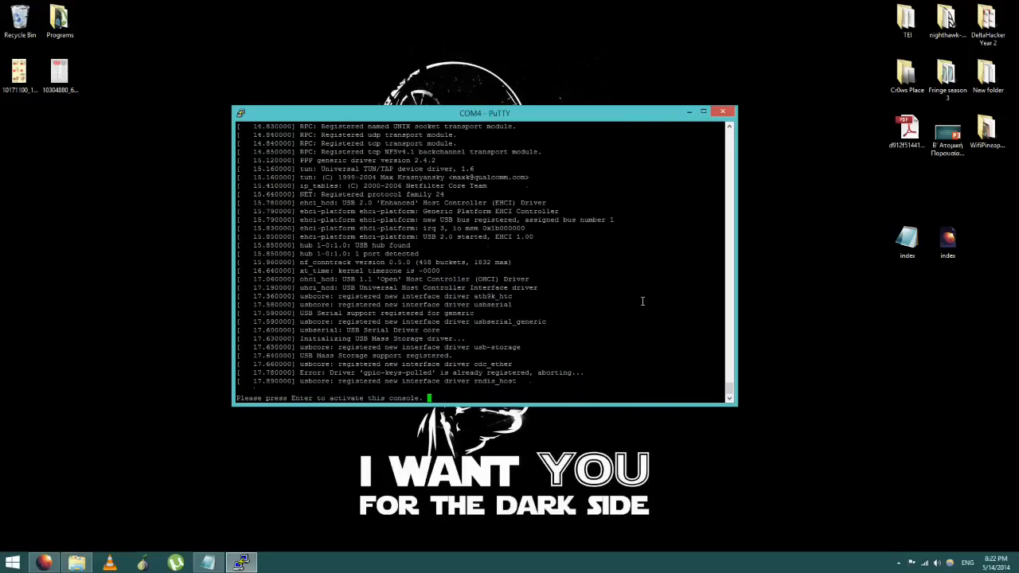
{"action": "key", "text": "Return"}
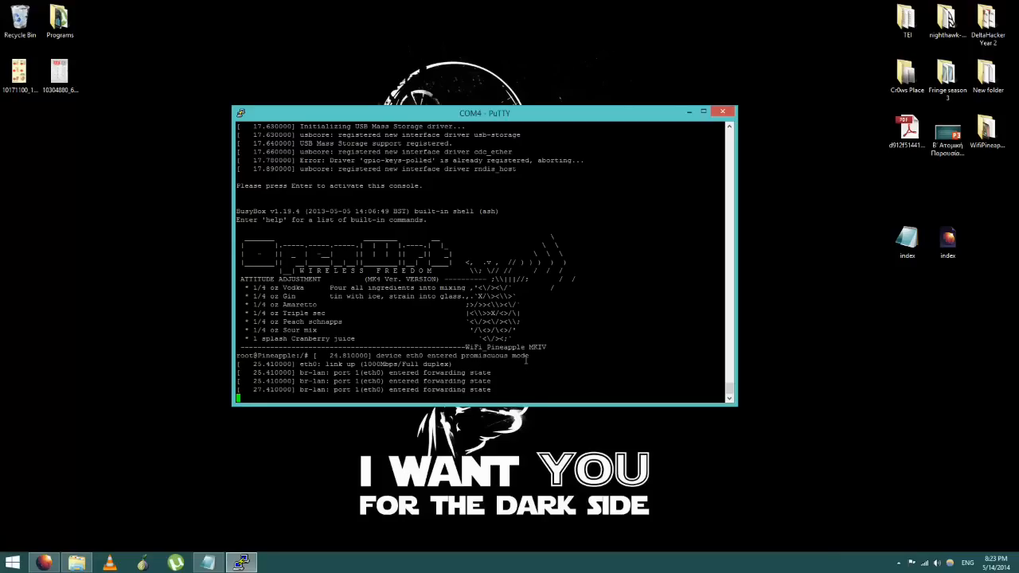
{"action": "scroll", "scroll_direction": "down", "scroll_amount": 3}
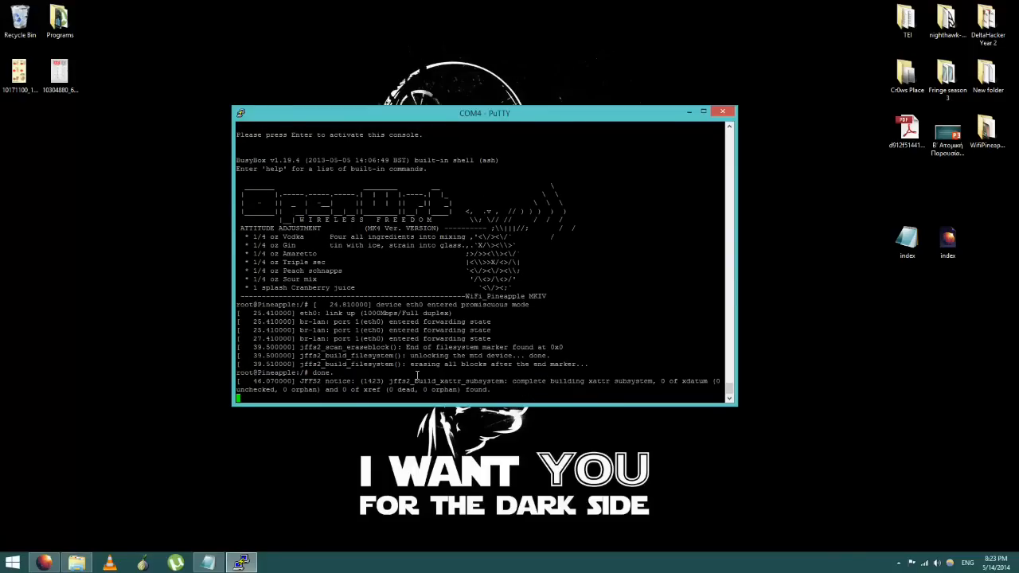
{"action": "scroll", "scroll_direction": "down", "scroll_amount": 3}
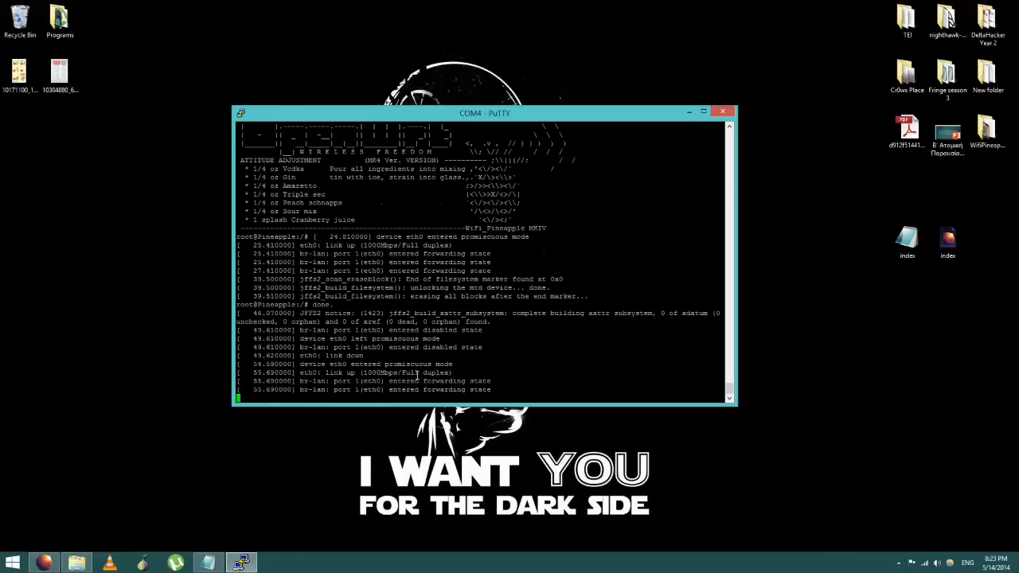
{"action": "scroll", "scroll_direction": "down", "scroll_amount": 3}
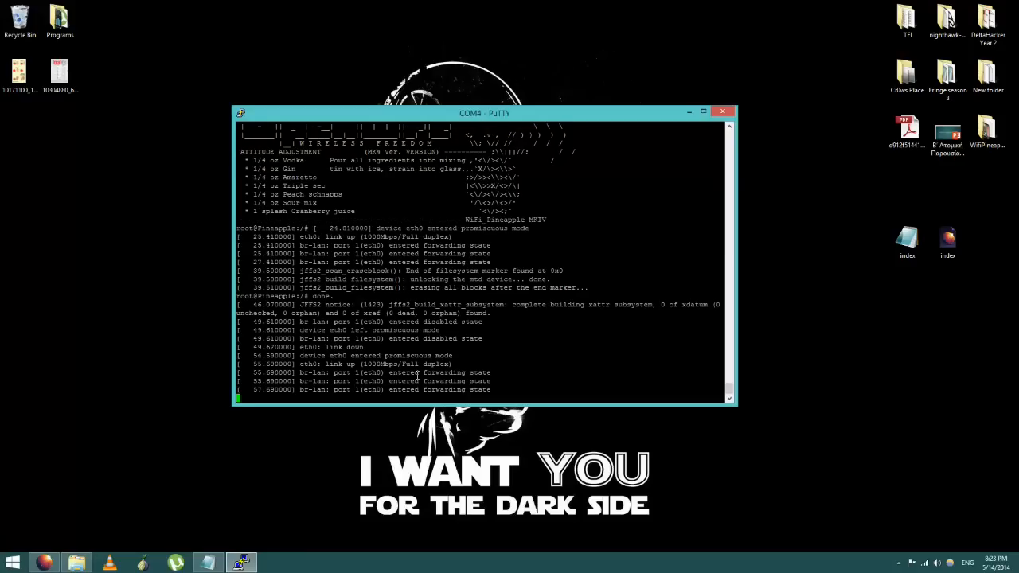
{"action": "scroll", "scroll_direction": "down", "scroll_amount": 3}
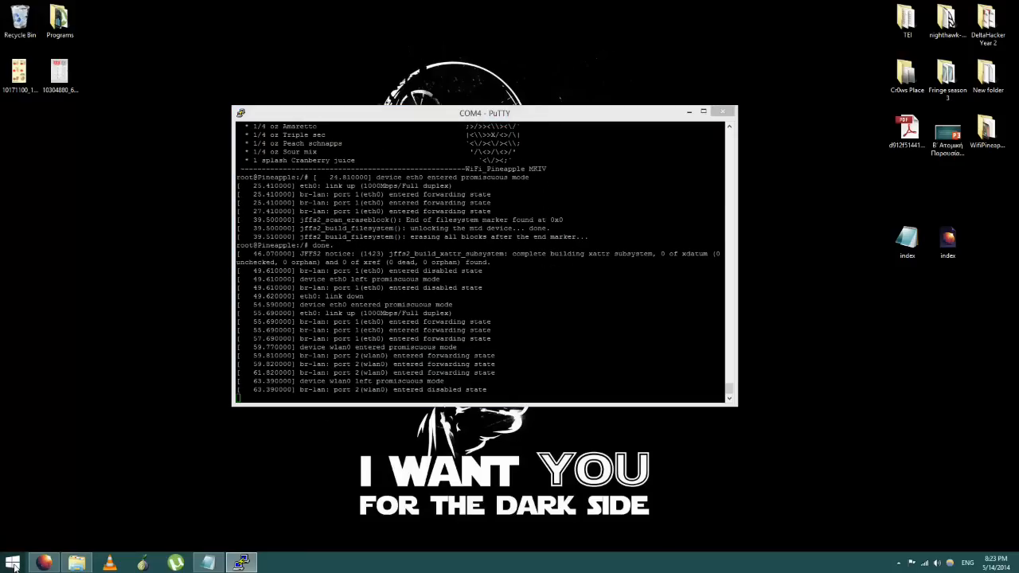
{"action": "left_click", "coordinate": [12, 562]}
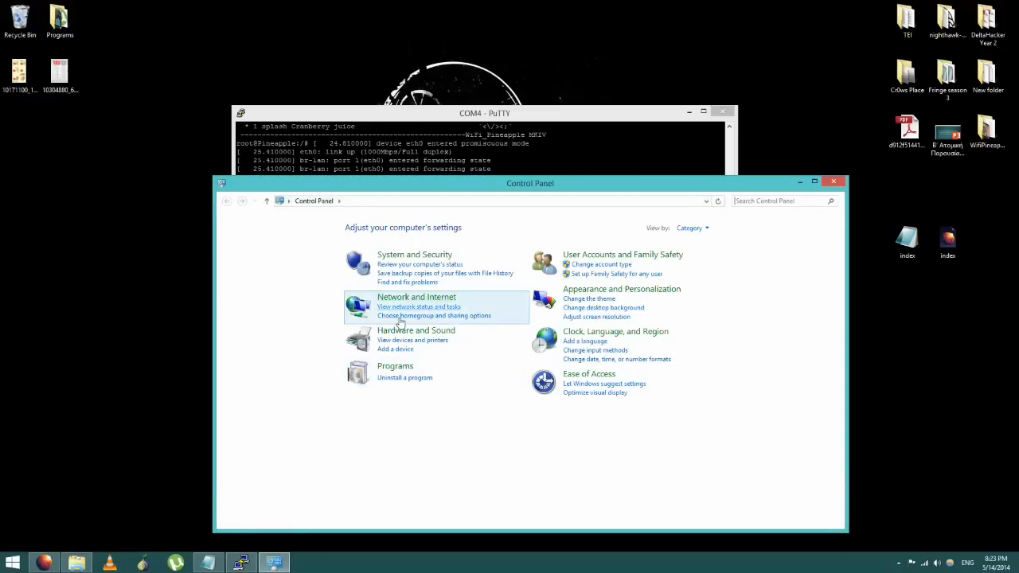
{"action": "mouse_move", "coordinate": [416, 303]}
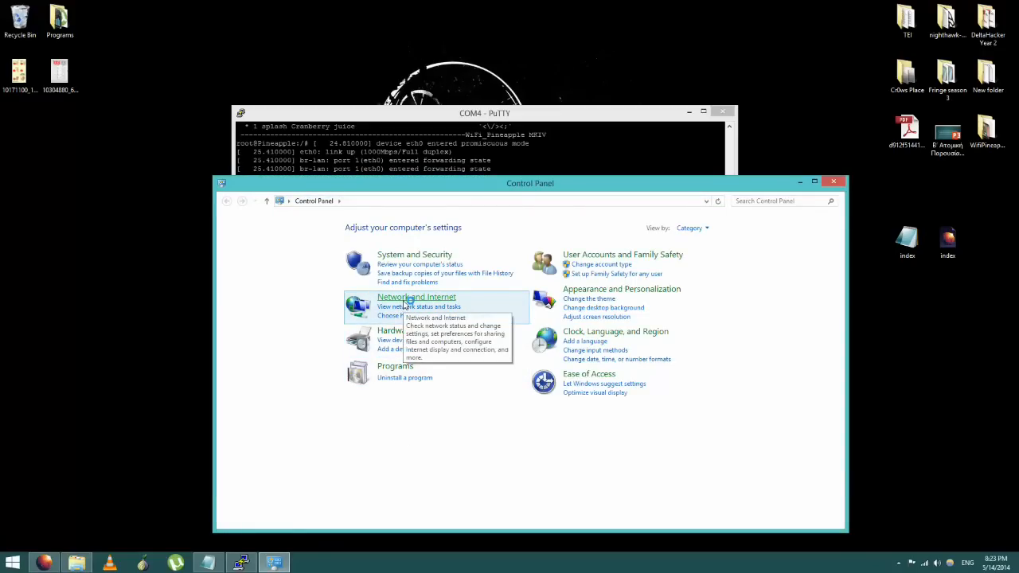
Set the Ethernet adapter's IPv4 to static 172.16.42.42, mask 255.255.255.0, DNS 8.8.8.8, and save
{"action": "left_click", "coordinate": [415, 297]}
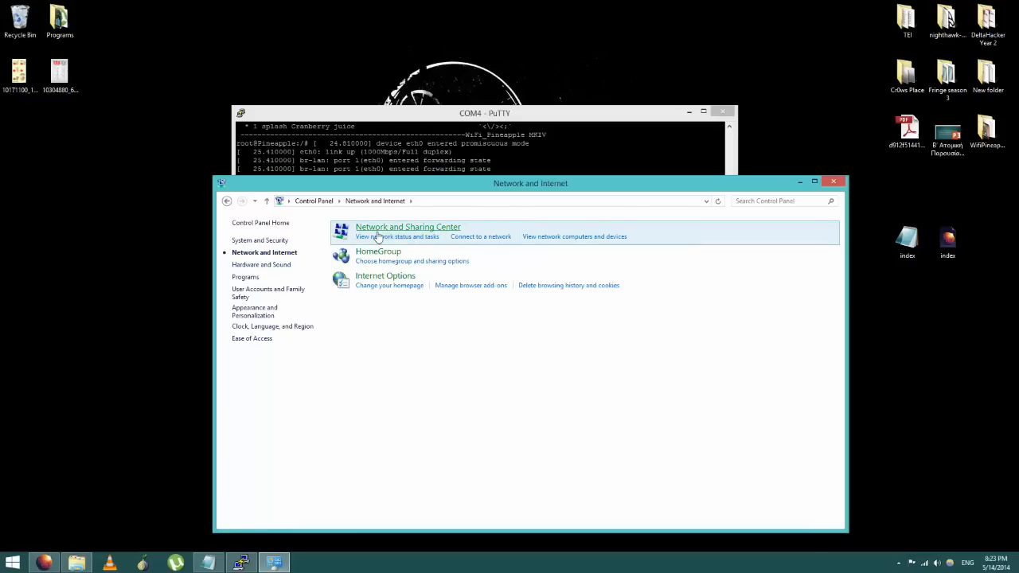
{"action": "left_click", "coordinate": [408, 227]}
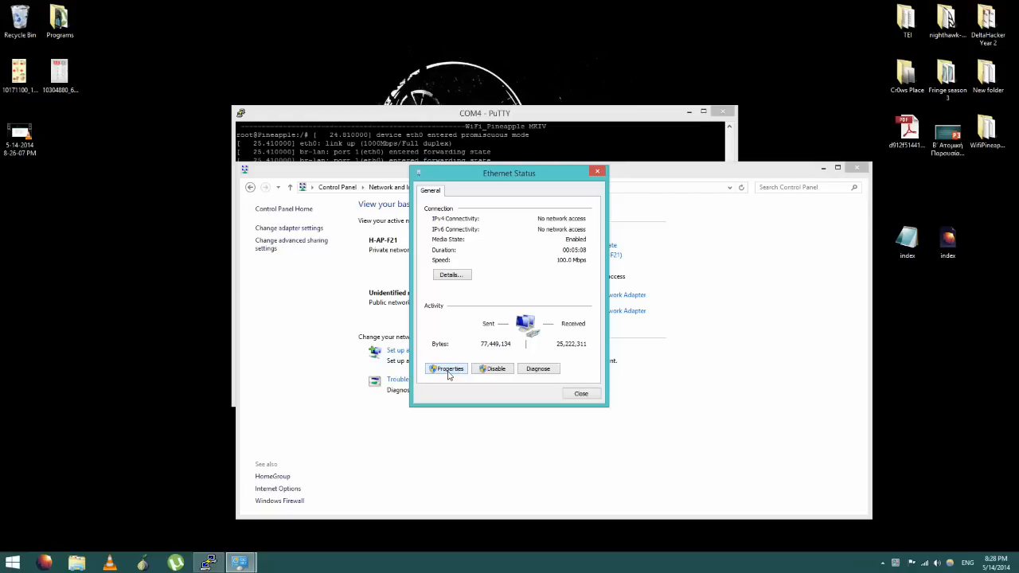
{"action": "left_click", "coordinate": [447, 367]}
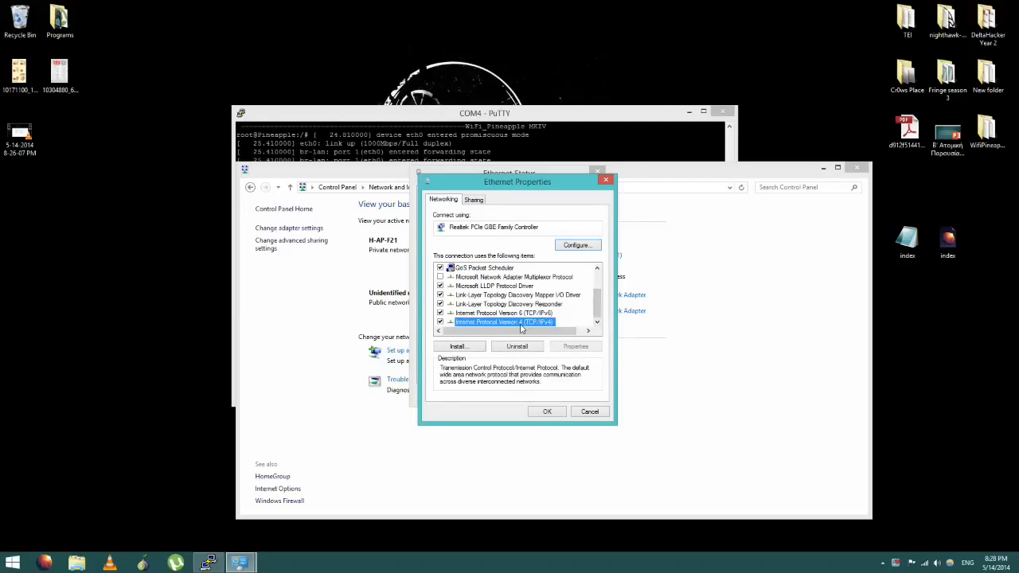
{"action": "left_click", "coordinate": [575, 345]}
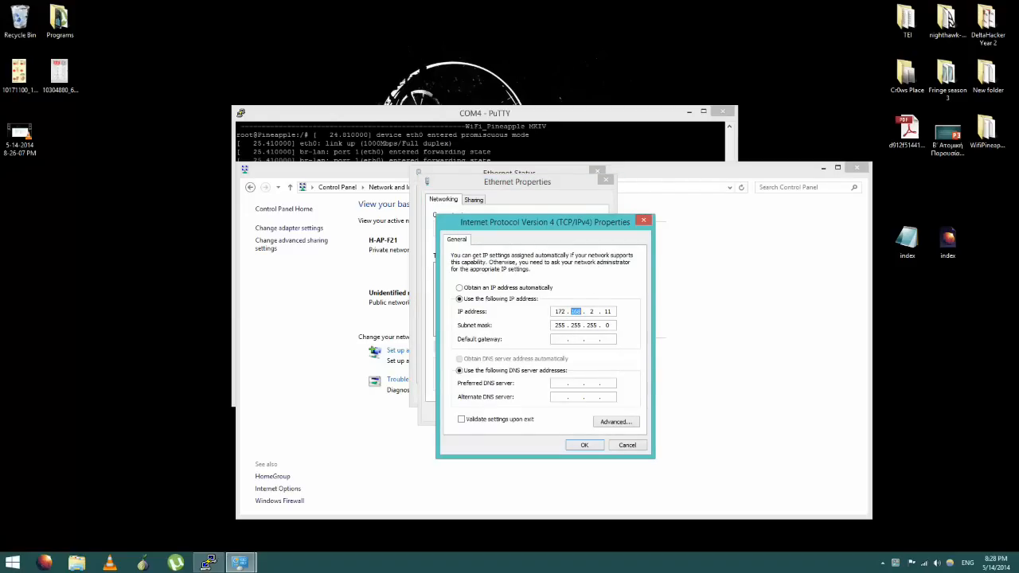
{"action": "type", "text": "16"}
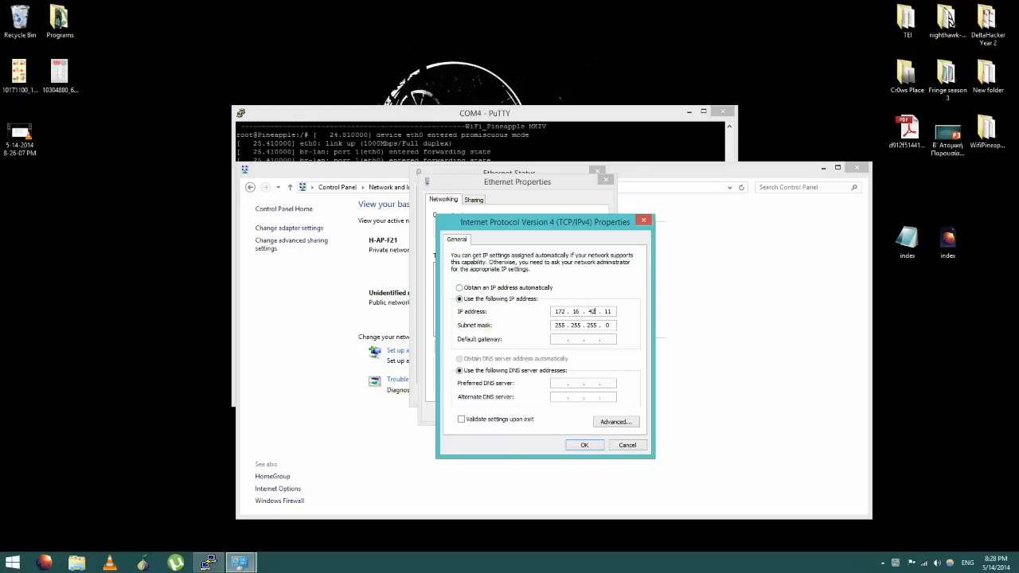
{"action": "type", "text": "44"}
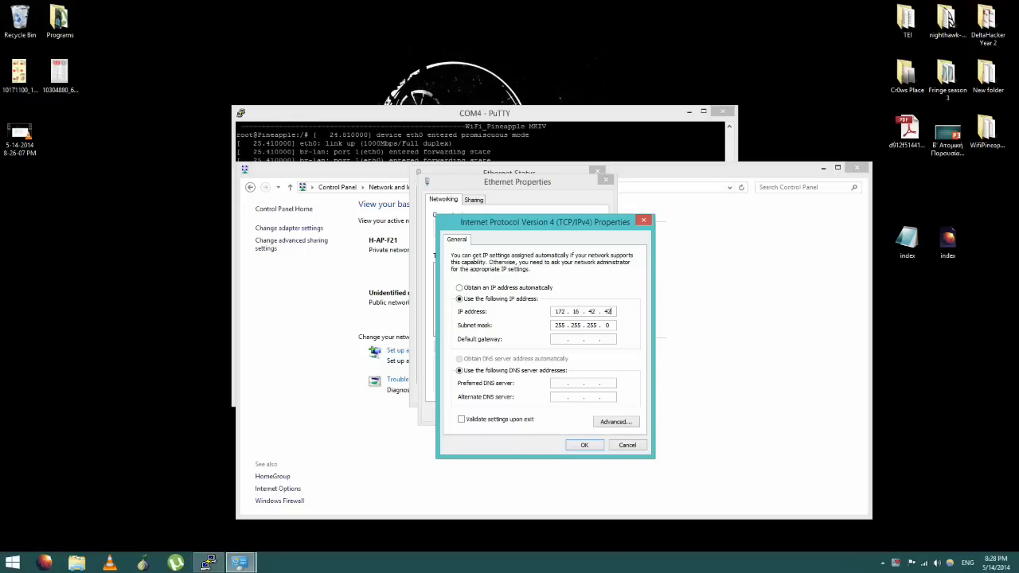
{"action": "left_click", "coordinate": [583, 382]}
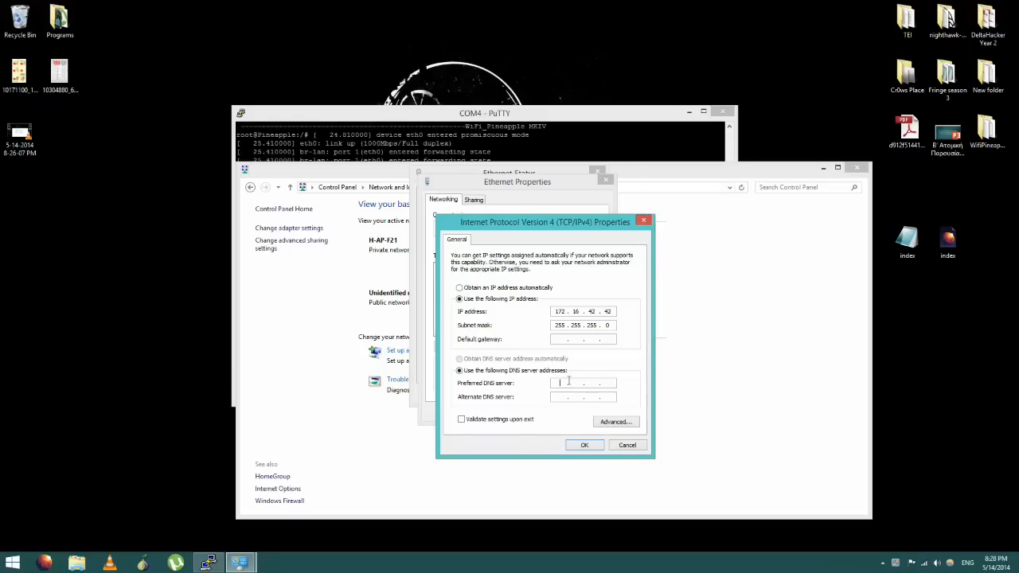
{"action": "type", "text": "8.8.8"}
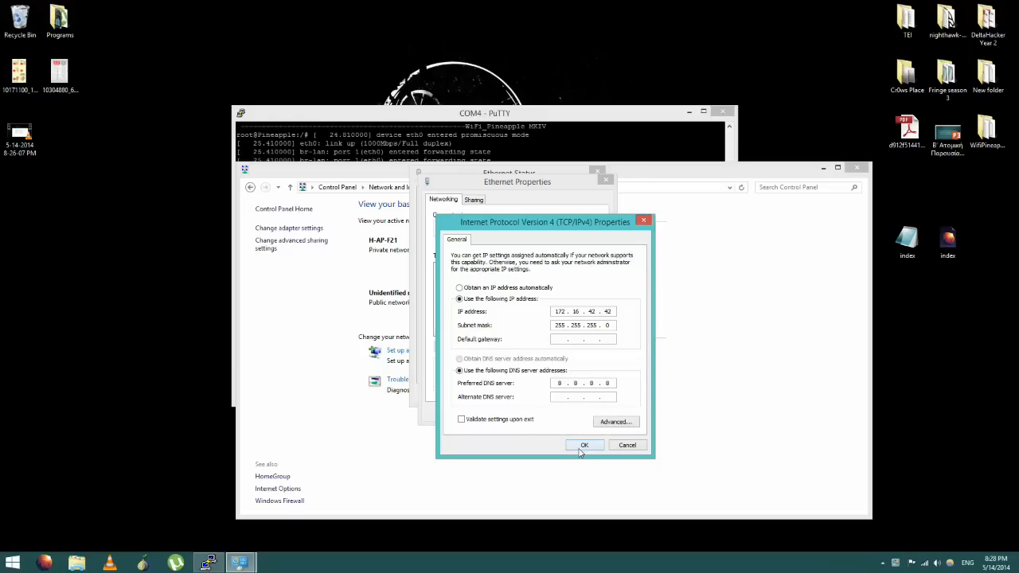
{"action": "left_click", "coordinate": [584, 444]}
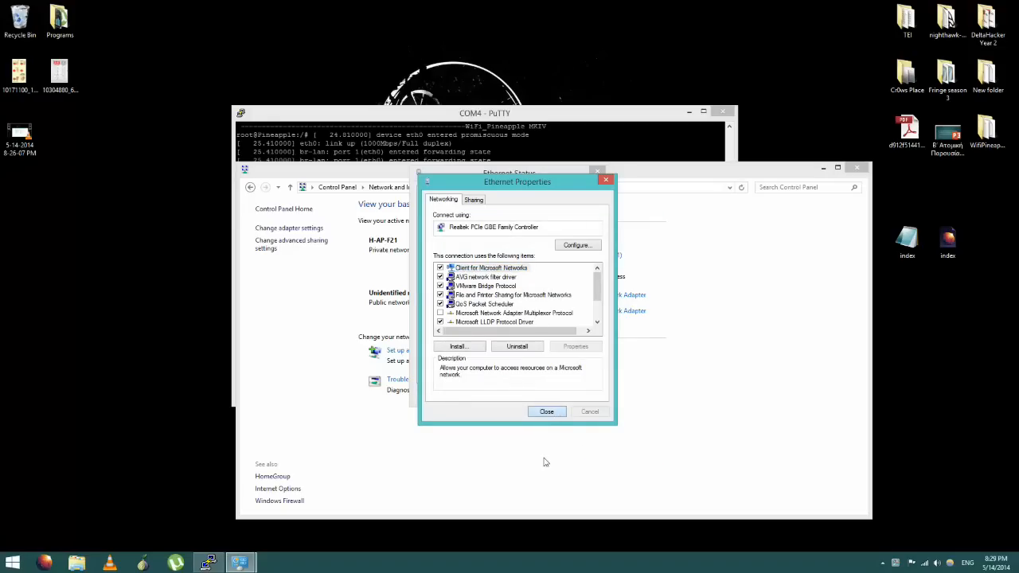
{"action": "left_click", "coordinate": [546, 412]}
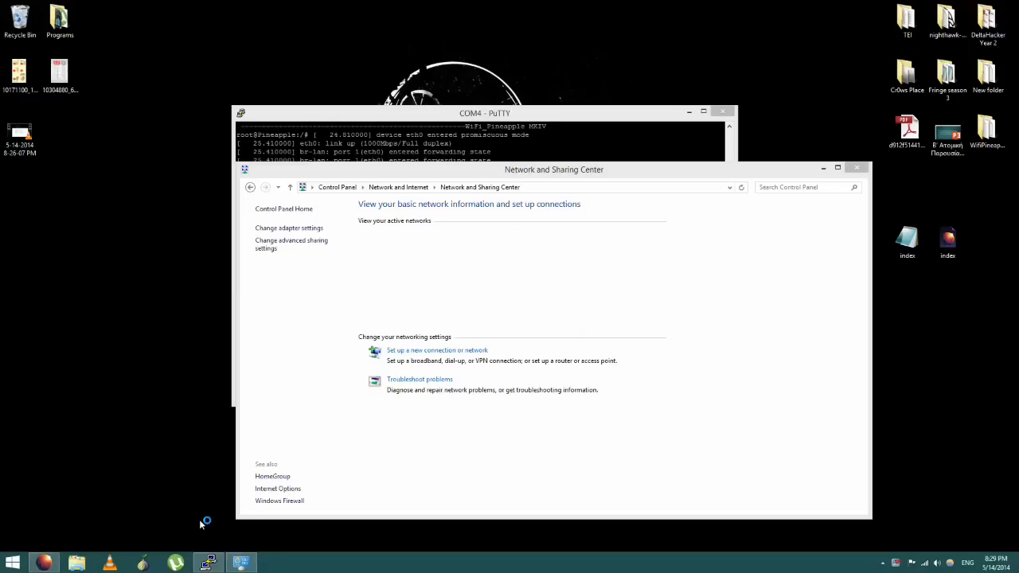
{"action": "mouse_move", "coordinate": [209, 523]}
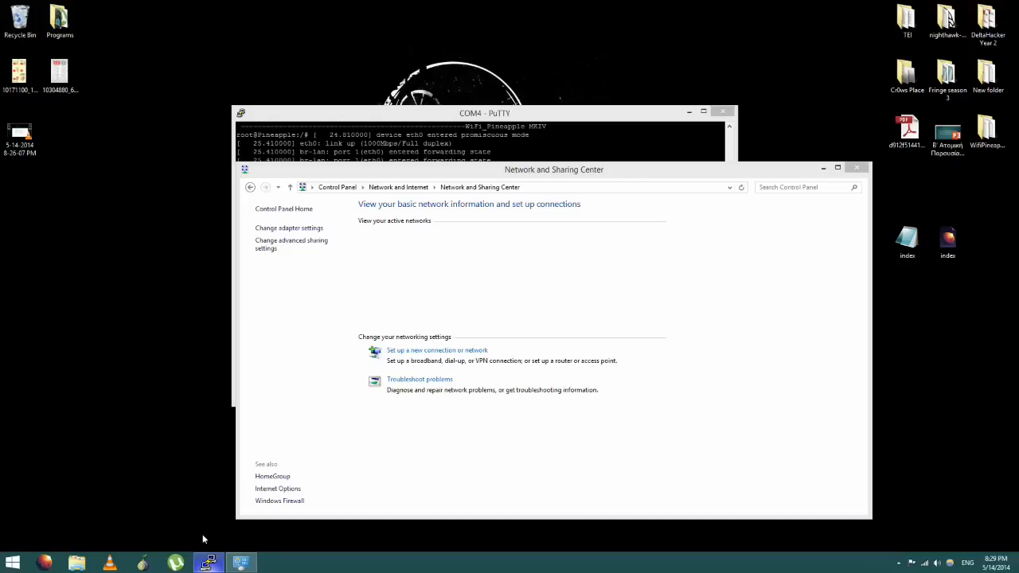
{"action": "mouse_move", "coordinate": [209, 563]}
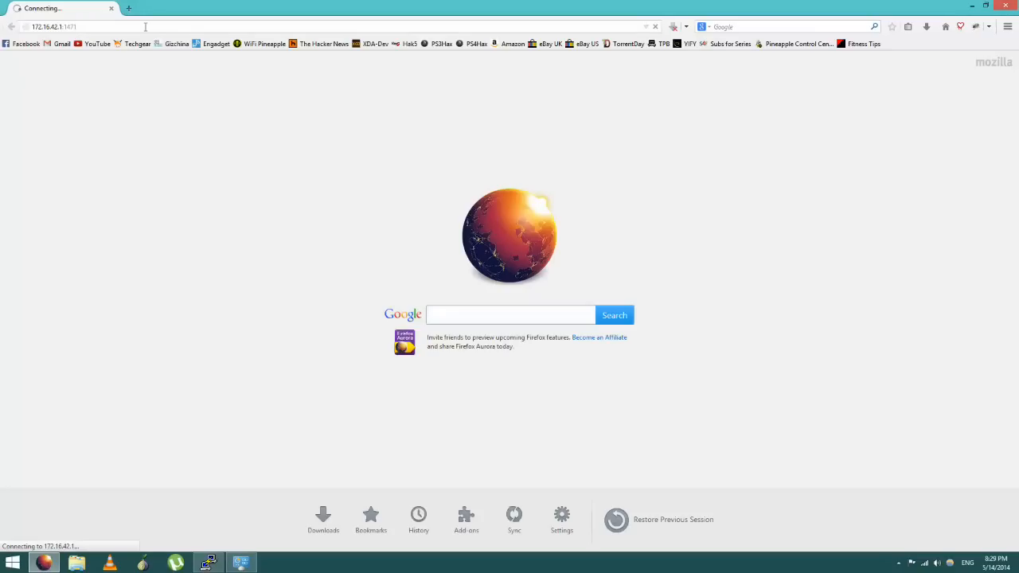
{"action": "left_click", "coordinate": [509, 315]}
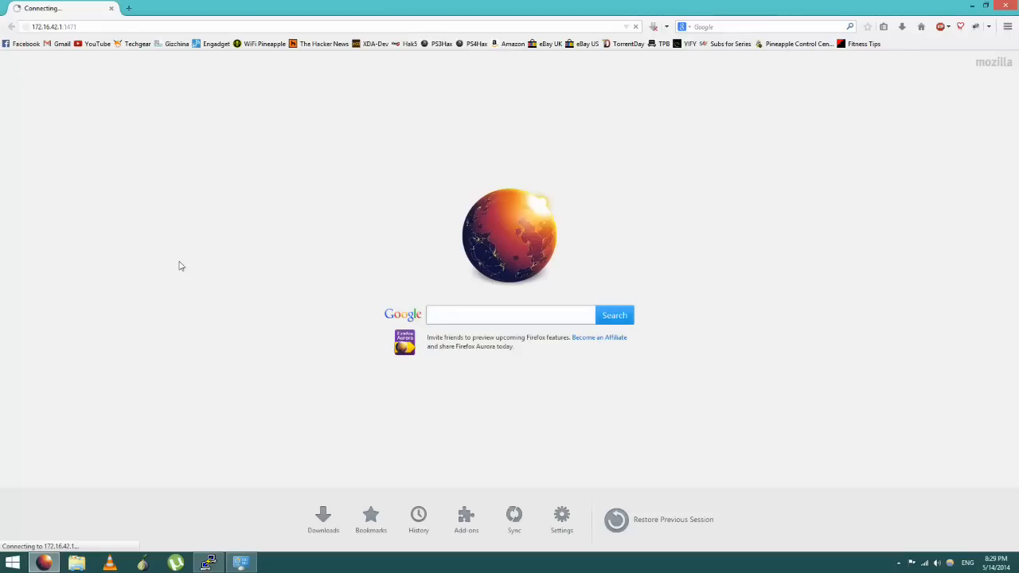
{"action": "left_click", "coordinate": [509, 315]}
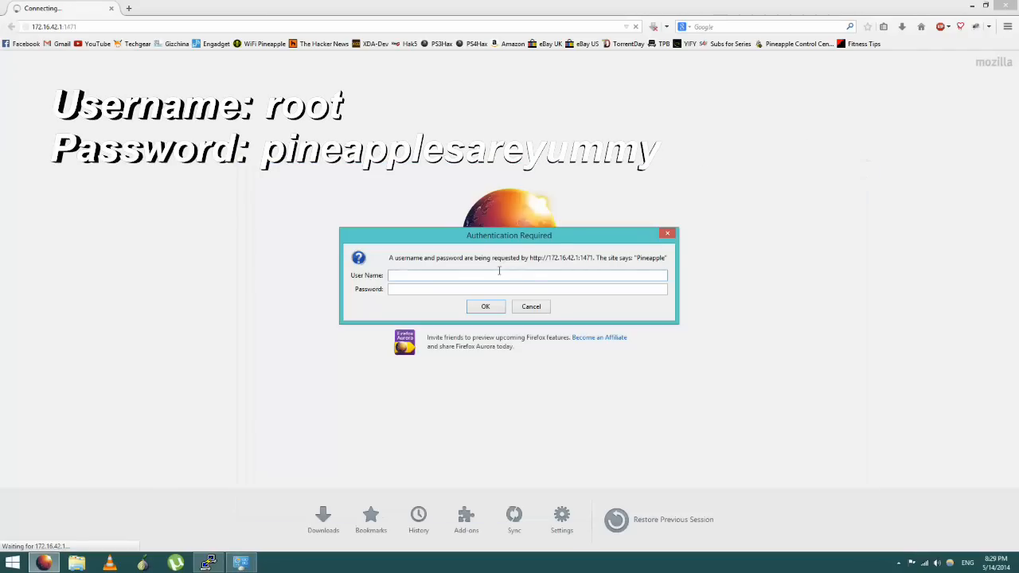
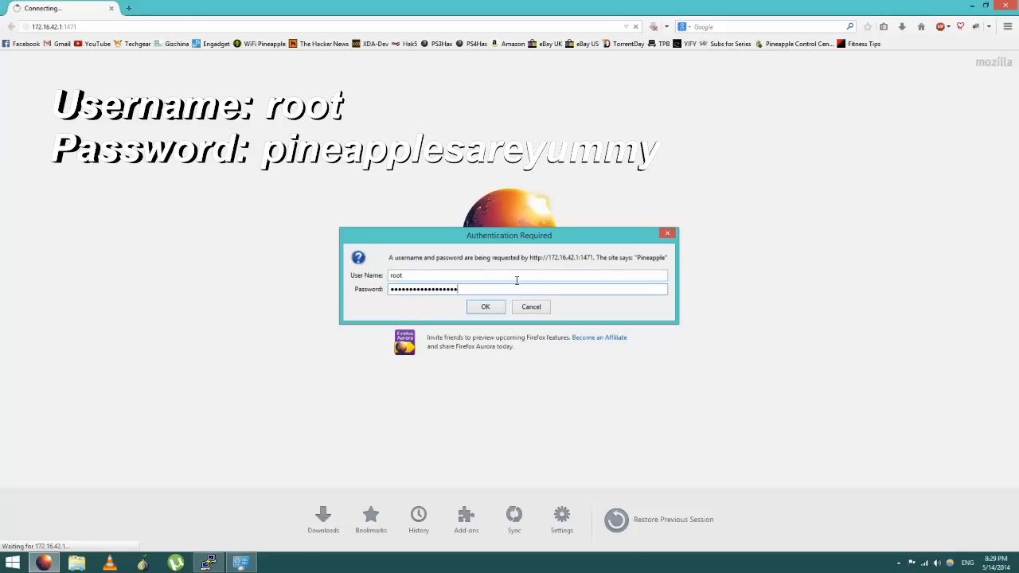
{"action": "left_click", "coordinate": [485, 307]}
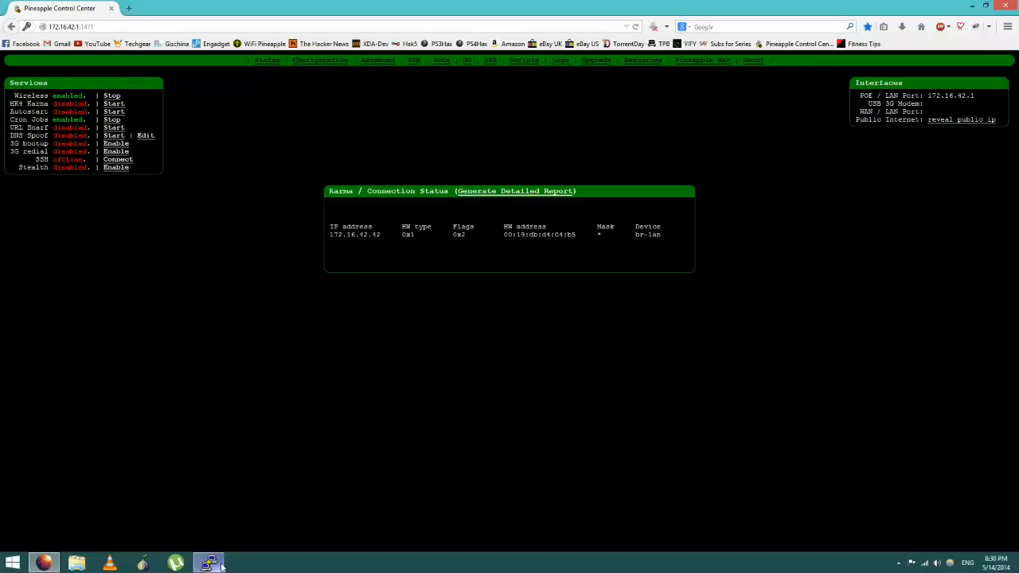
Close the serial console, check firmware 2.8.1 under About, then return to Status and start MK4 Karma
{"action": "left_click", "coordinate": [210, 564]}
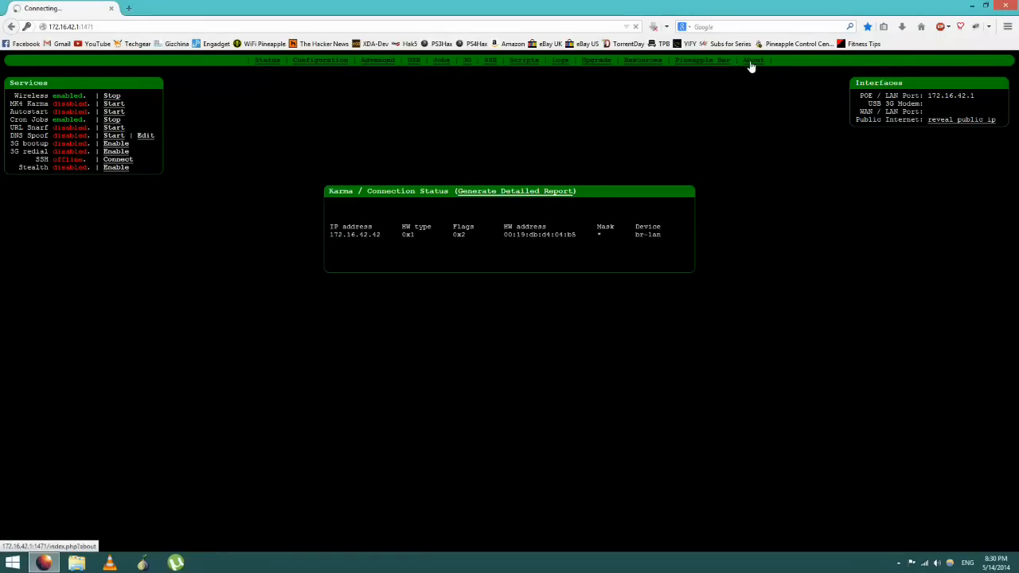
{"action": "left_click", "coordinate": [753, 60]}
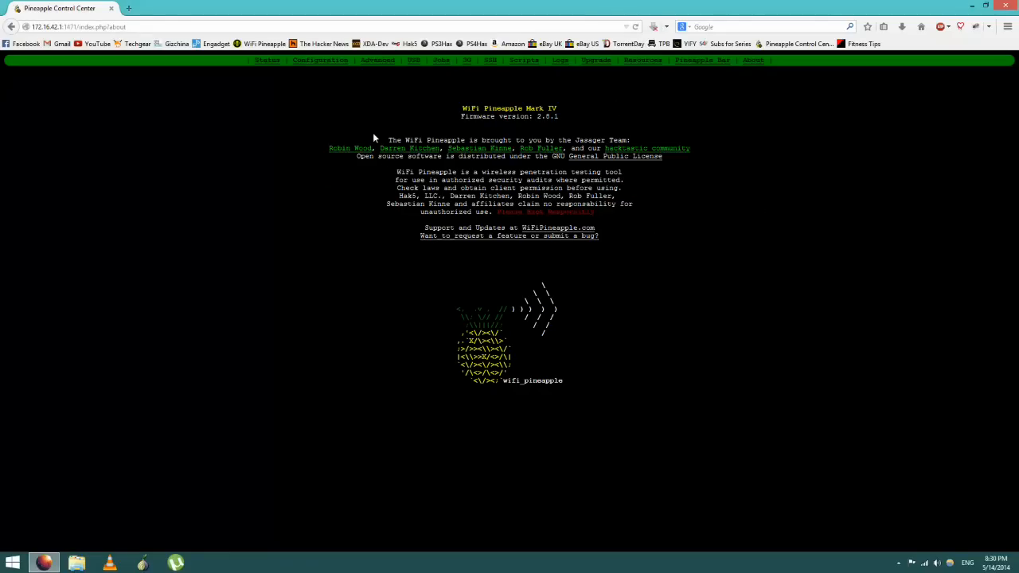
{"action": "mouse_move", "coordinate": [629, 247]}
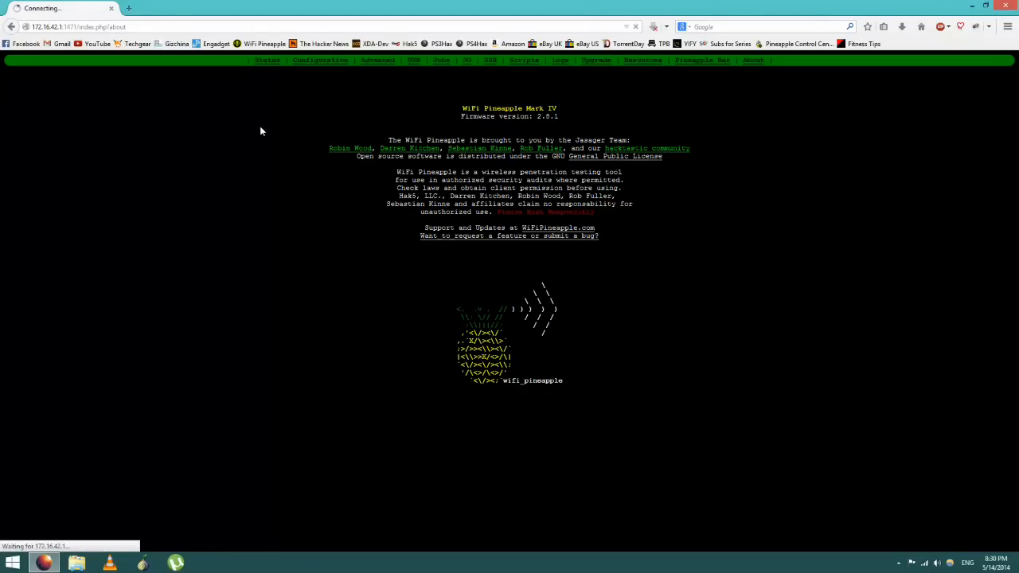
{"action": "left_click", "coordinate": [267, 60]}
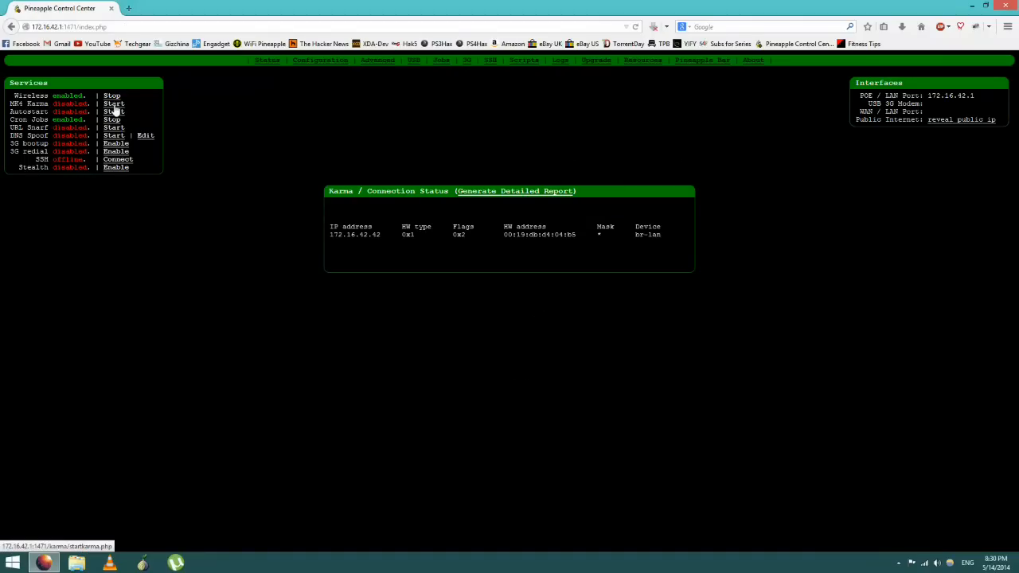
{"action": "left_click", "coordinate": [113, 104]}
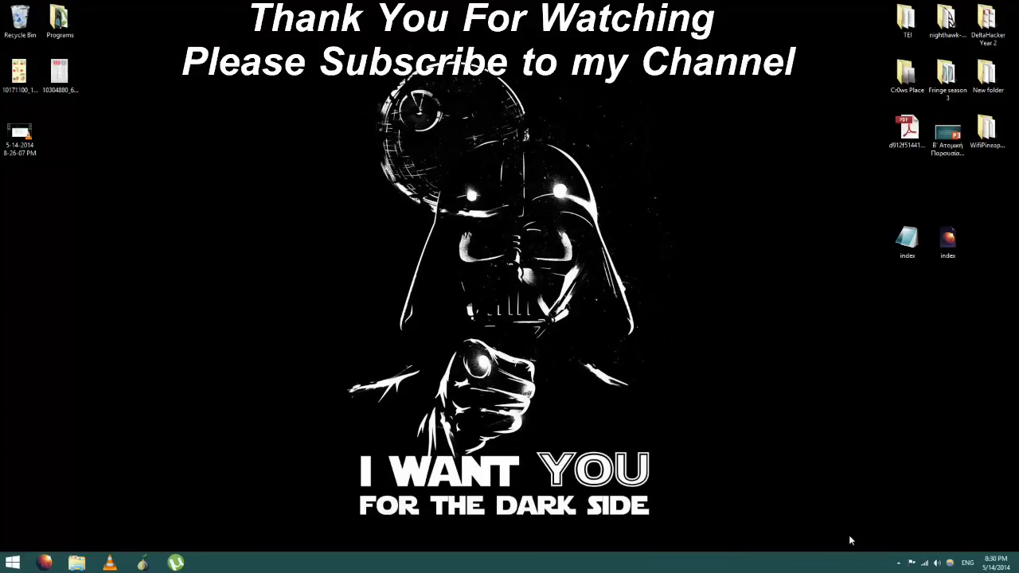
{"action": "left_click", "coordinate": [898, 563]}
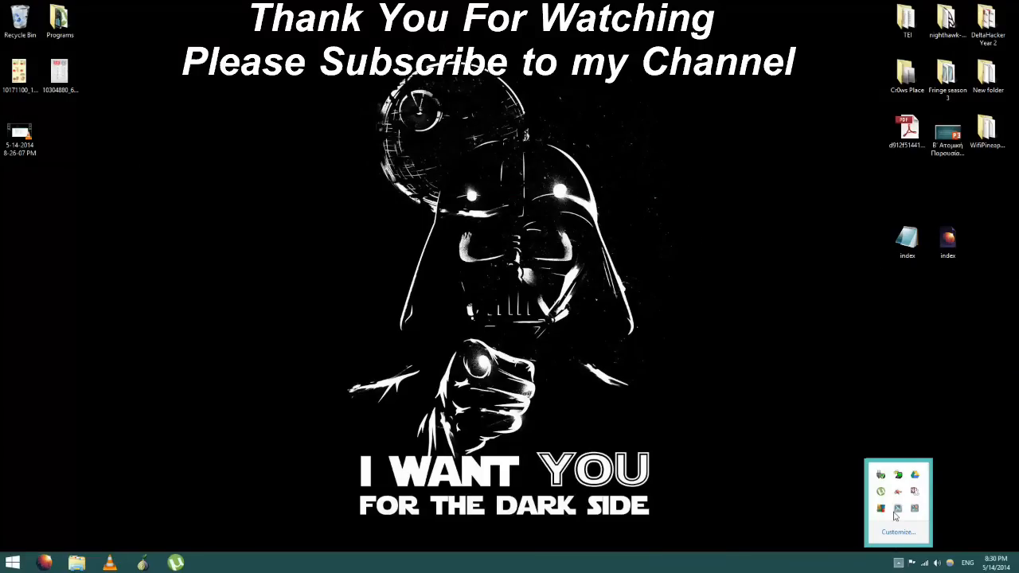